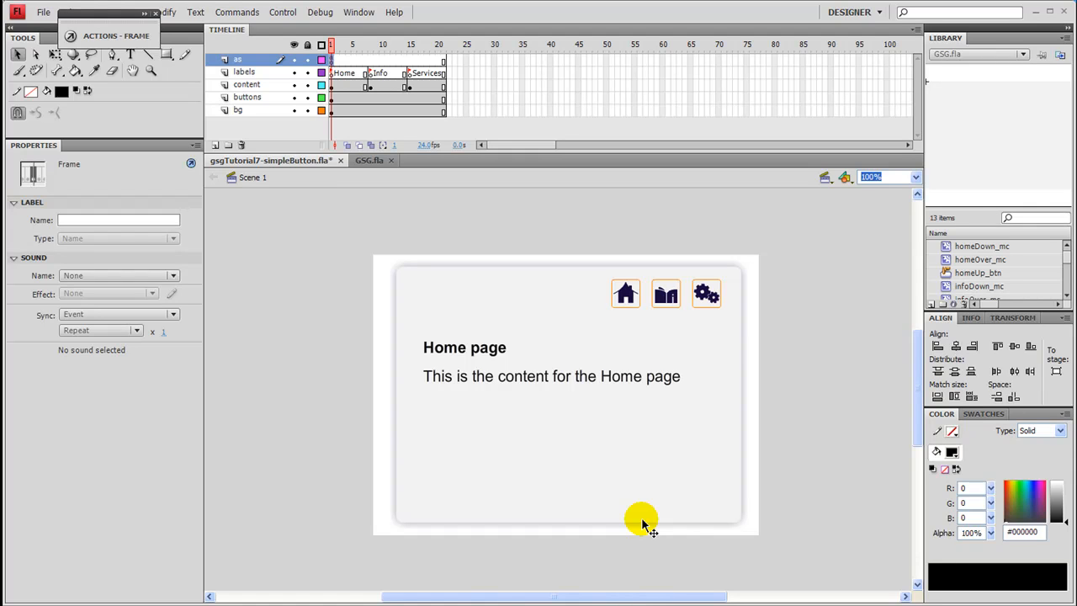
mouse_move(626, 309)
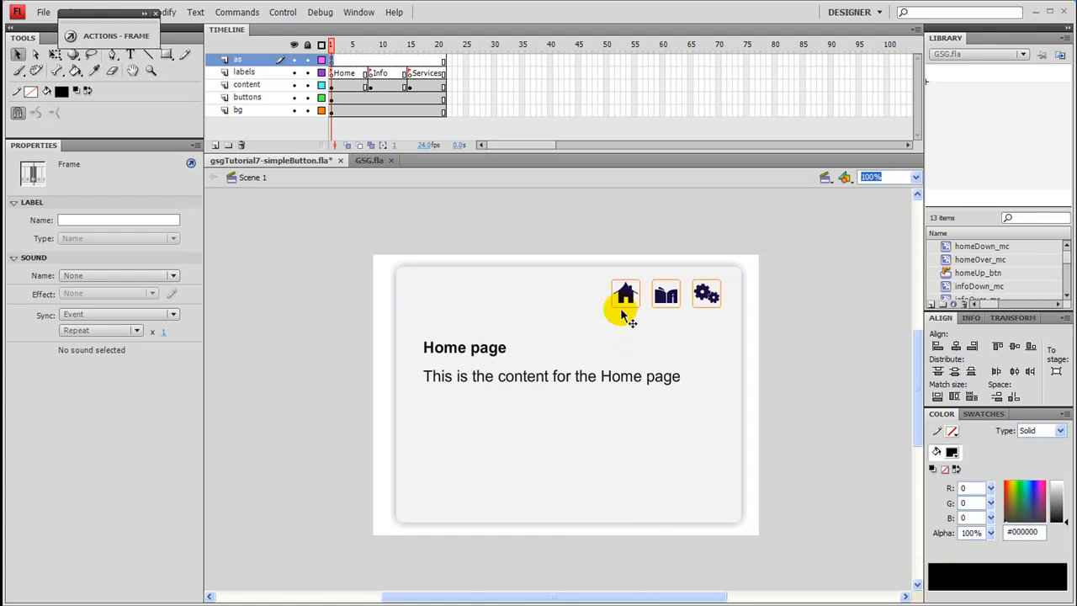
Step: Inspect the home button, the background panel's filters and the content layer's page text on stage
left_click(626, 293)
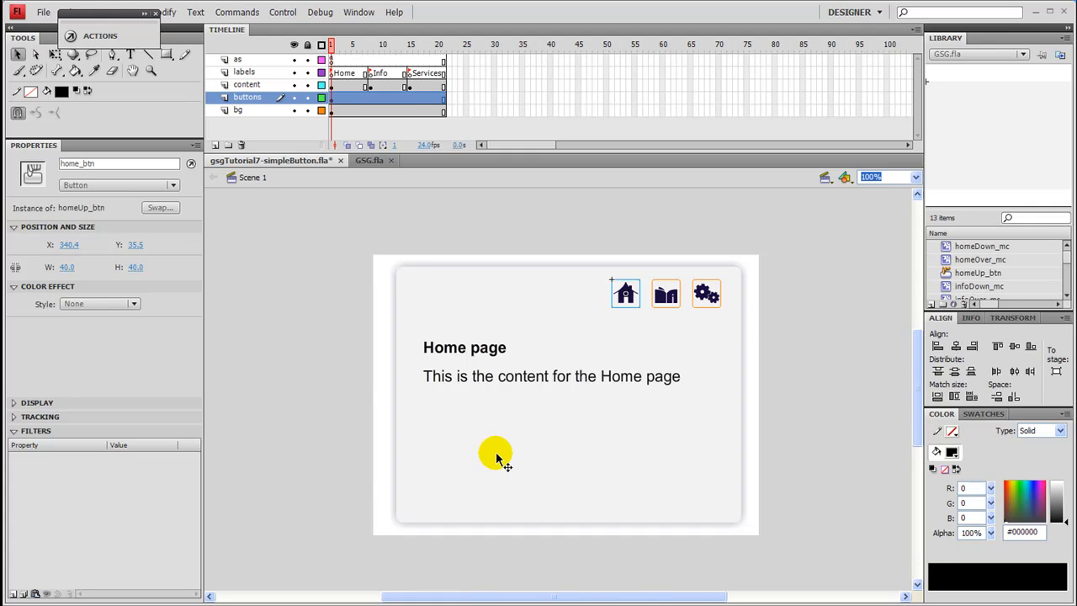
mouse_move(47, 284)
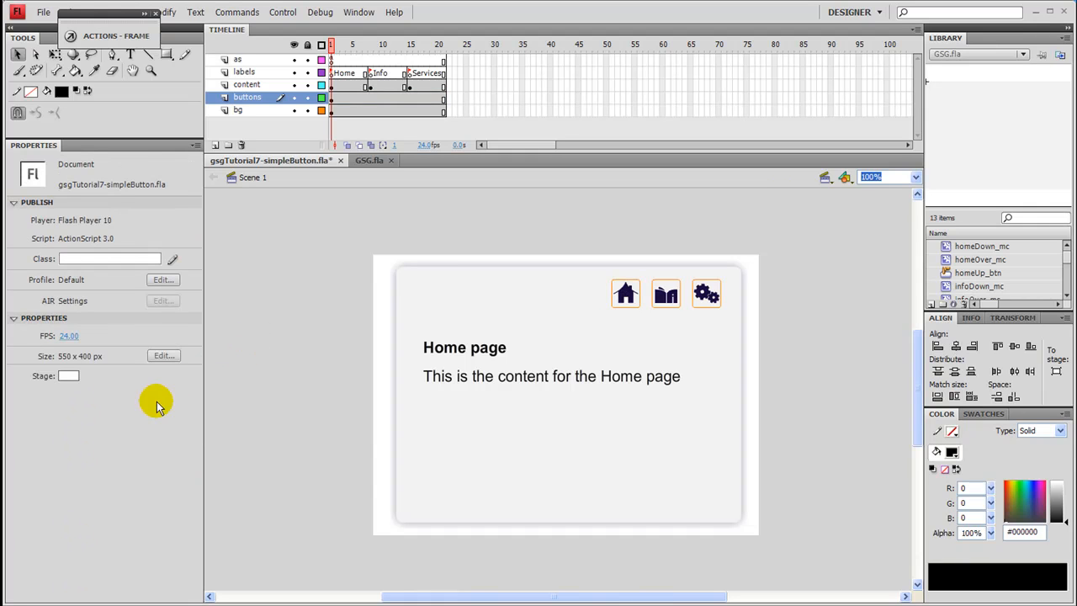
mouse_move(223, 394)
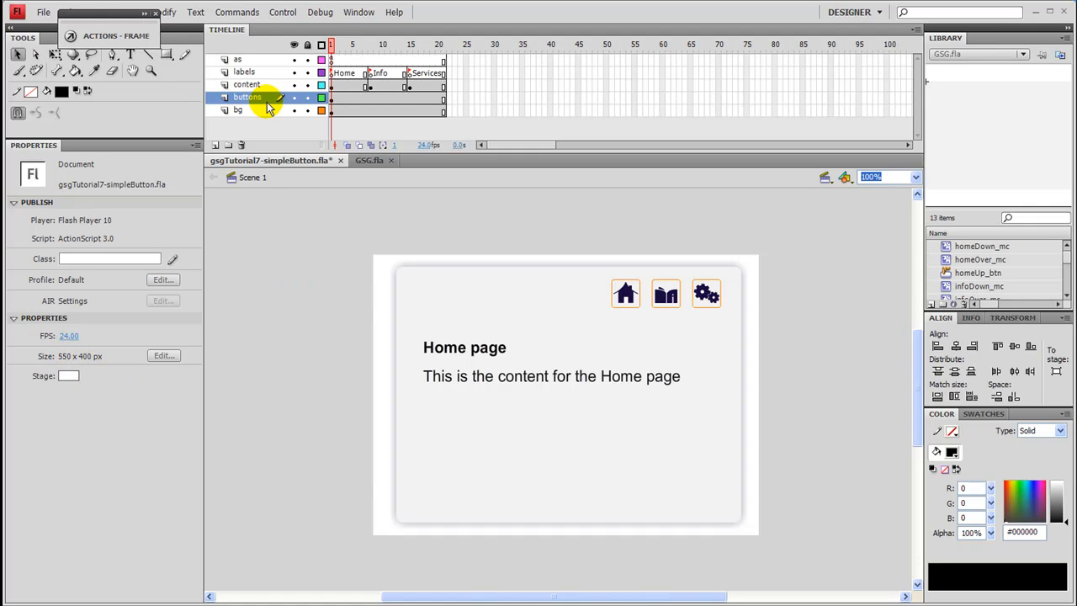
left_click(239, 111)
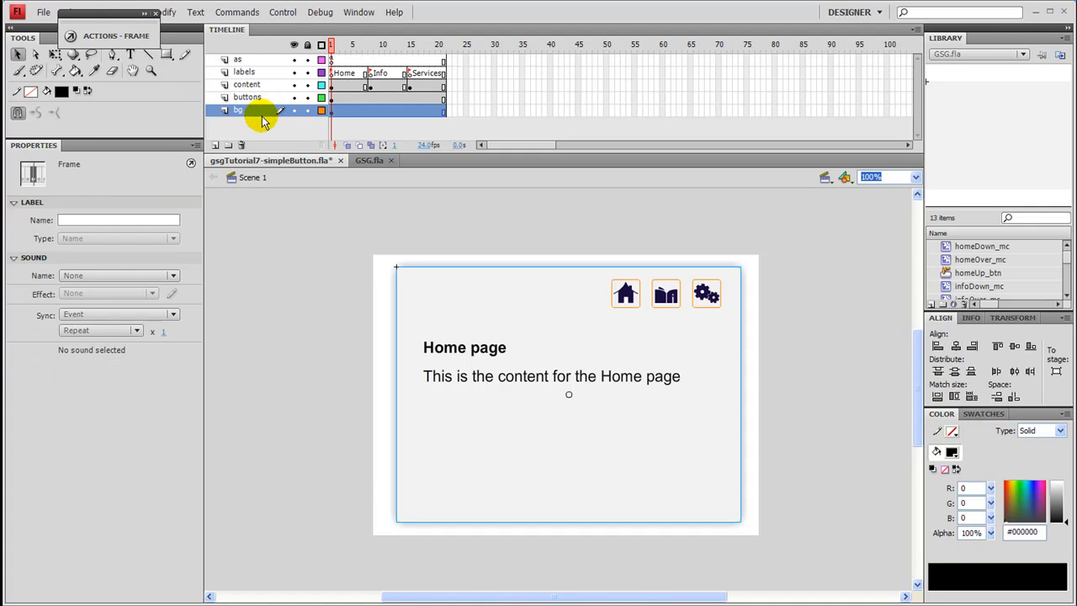
mouse_move(271, 131)
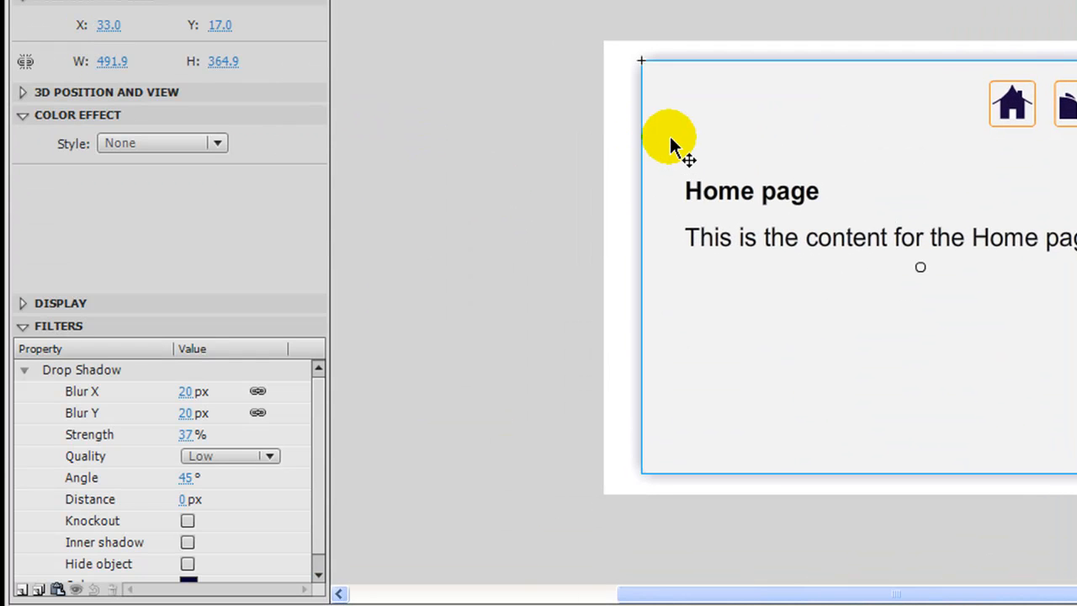
mouse_move(99, 403)
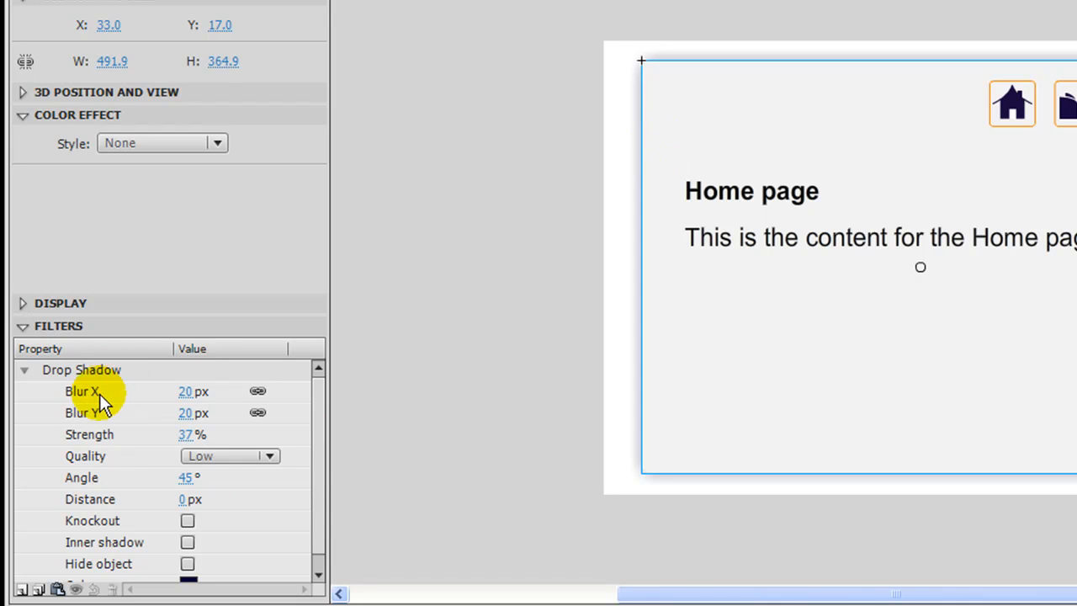
mouse_move(539, 64)
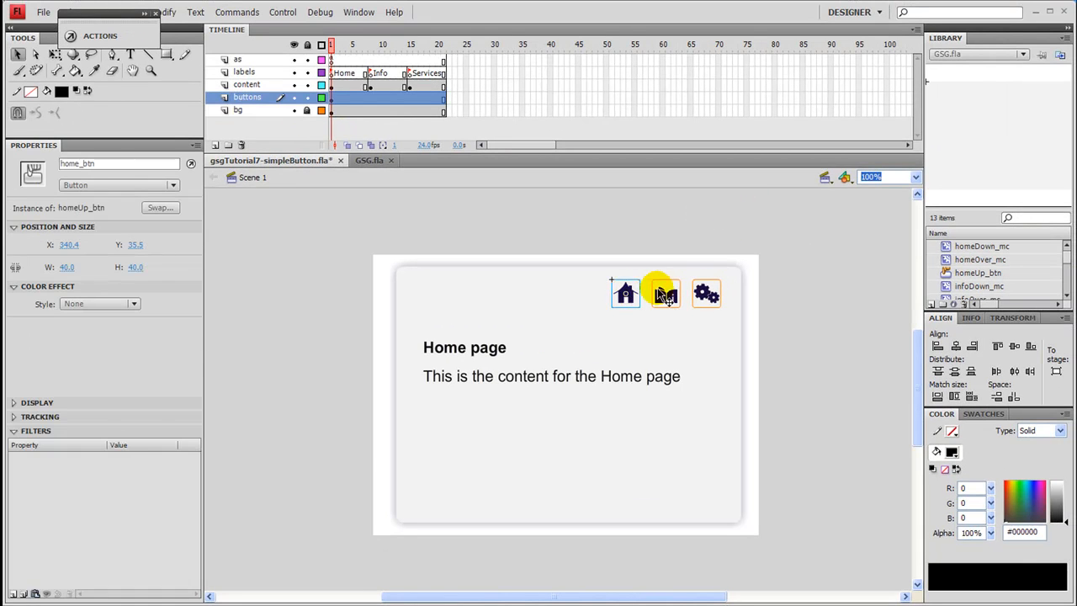
left_click(246, 84)
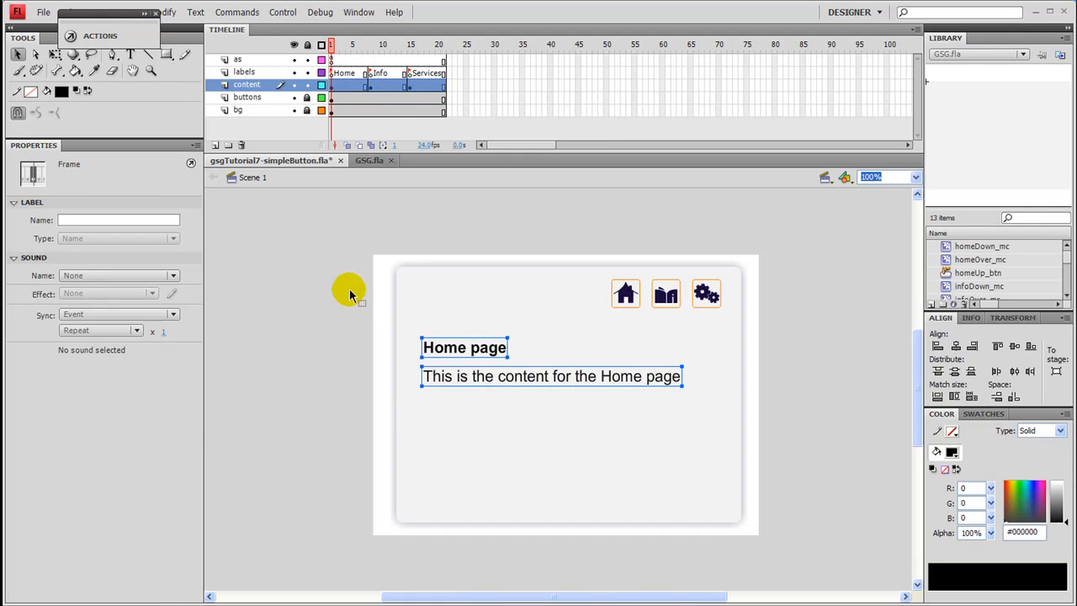
mouse_move(446, 351)
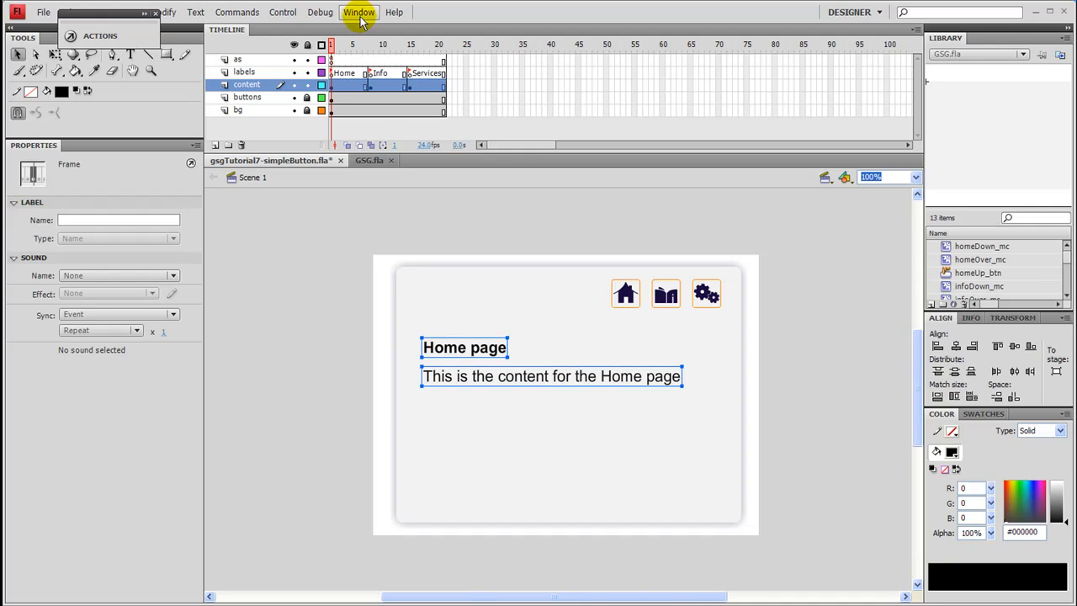
Step: Step through the Home, Info and Services frame labels on the labels layer
left_click(382, 44)
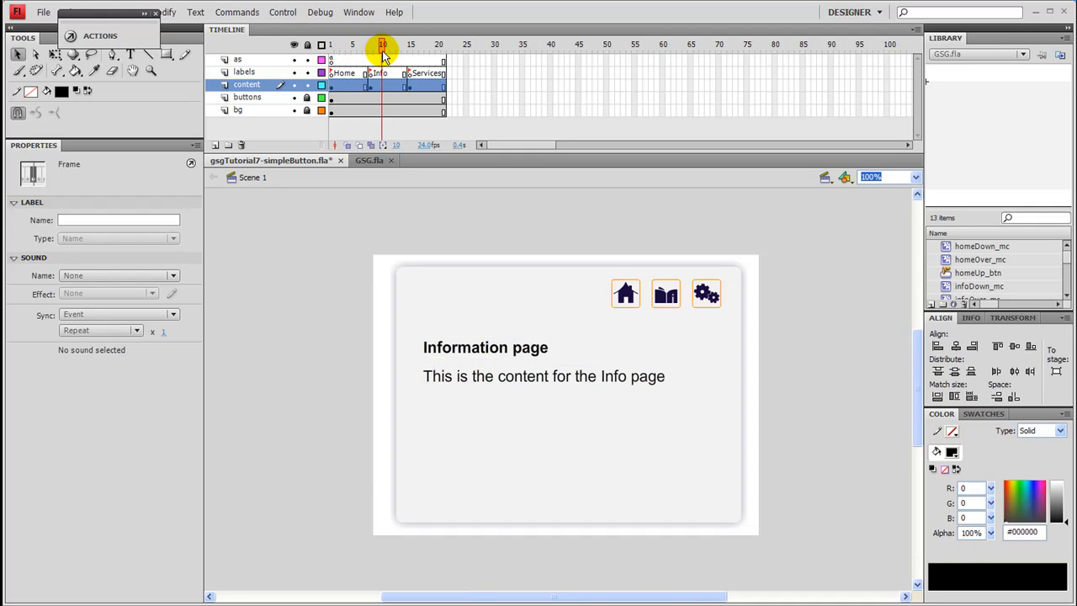
left_click(352, 44)
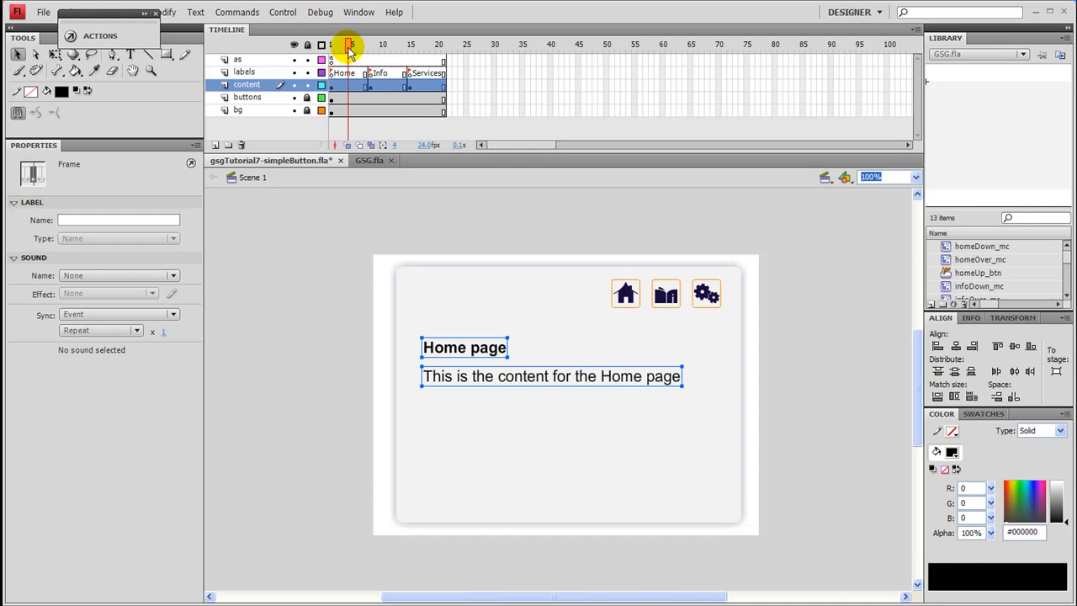
left_click(243, 70)
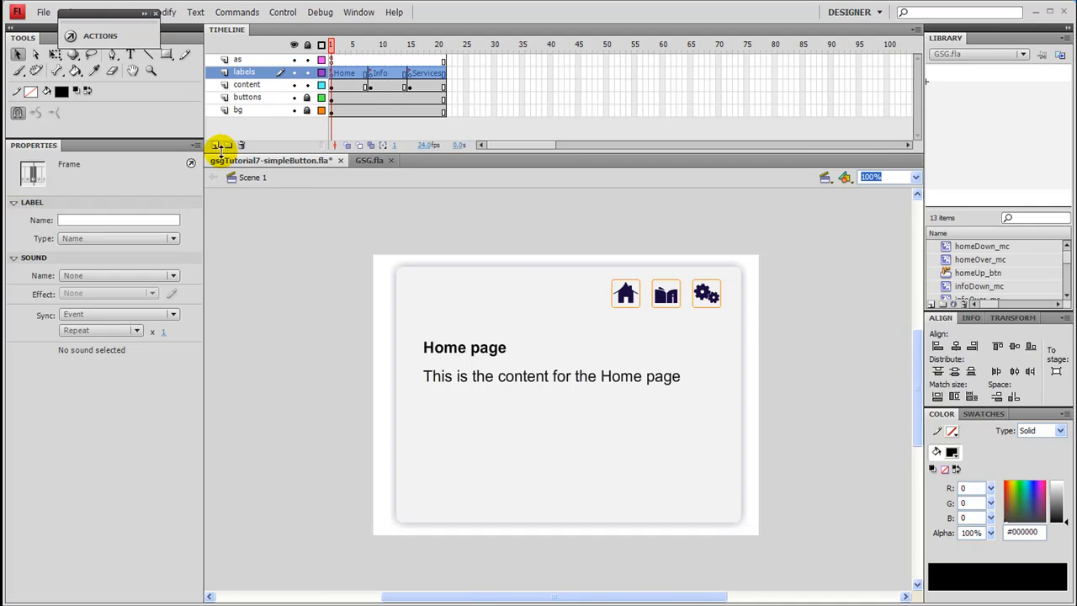
mouse_move(353, 210)
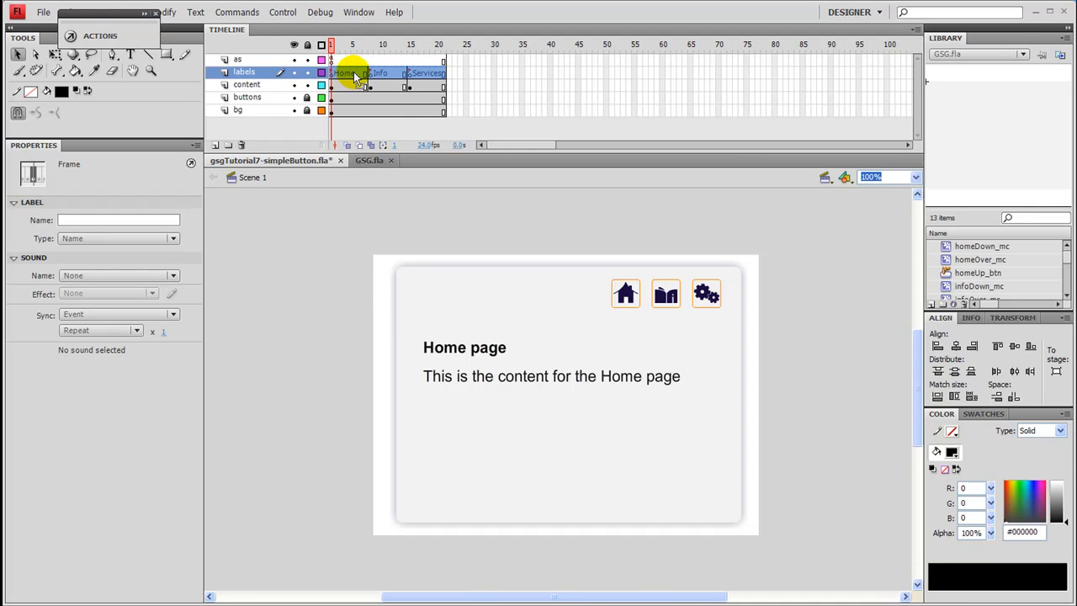
mouse_move(429, 114)
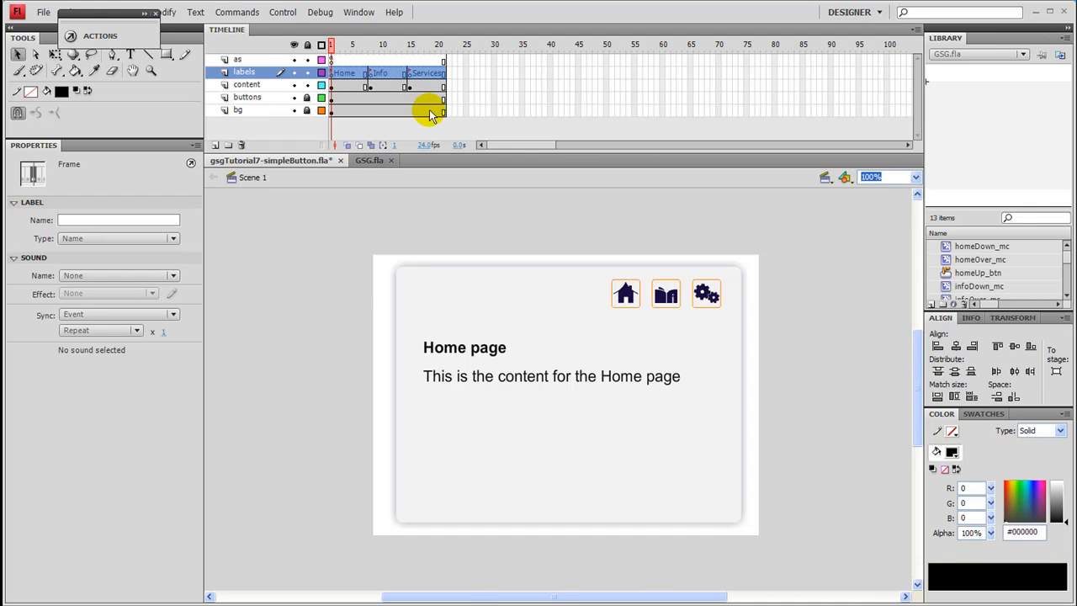
left_click(343, 72)
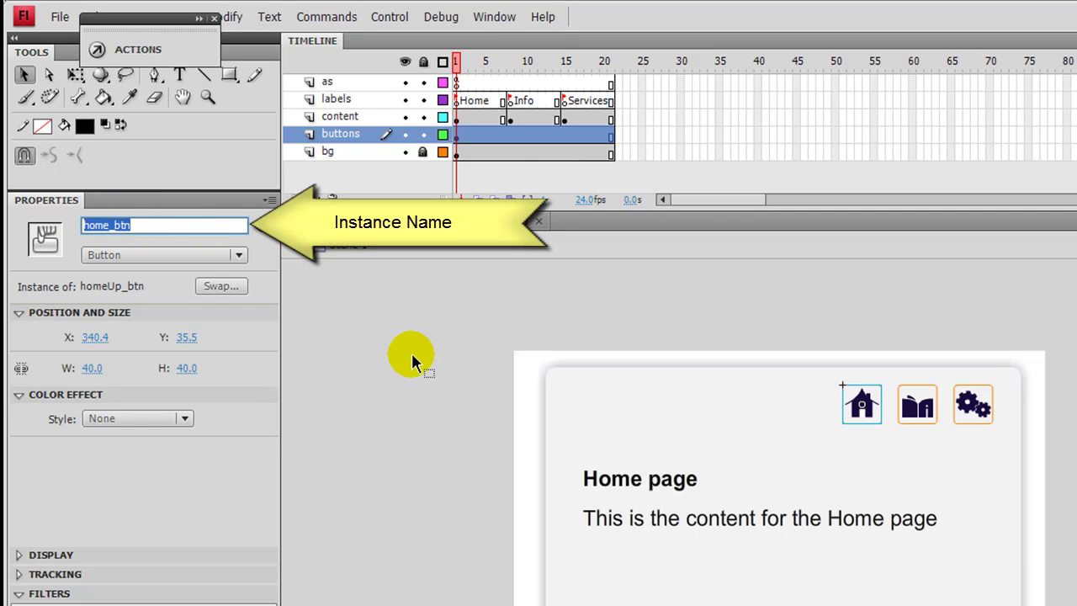
Step: Check the info and services buttons' instance names, then select frame 1 of the as layer for its script
left_click(917, 404)
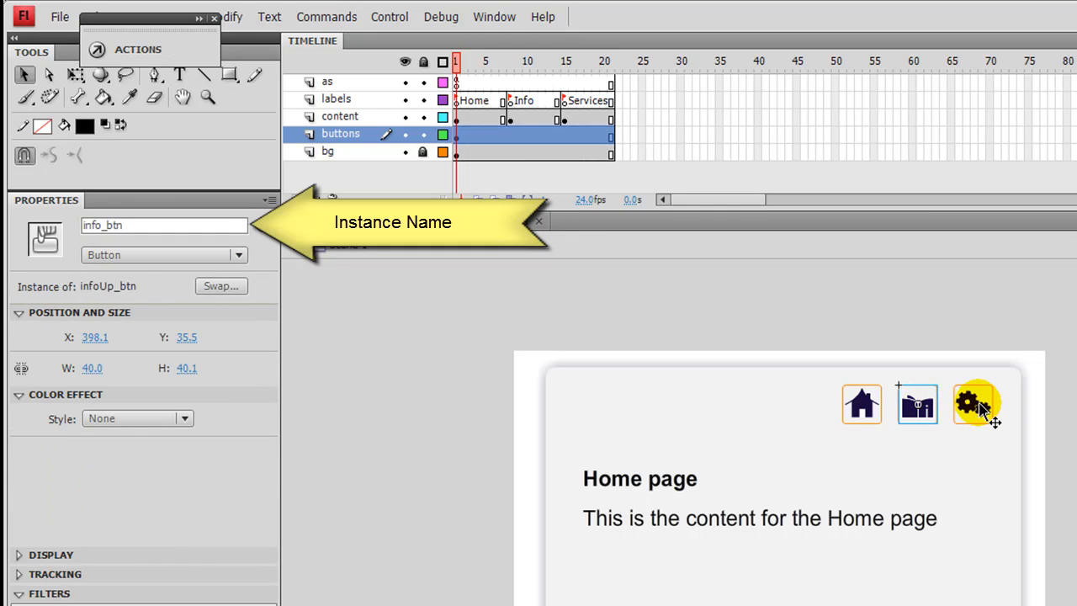
left_click(917, 404)
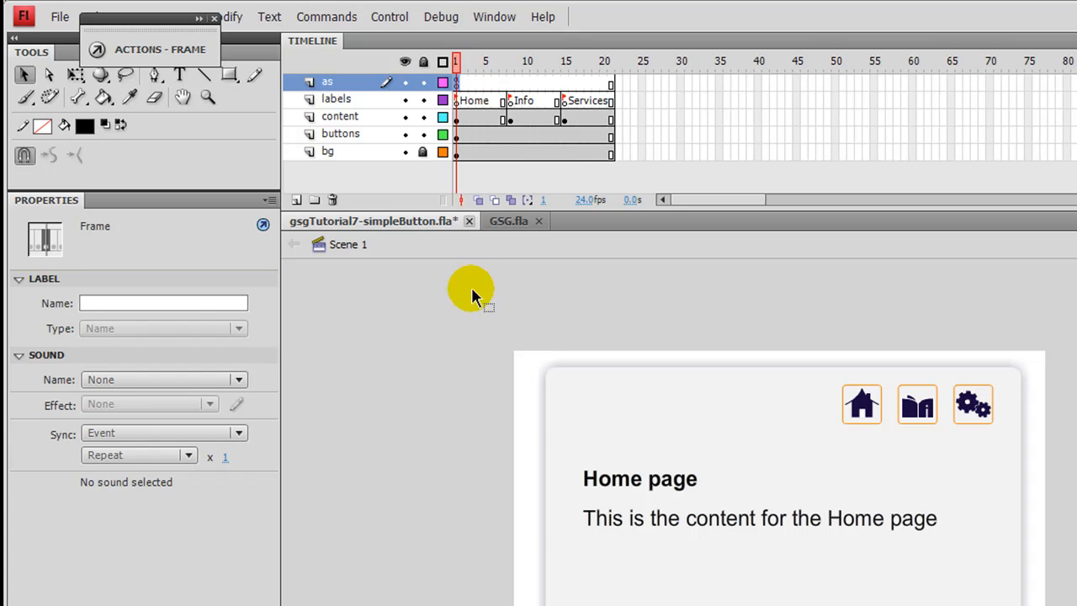
mouse_move(441, 370)
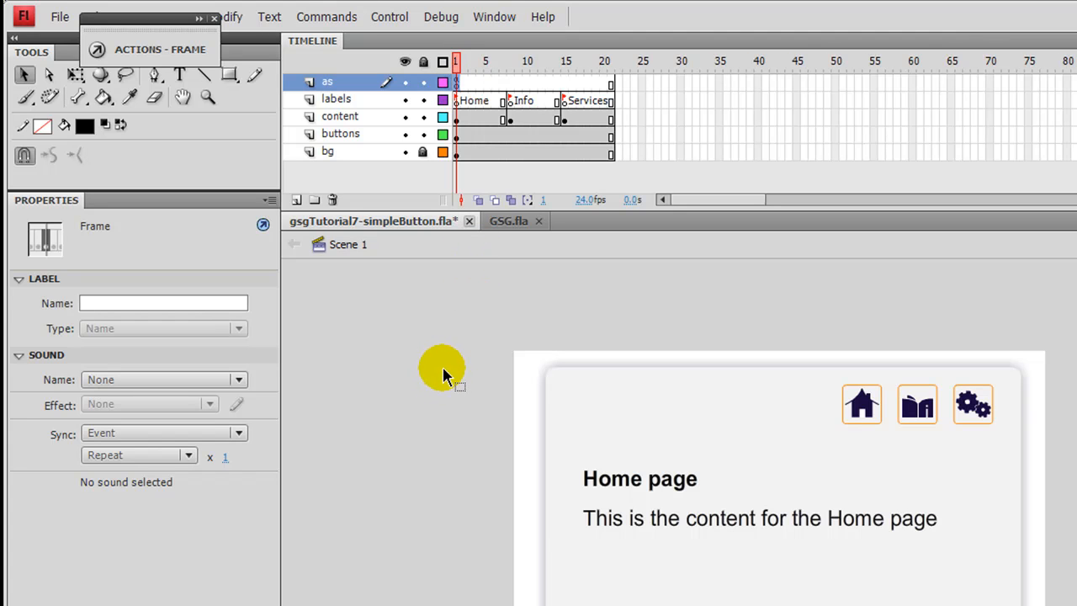
mouse_move(861, 409)
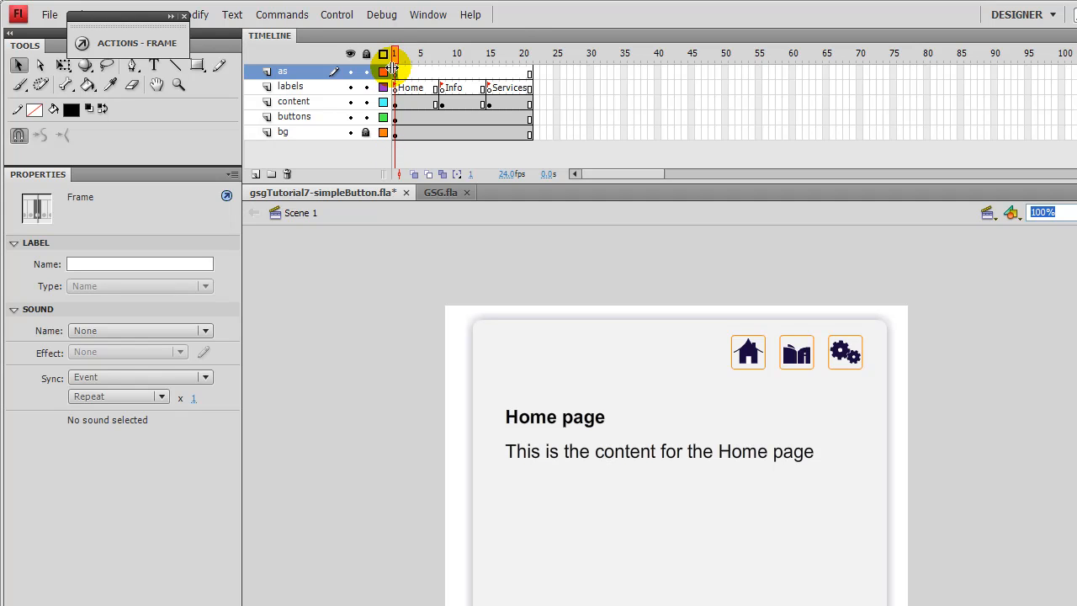
left_click(528, 52)
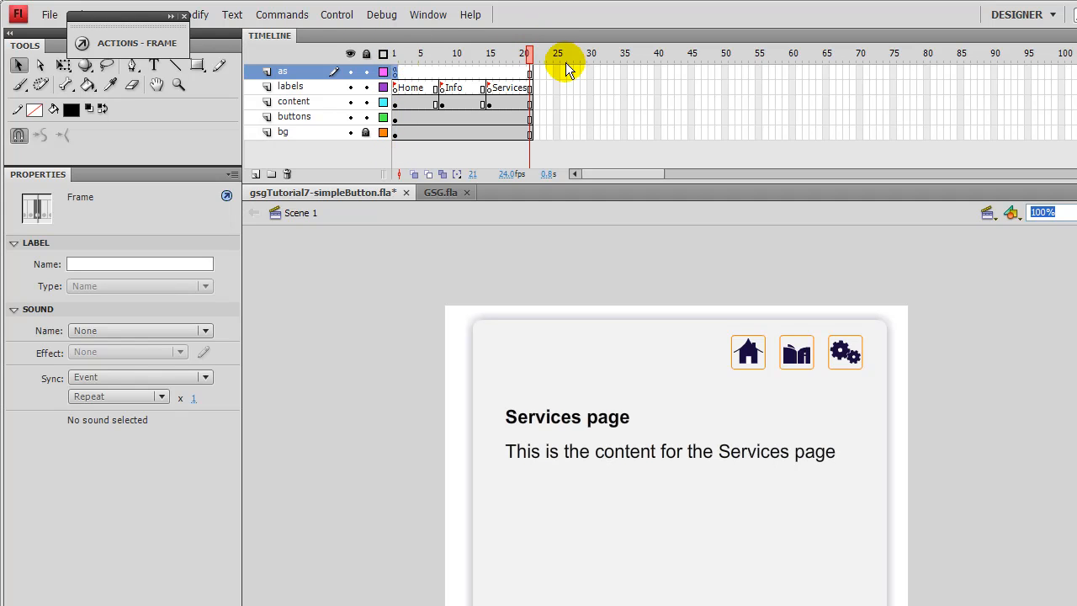
left_click(421, 52)
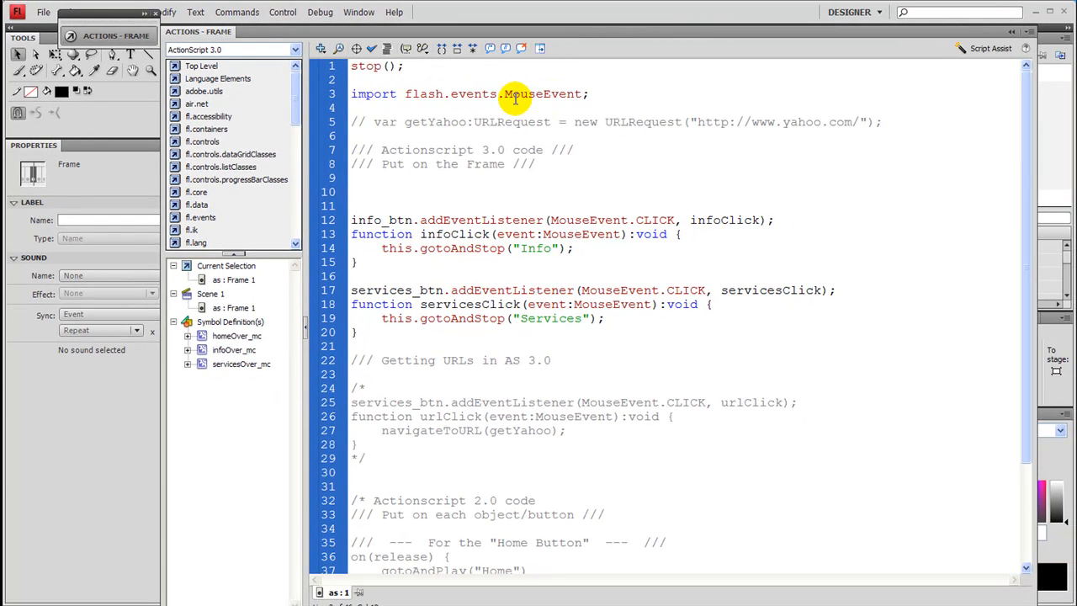
Step: Review the MouseEvent import and the commented Yahoo request and AS2 code, then leave the script
double_click(542, 94)
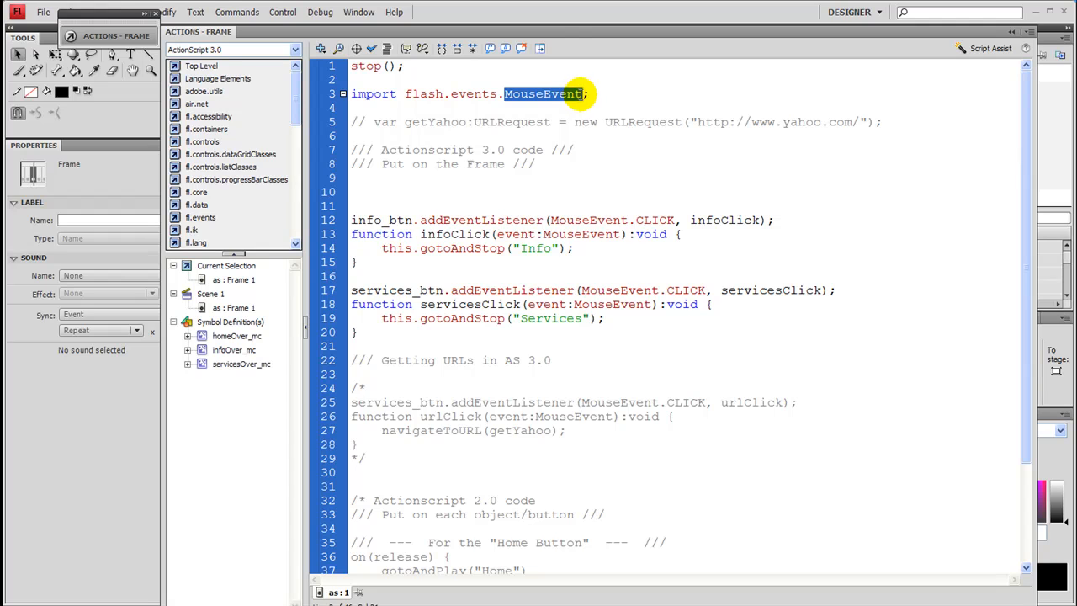
mouse_move(559, 187)
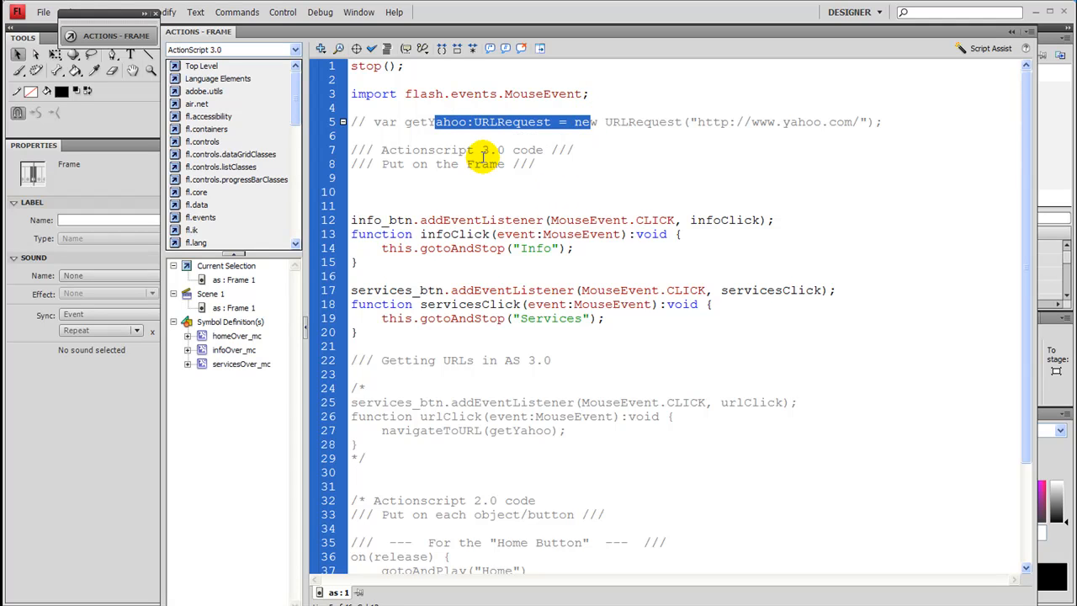
left_click(378, 150)
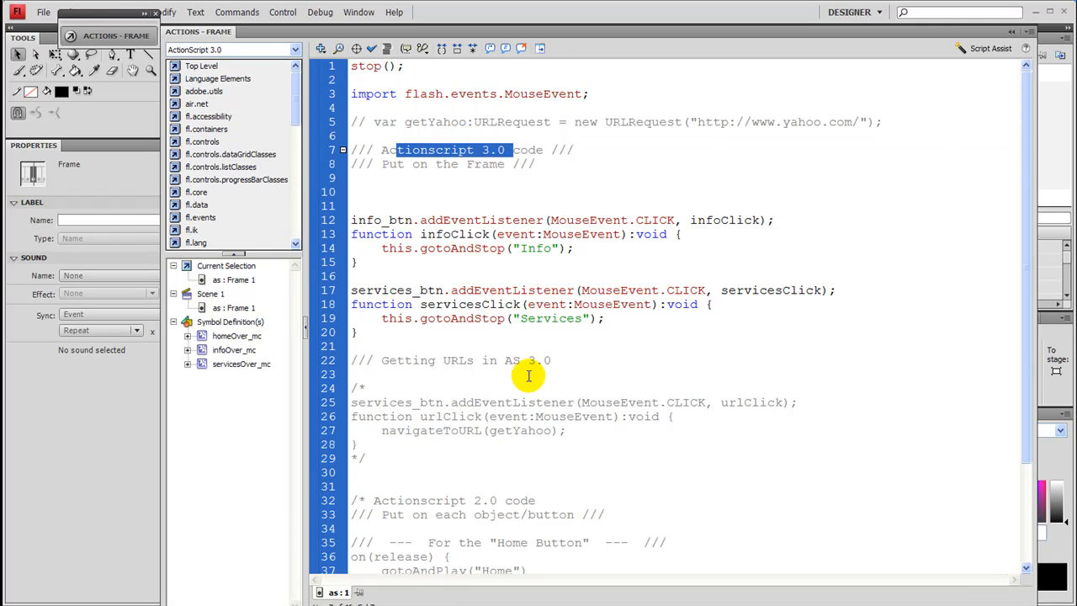
scroll("down", 3)
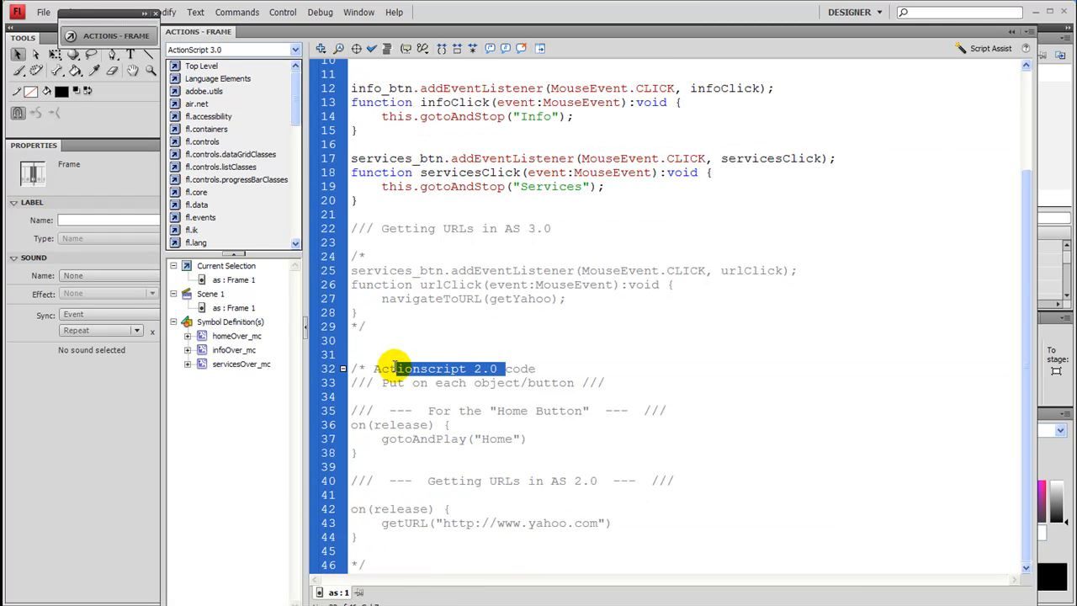
scroll("up", 3)
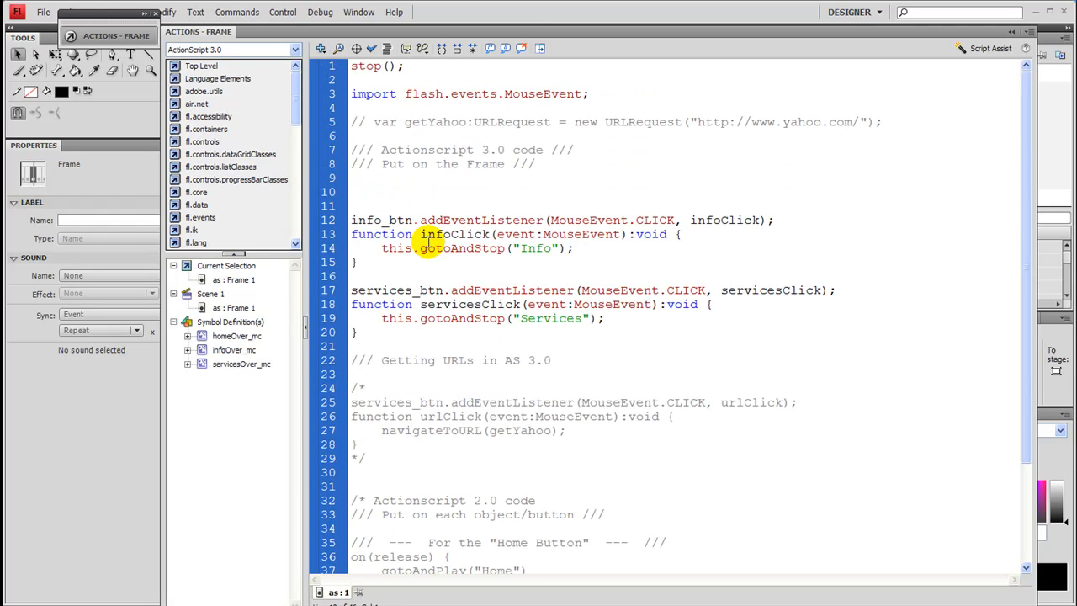
left_click(354, 192)
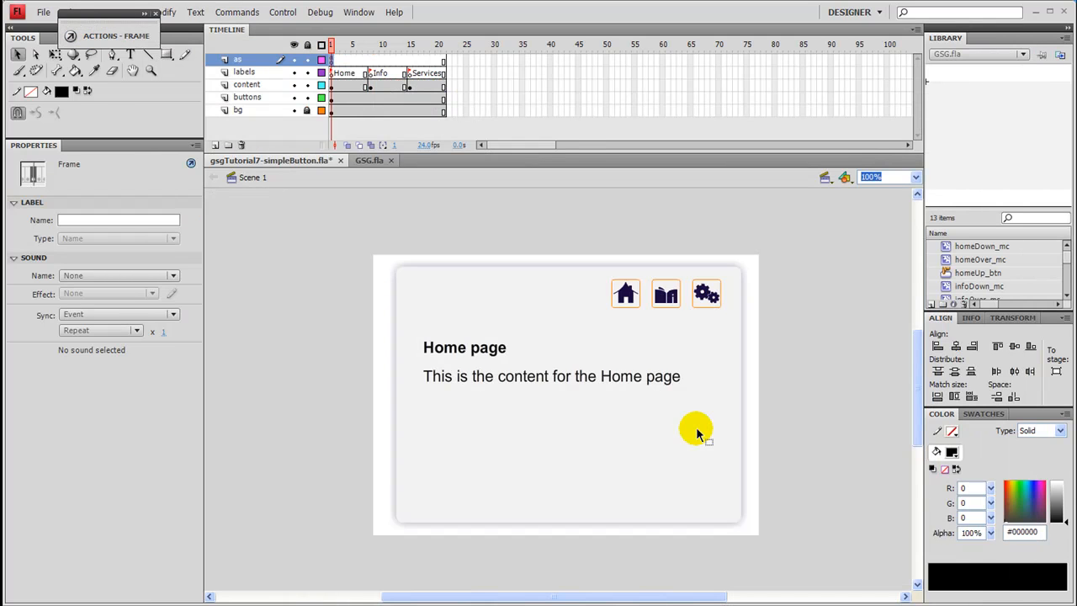
Step: Test the movie with Ctrl+Enter, visit the Services page, and close the preview
key("ctrl+Return")
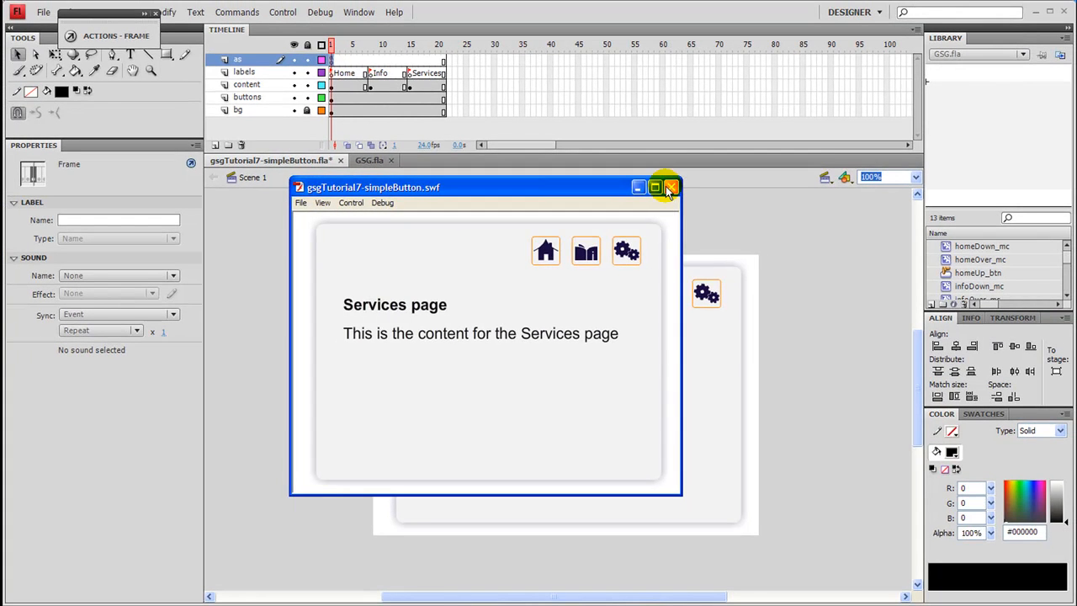
left_click(669, 187)
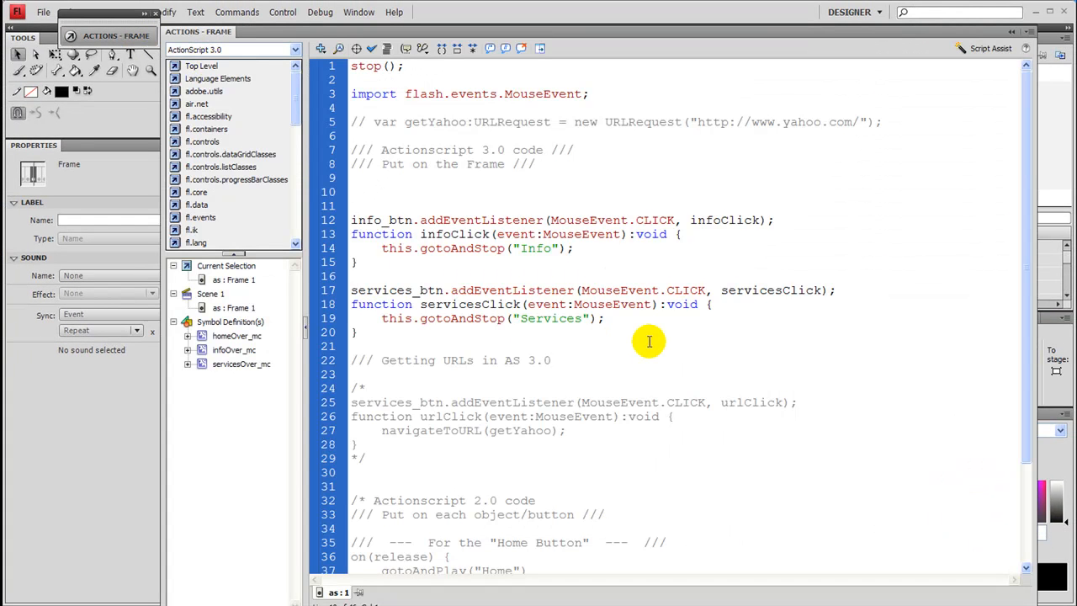
mouse_move(589, 227)
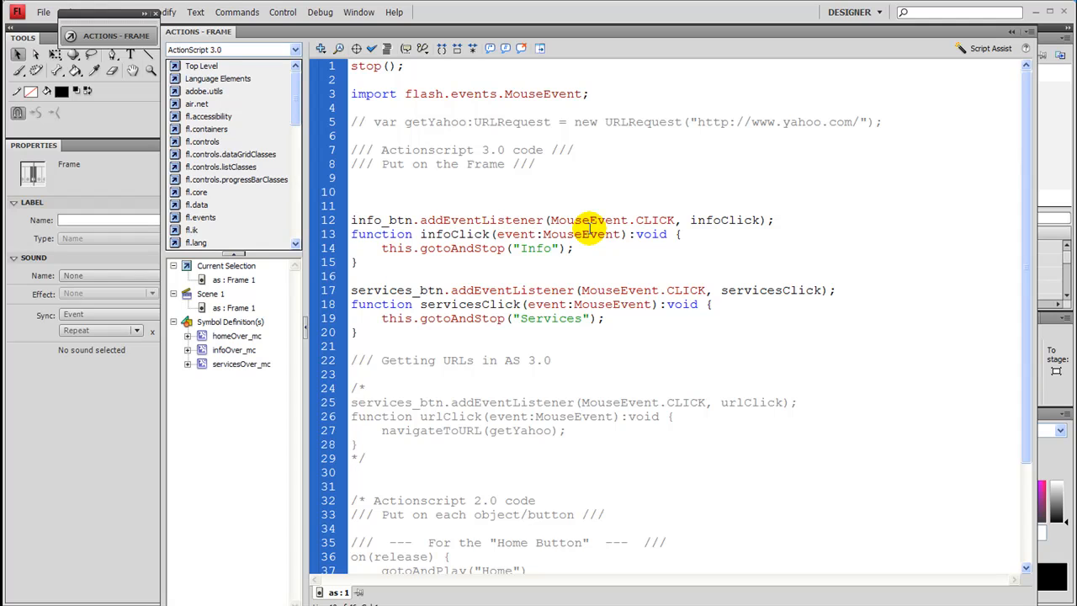
Step: Write home_btn.addEventListener(MouseEvent.CLICK, homeClick); on the empty line 10
left_click(352, 192)
type("home_")
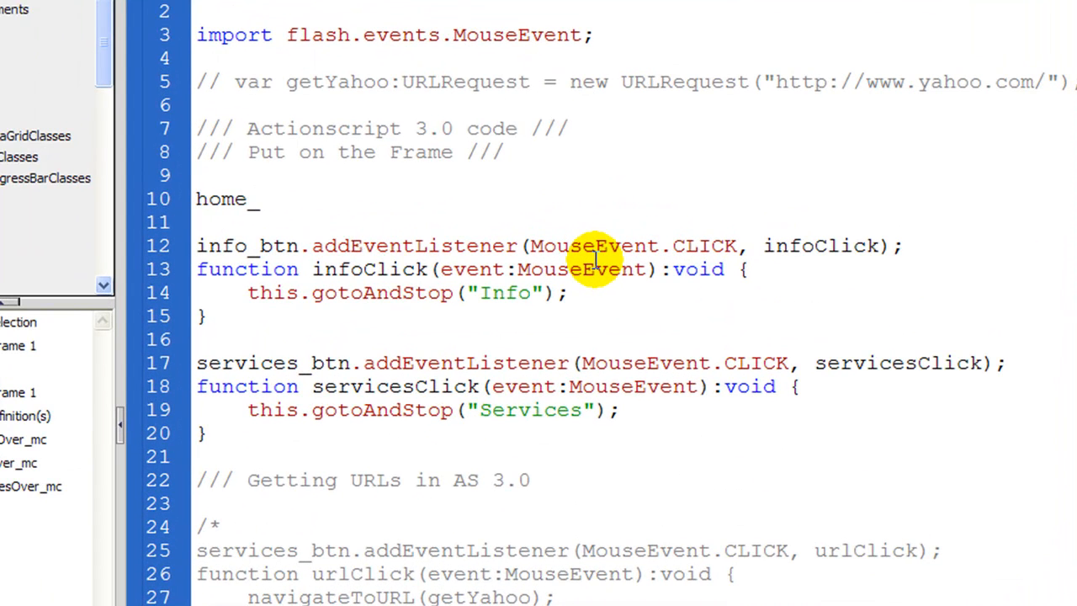
type("btn")
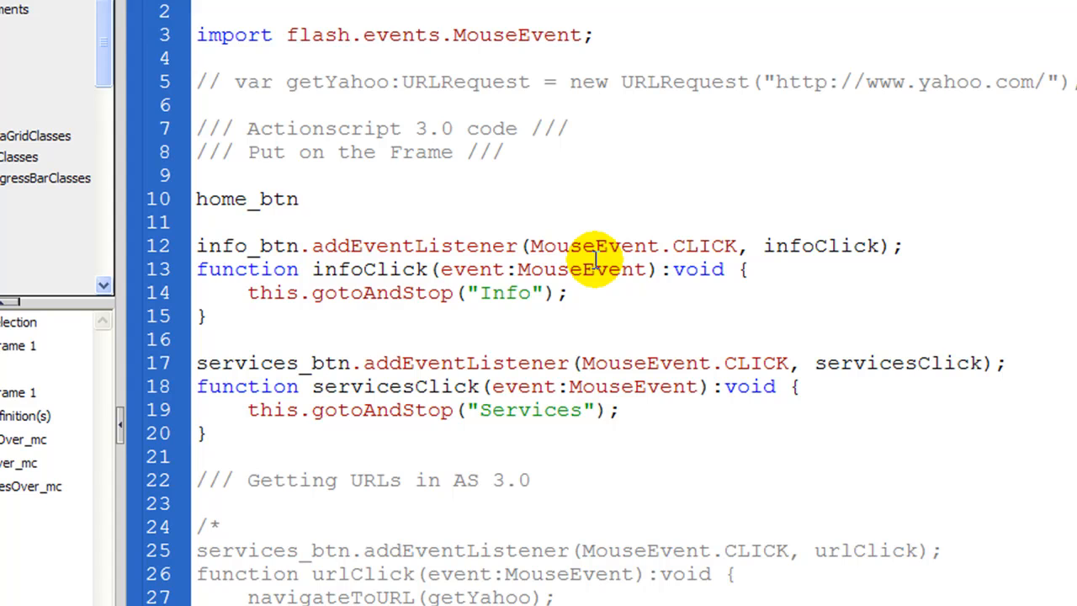
type(".")
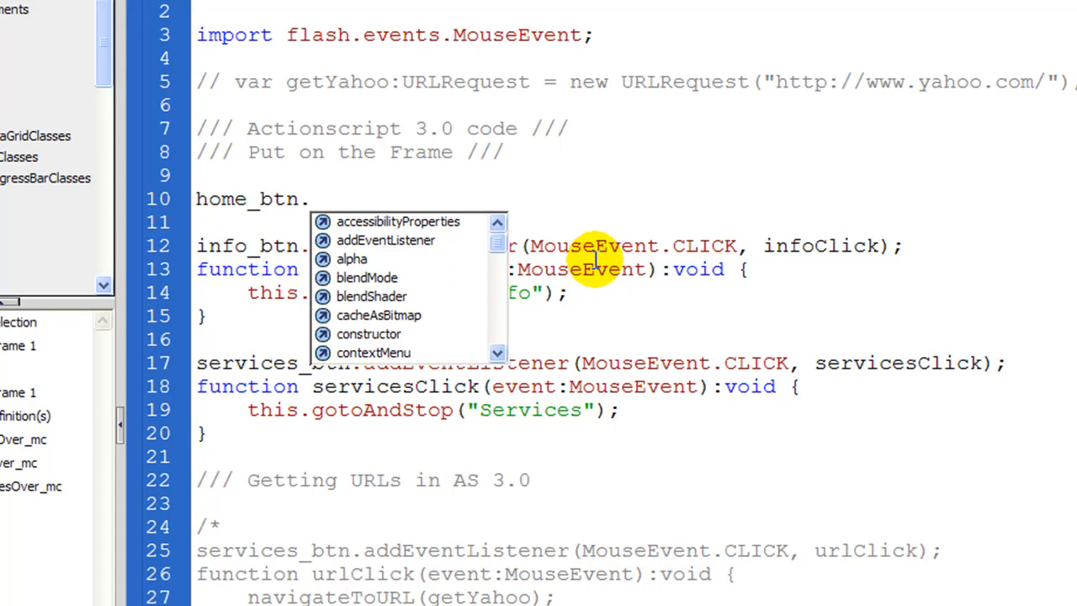
type("addEventListener(Mouse")
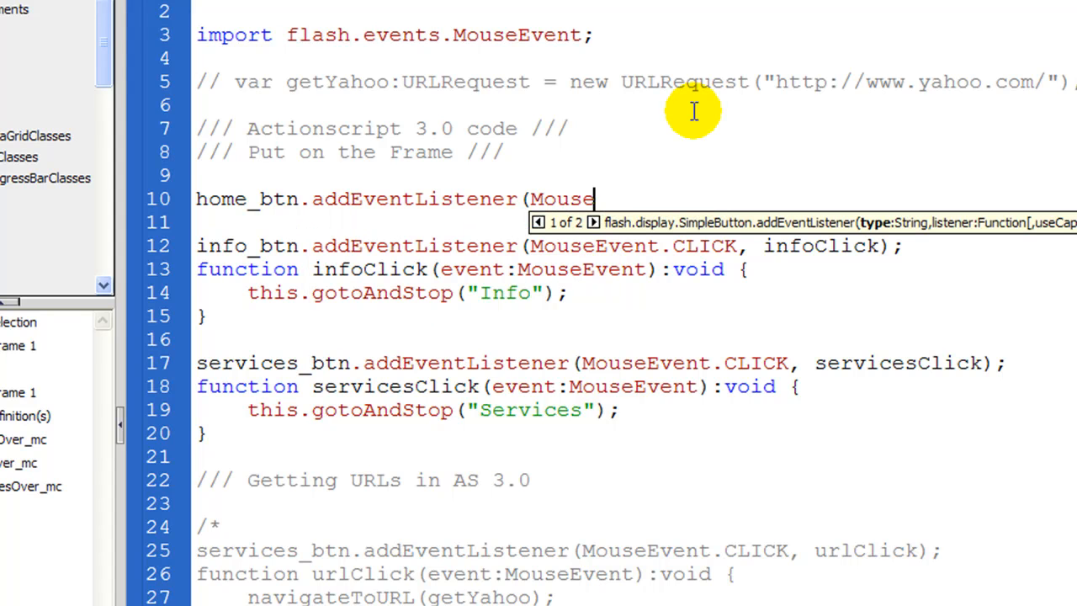
type("Event")
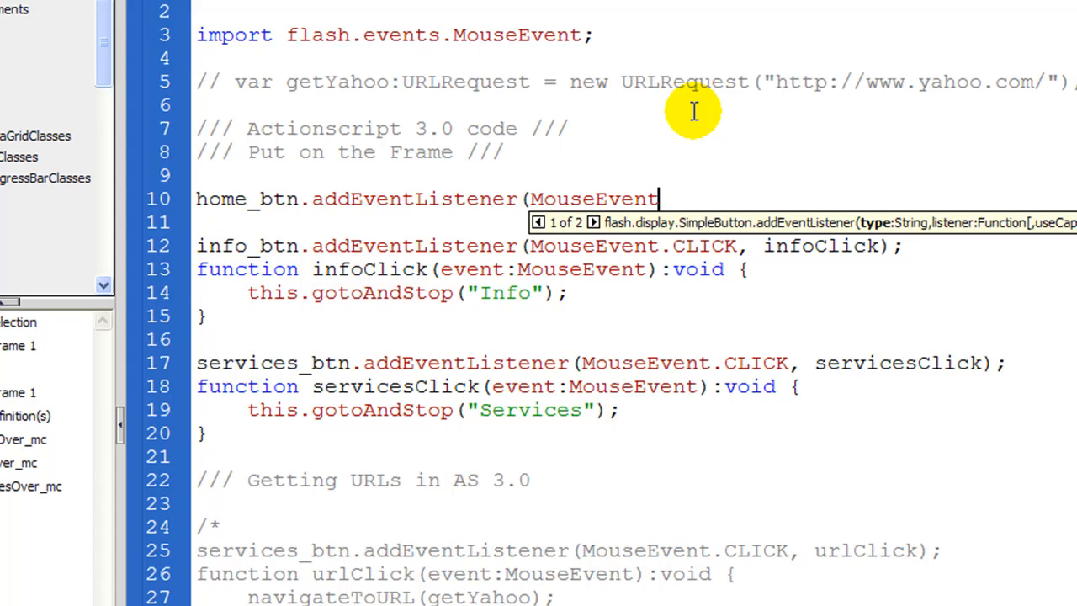
type(".CLICK")
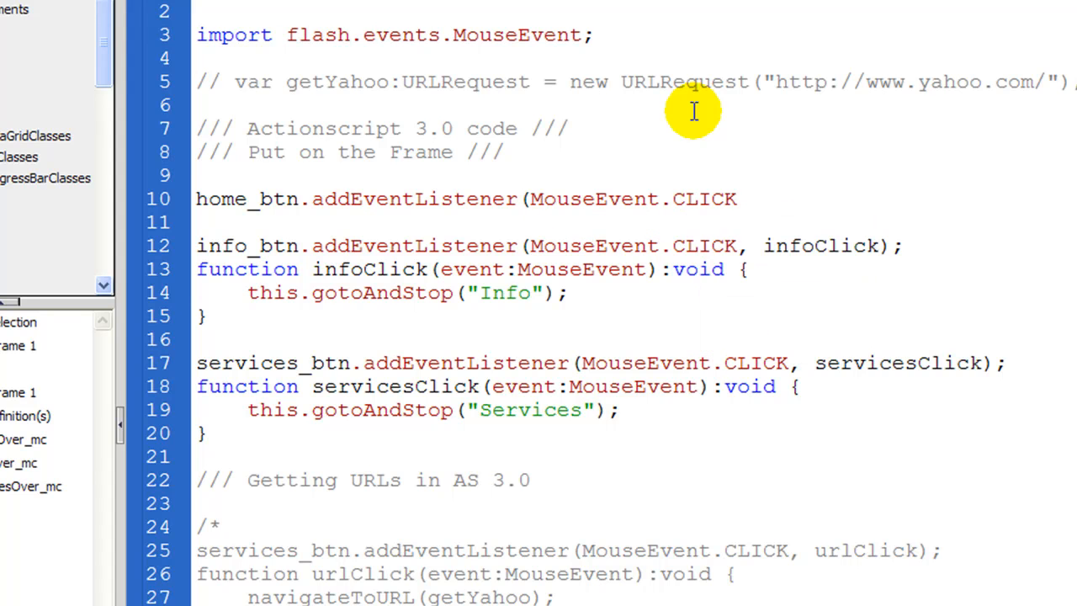
type(",")
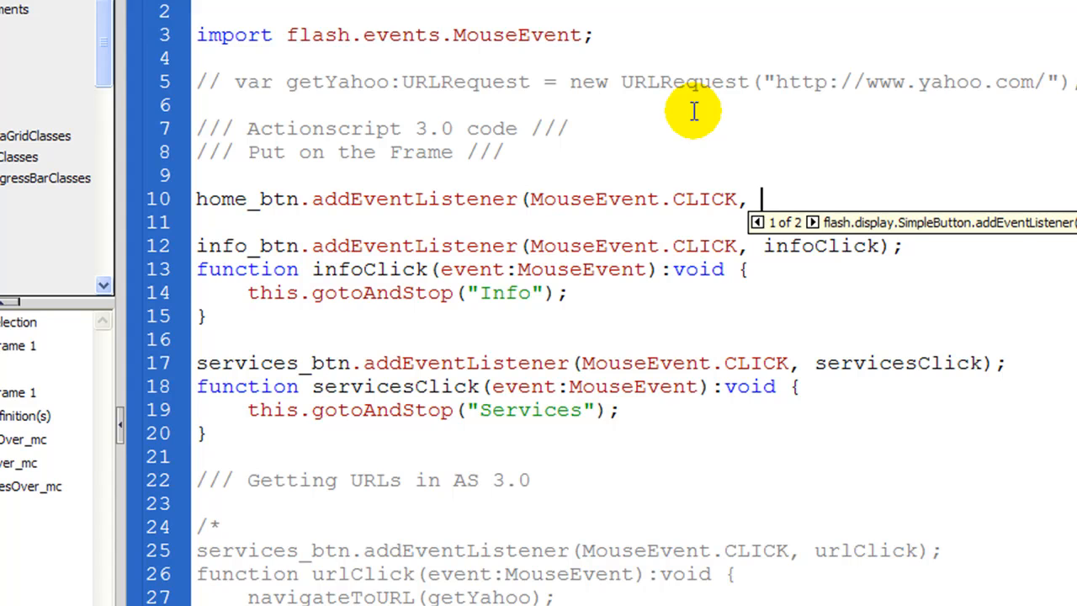
type("homeClick)")
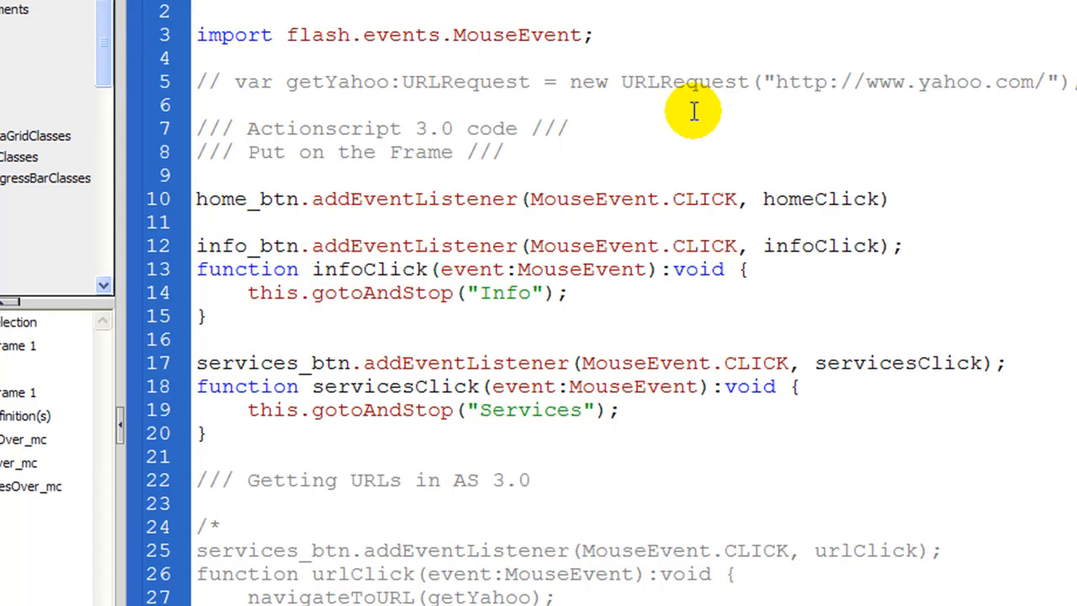
type(";")
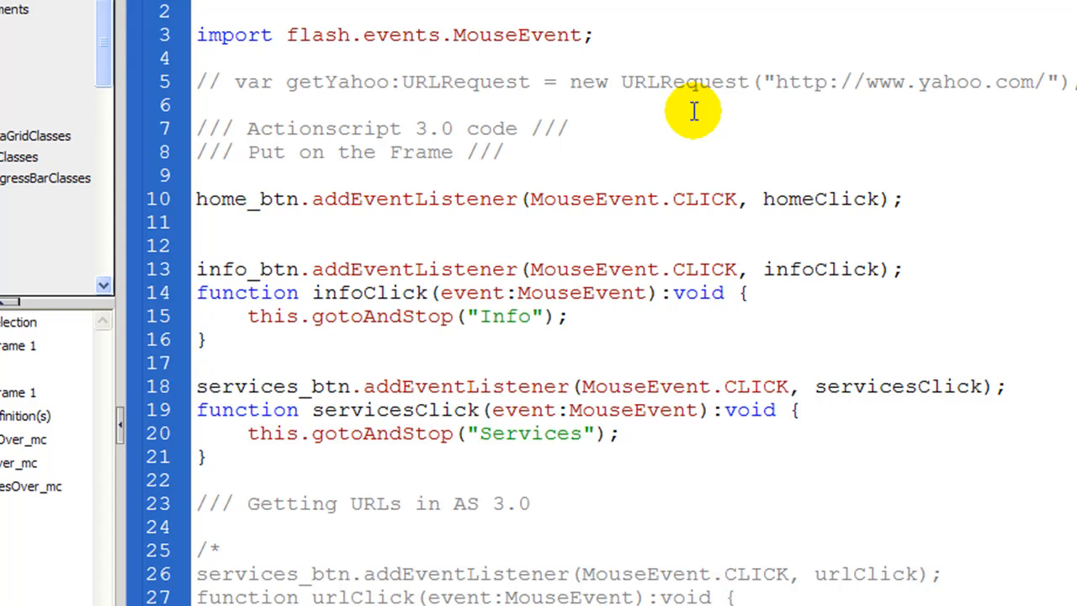
Step: Begin function homeClick(event:MouseEvent):void { with an indented empty body line
type("function hom")
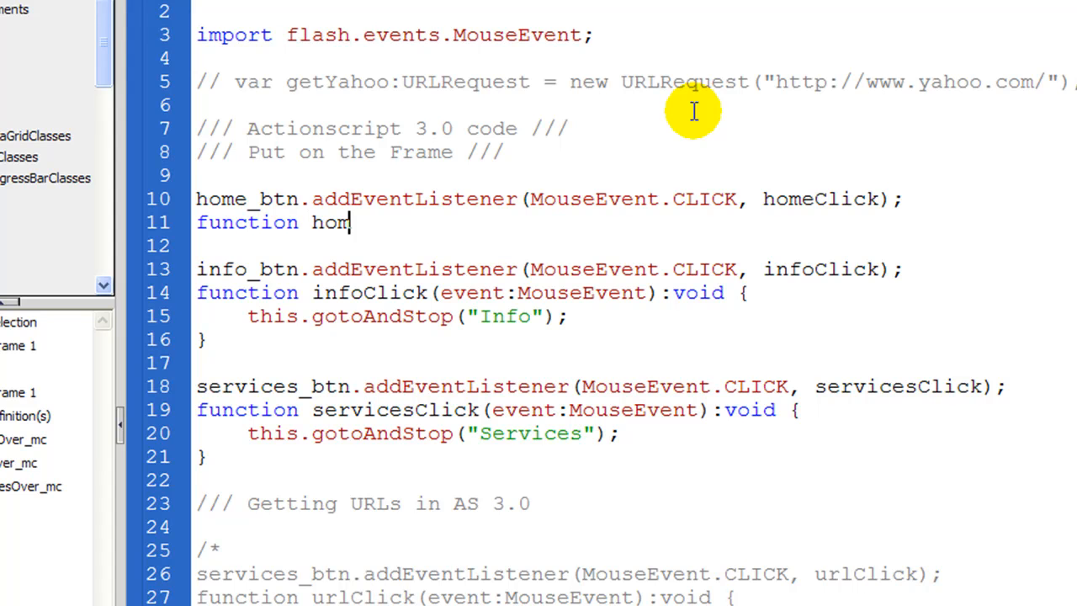
type("eClick")
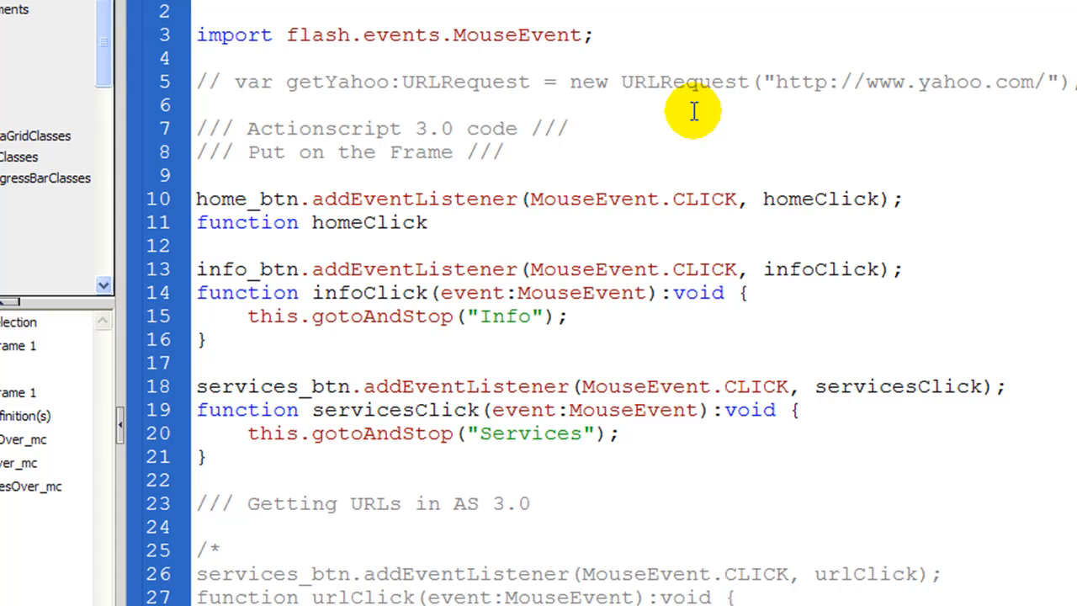
double_click(369, 222)
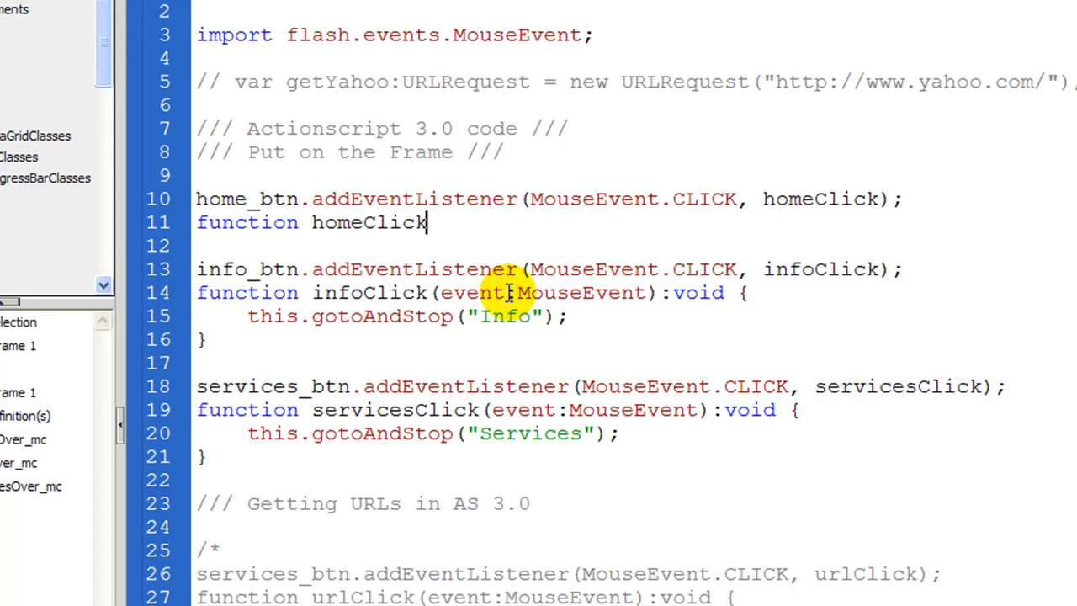
type("(")
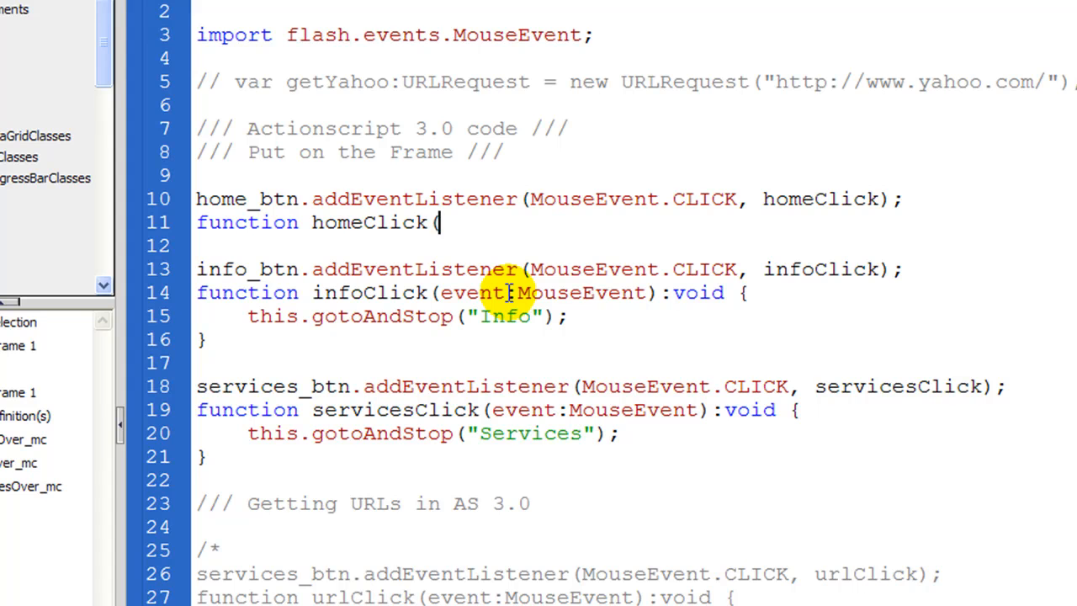
type("event")
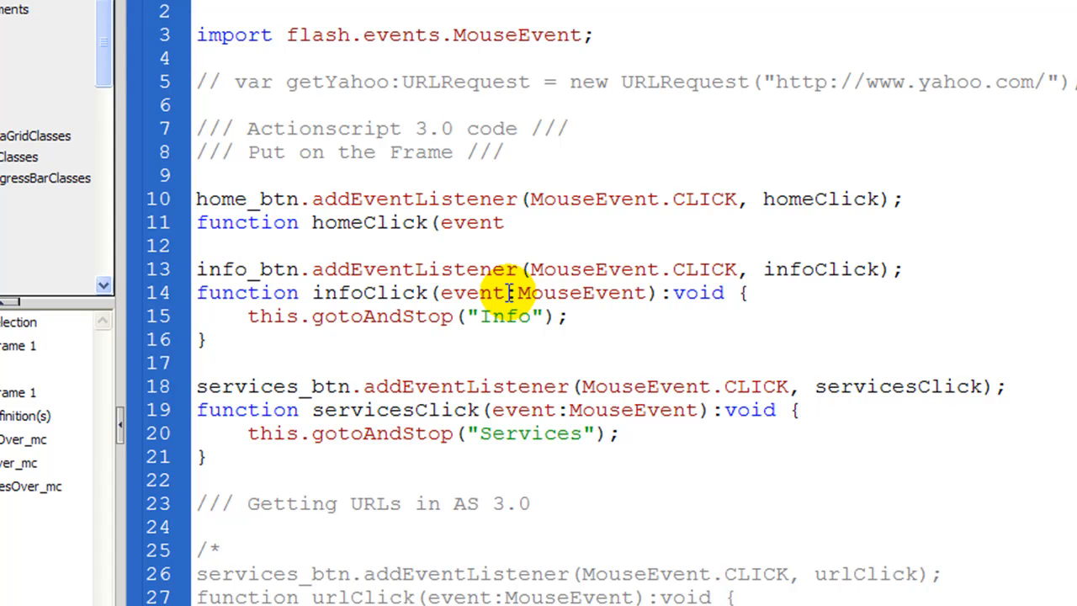
type("MouseEvent")
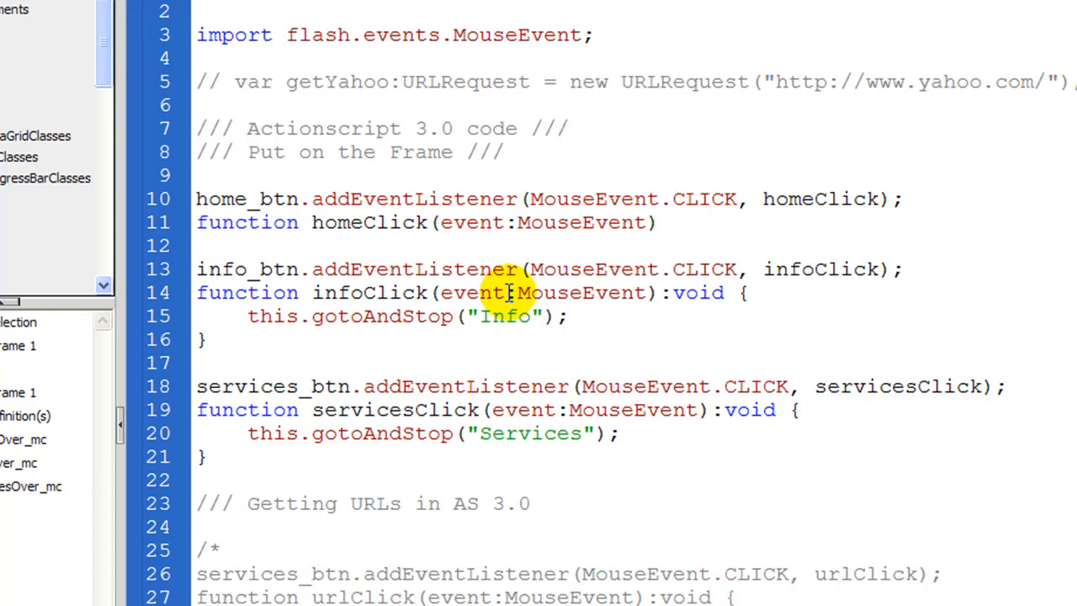
type(":")
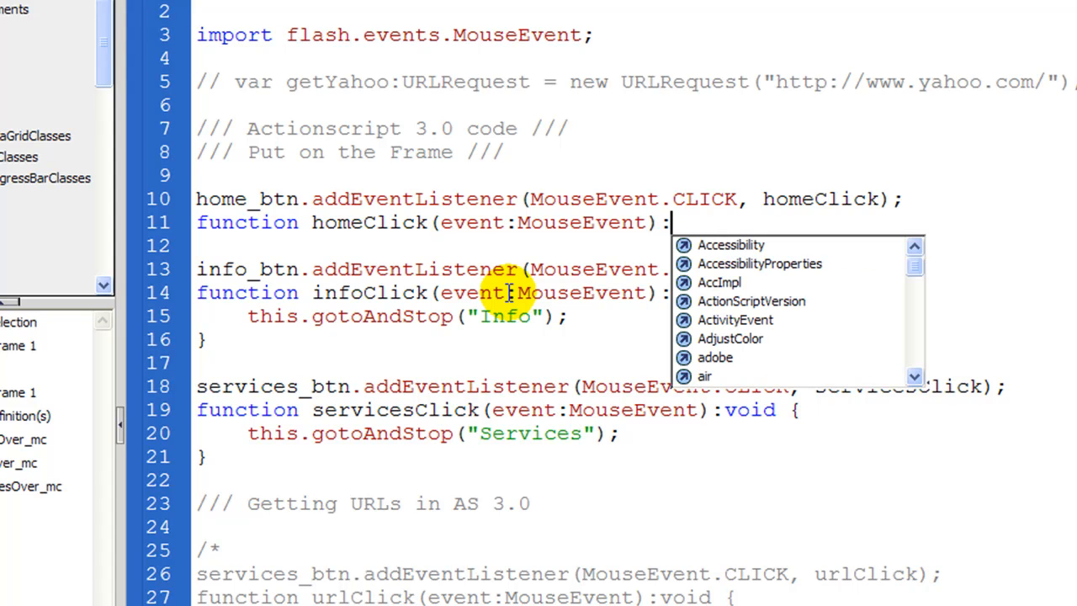
type("vid")
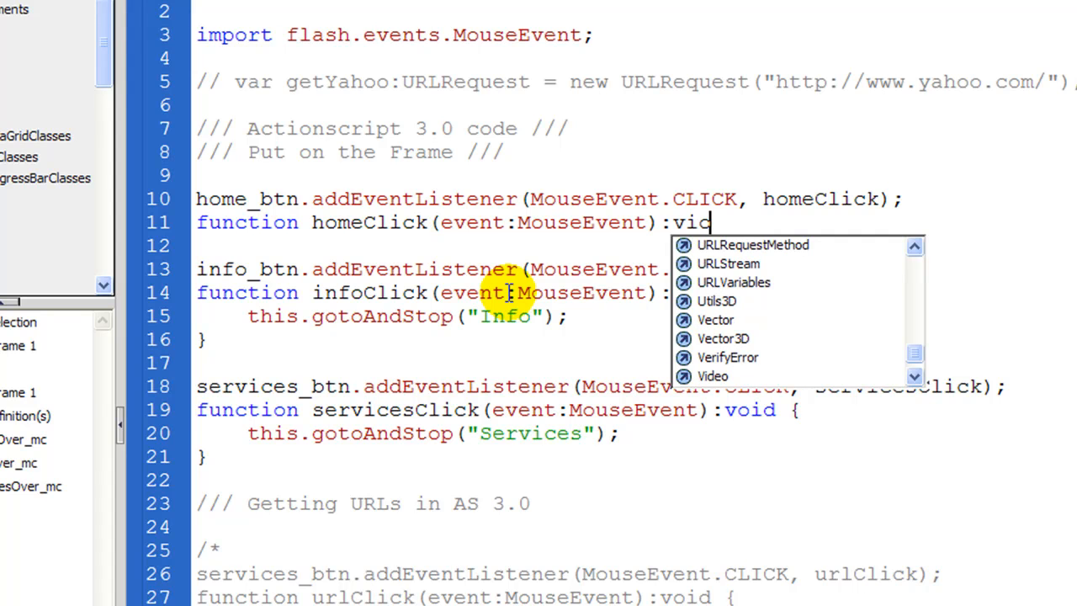
type("i")
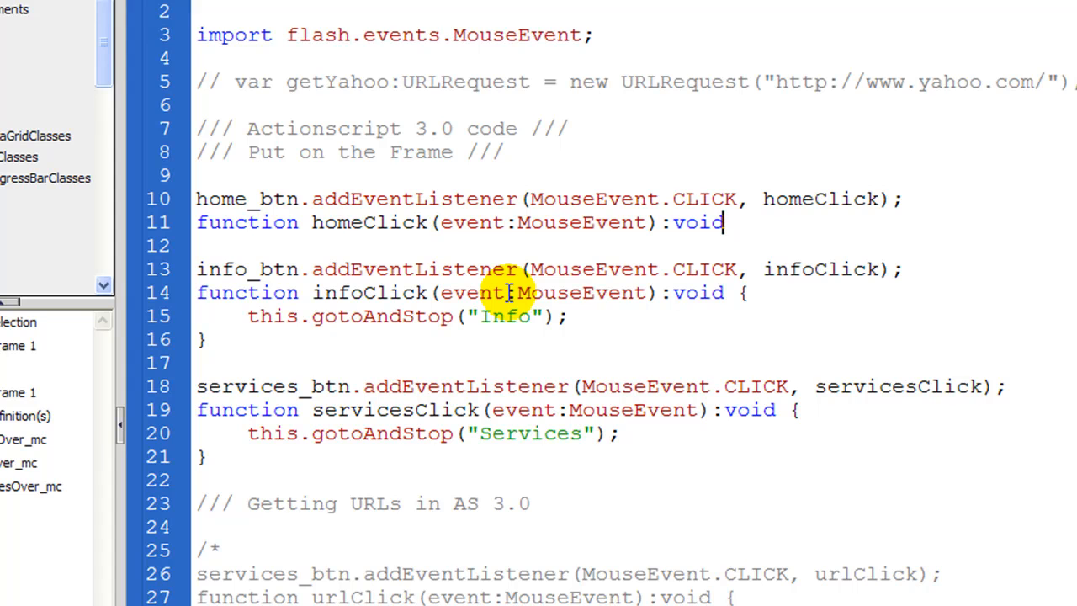
type("{")
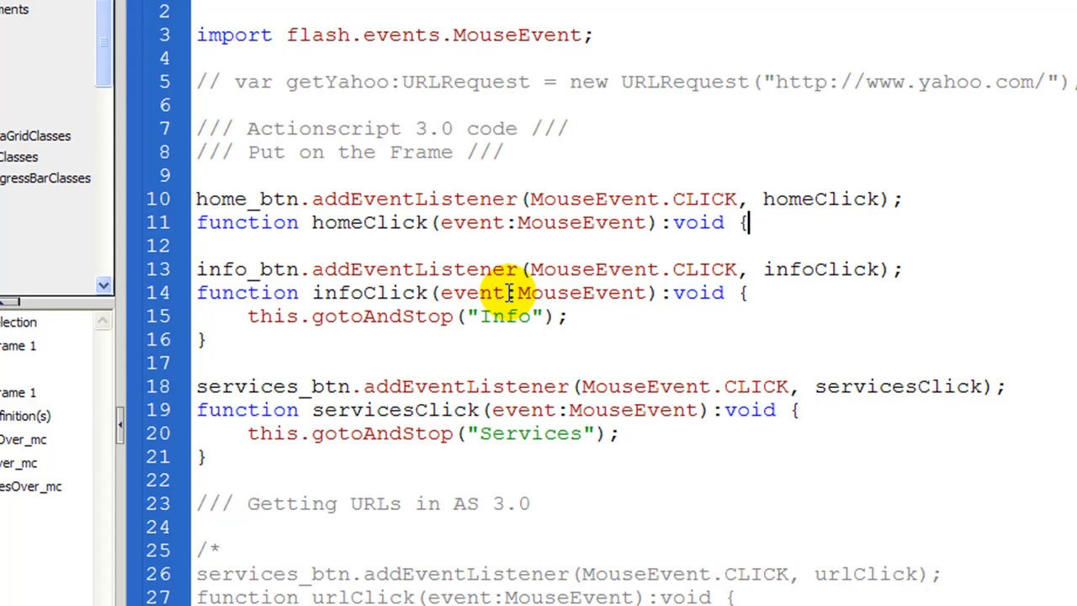
key("Return")
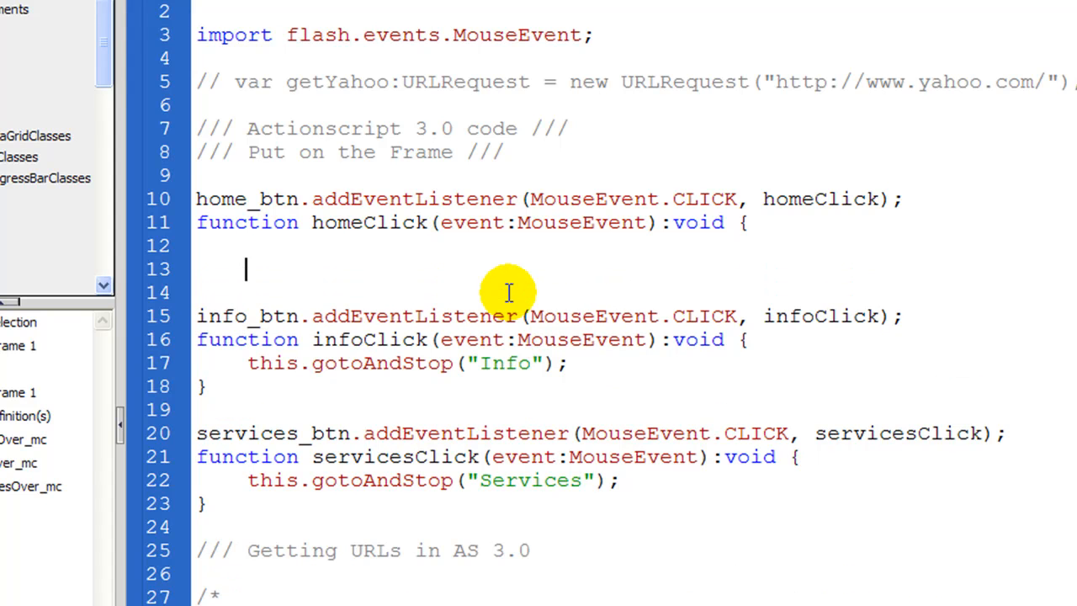
Step: Close homeClick's brace and give its body this.gotoAndStop("Home");
type("}")
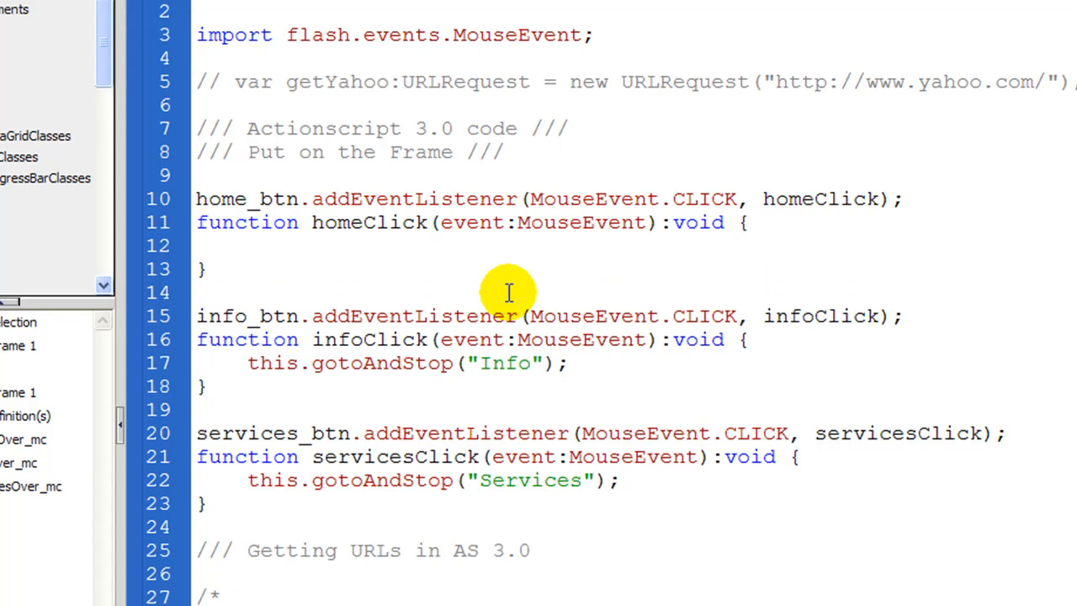
left_click(245, 246)
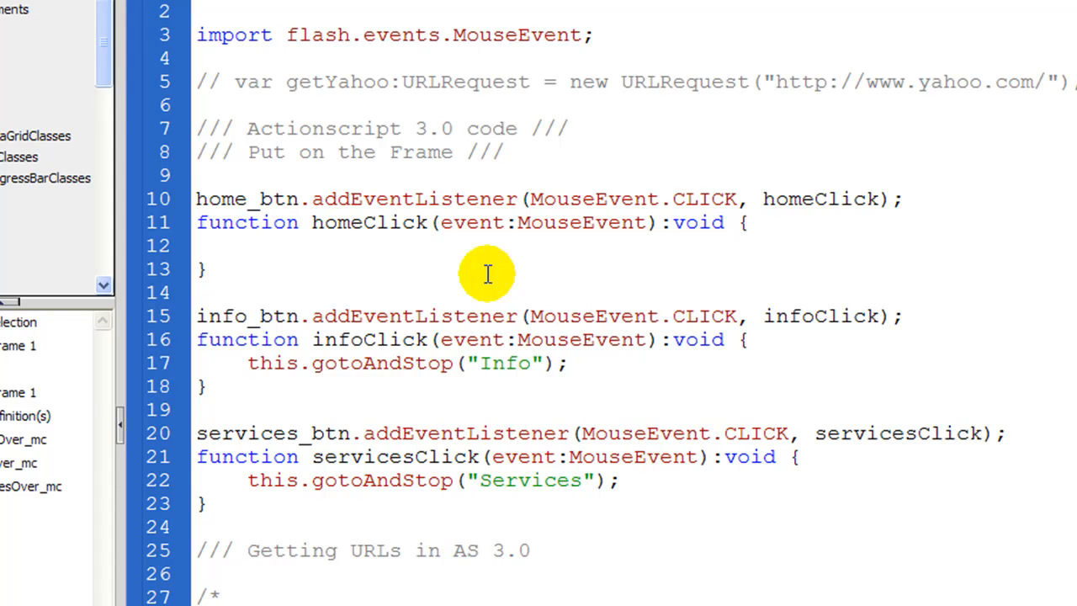
type("this")
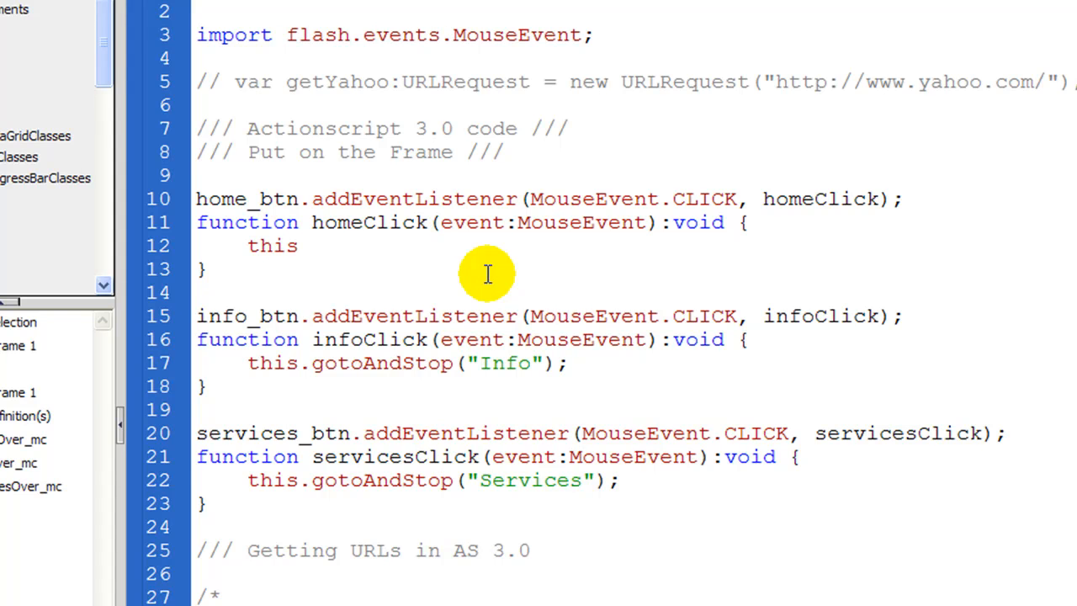
type(".")
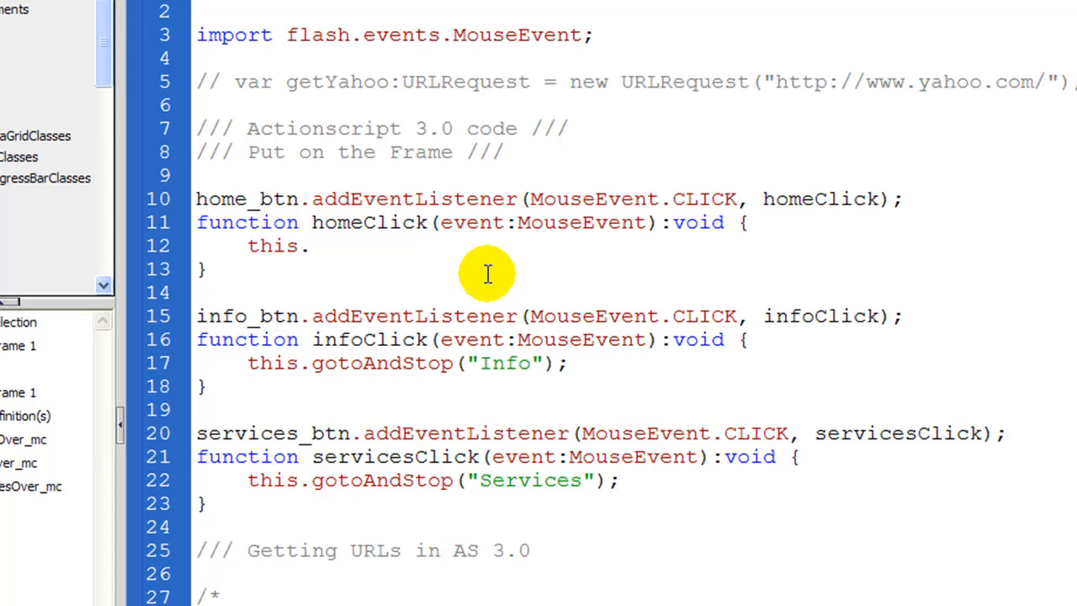
type("gotoAndStop(")
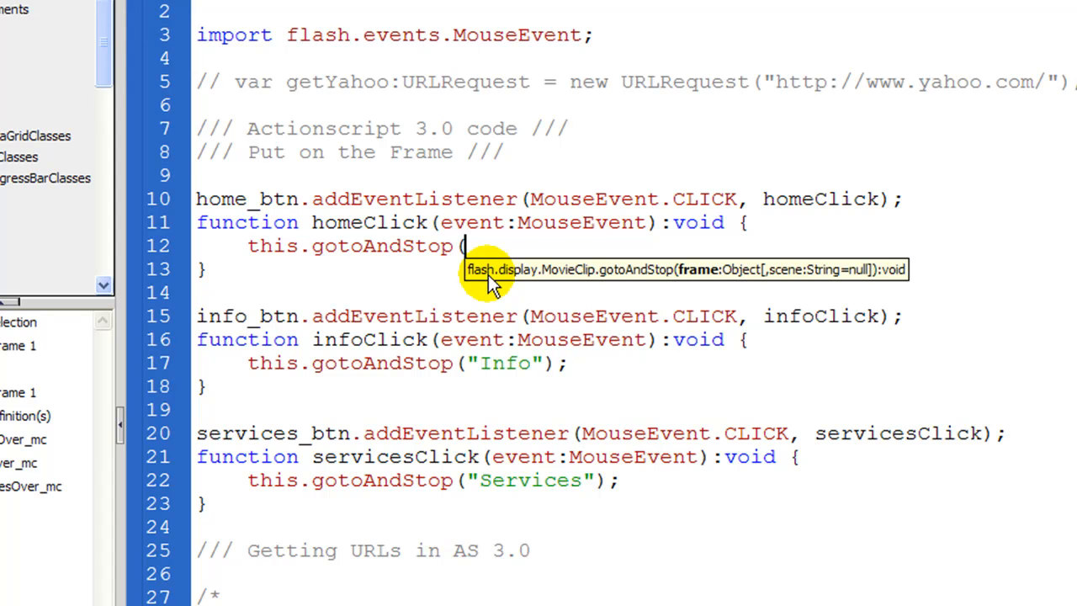
type("\"\")")
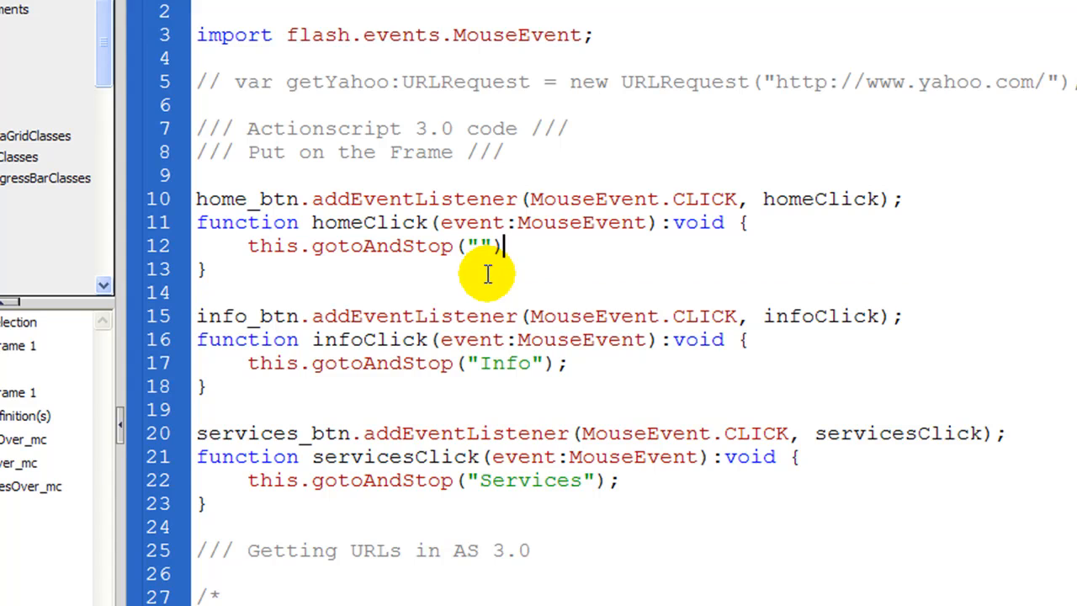
type(";")
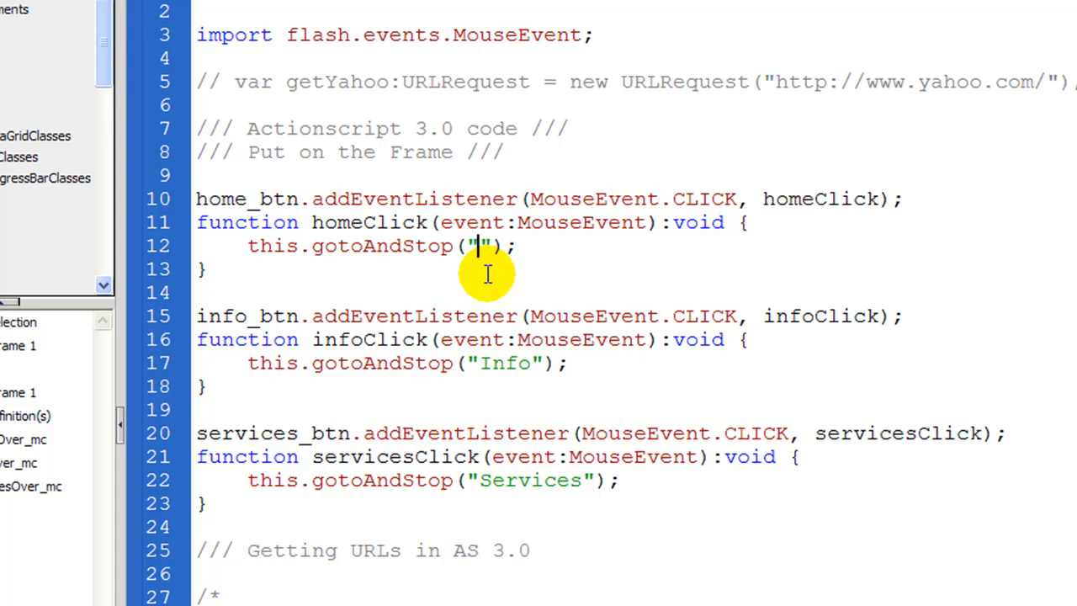
type("H")
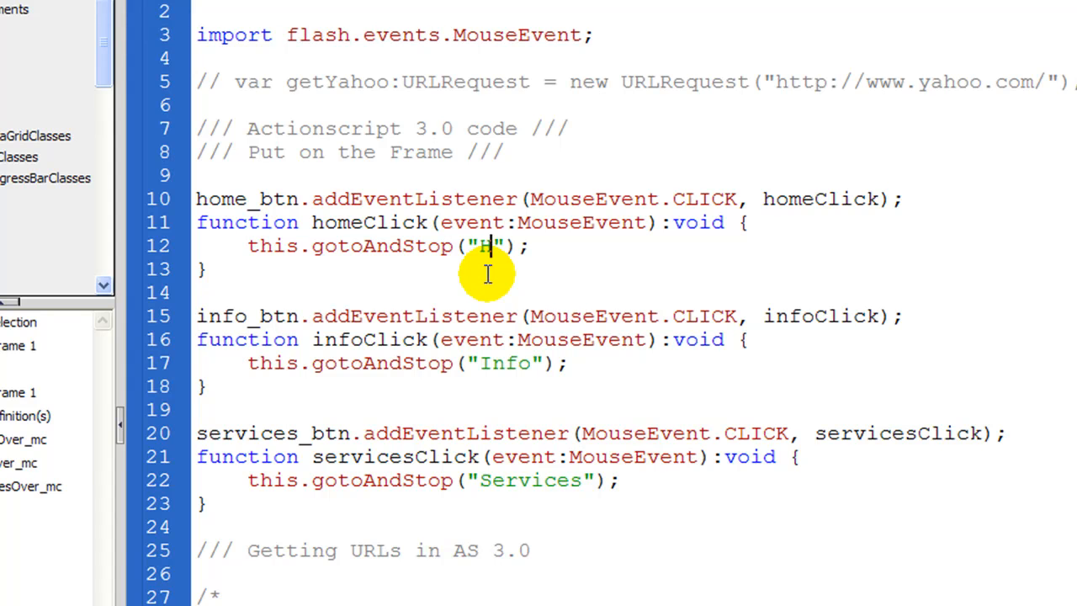
type("ome")
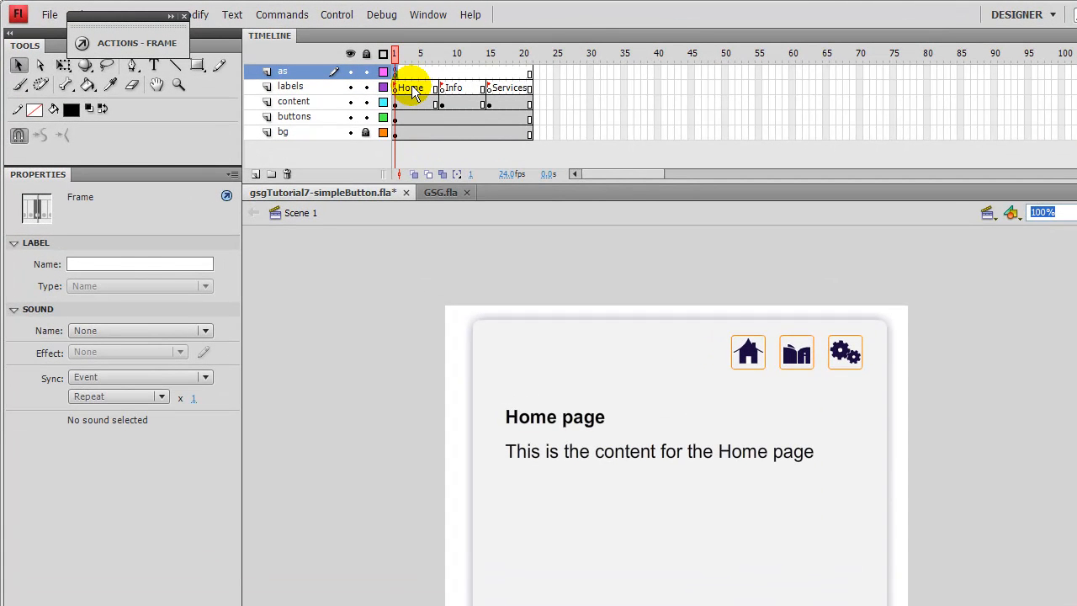
Step: Retype the first labels keyframe's name as Home in the Properties panel and apply it
left_click(394, 87)
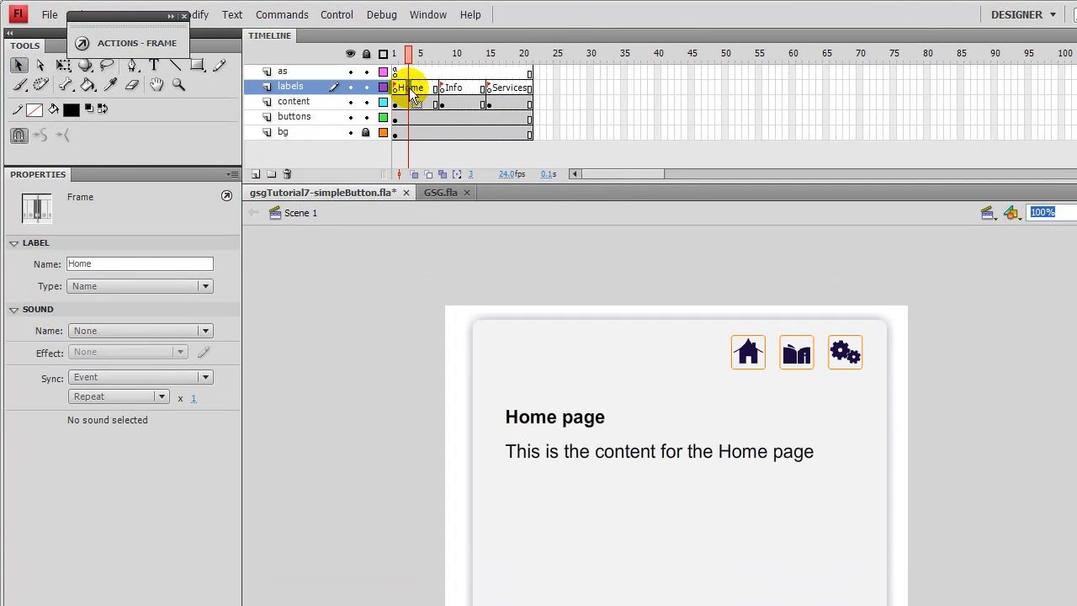
left_click(138, 263)
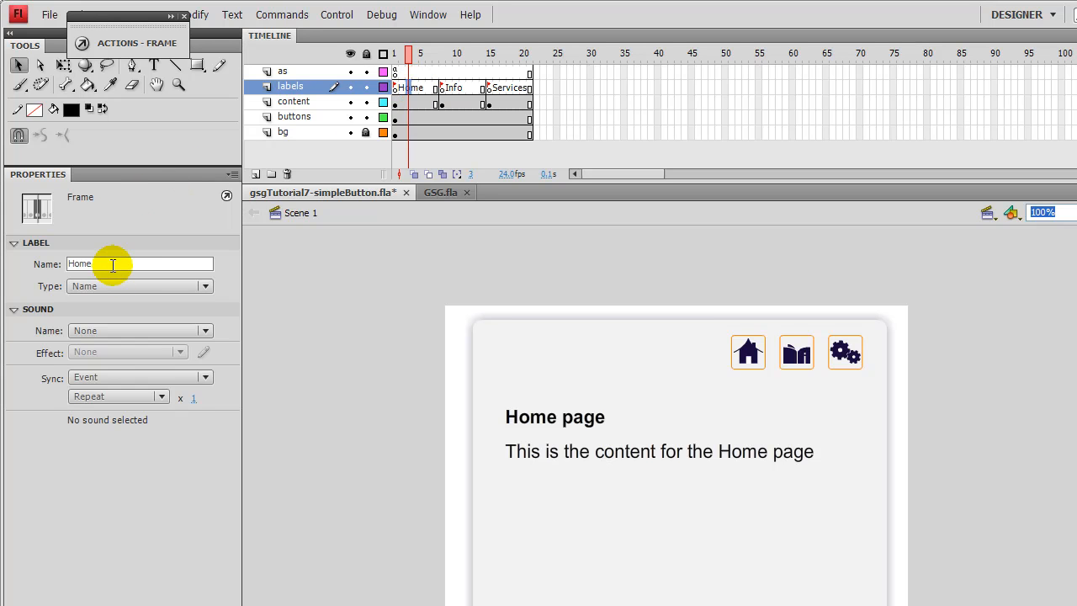
mouse_move(44, 268)
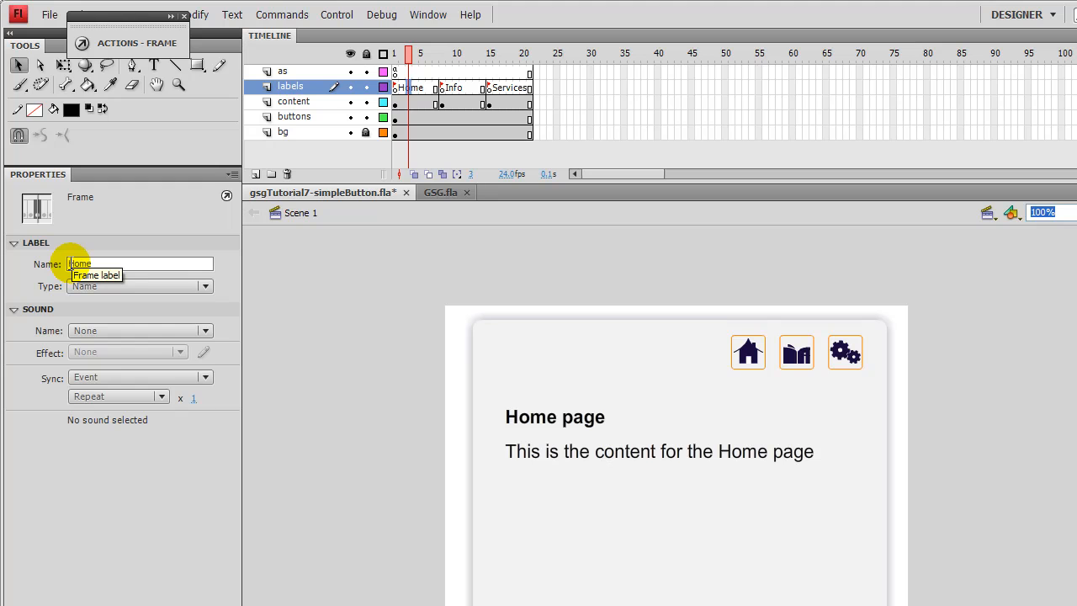
mouse_move(172, 259)
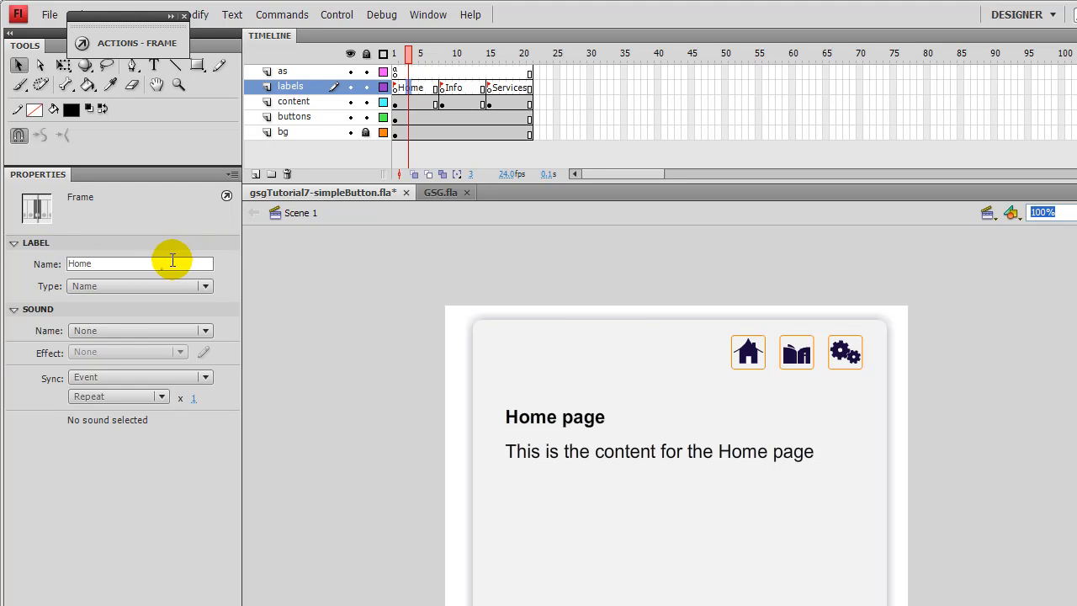
triple_click(109, 262)
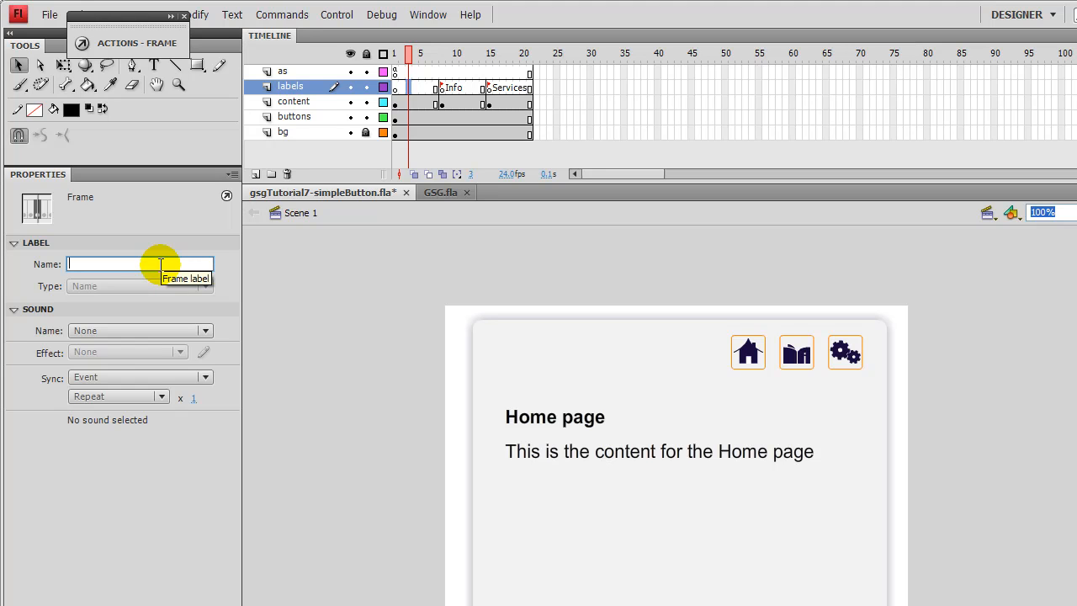
type("H")
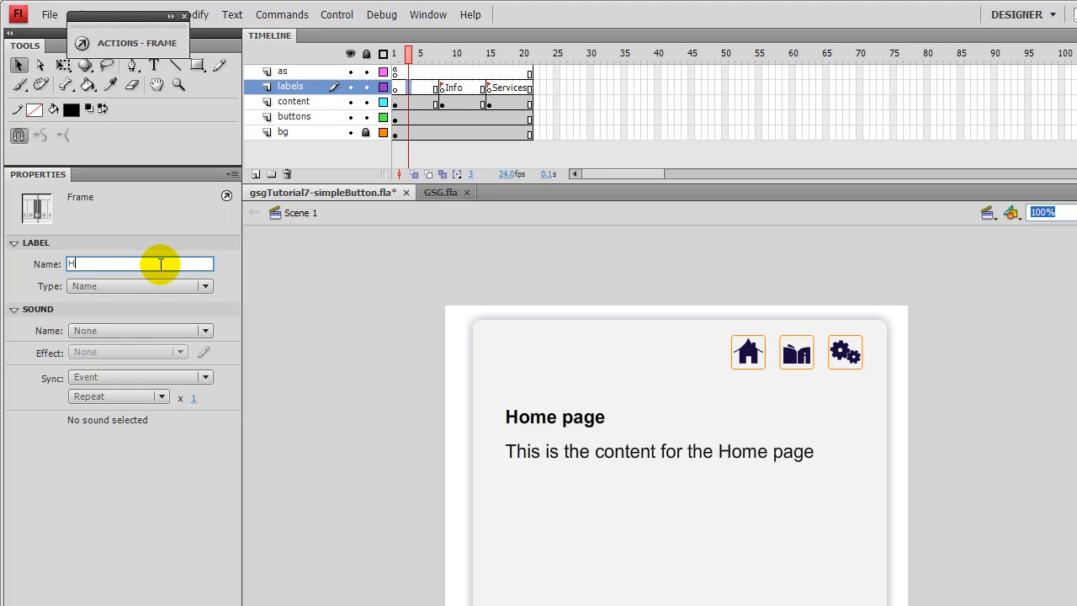
type("Home")
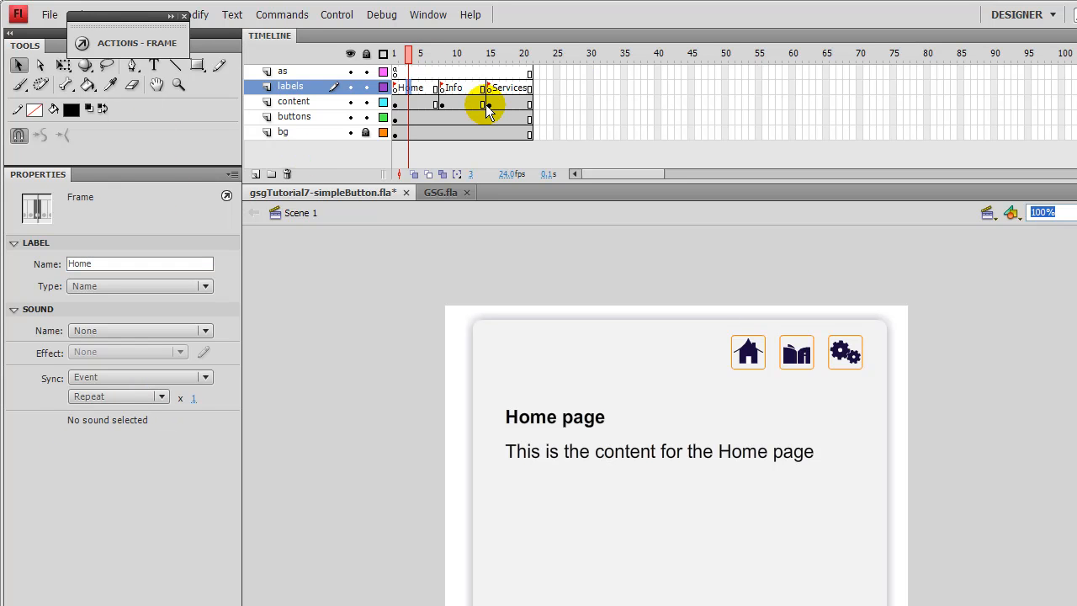
left_click(126, 42)
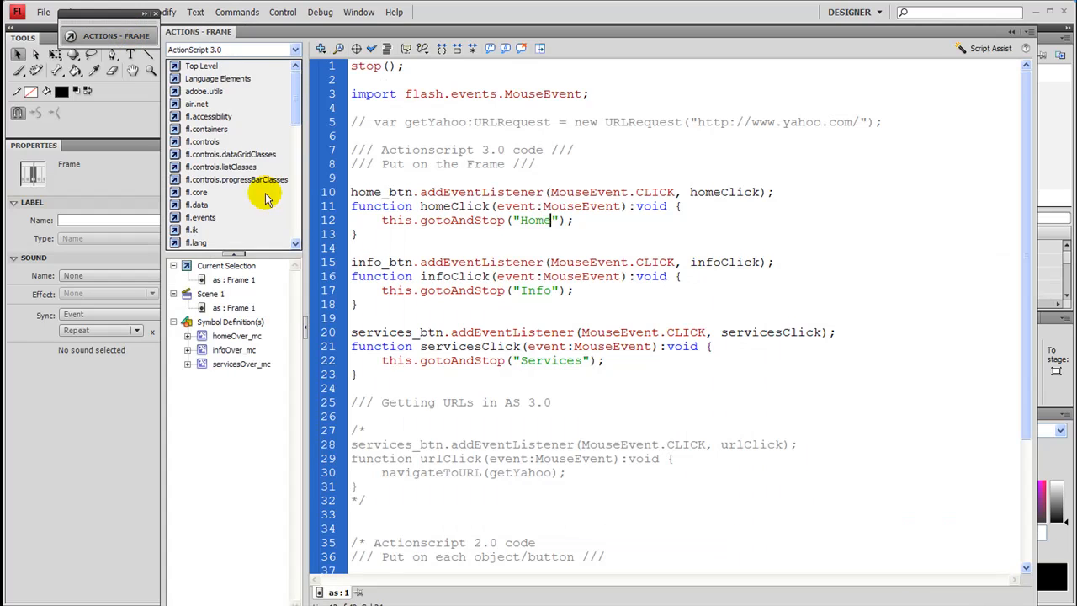
mouse_move(559, 267)
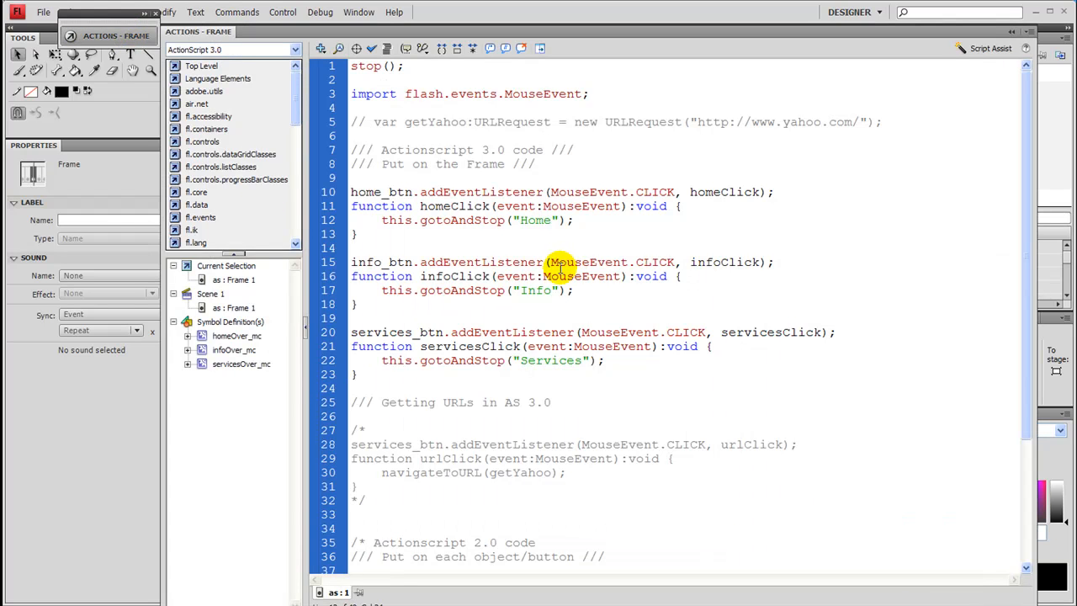
Step: Scroll through the frame script with the home, info and services handlers
scroll("down", 3)
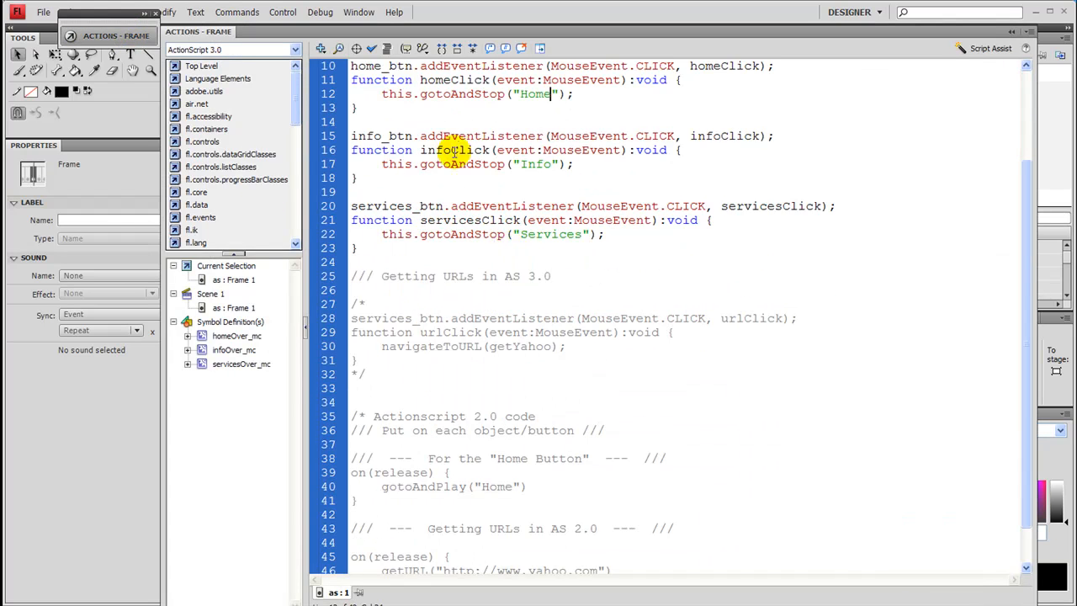
scroll("up", 3)
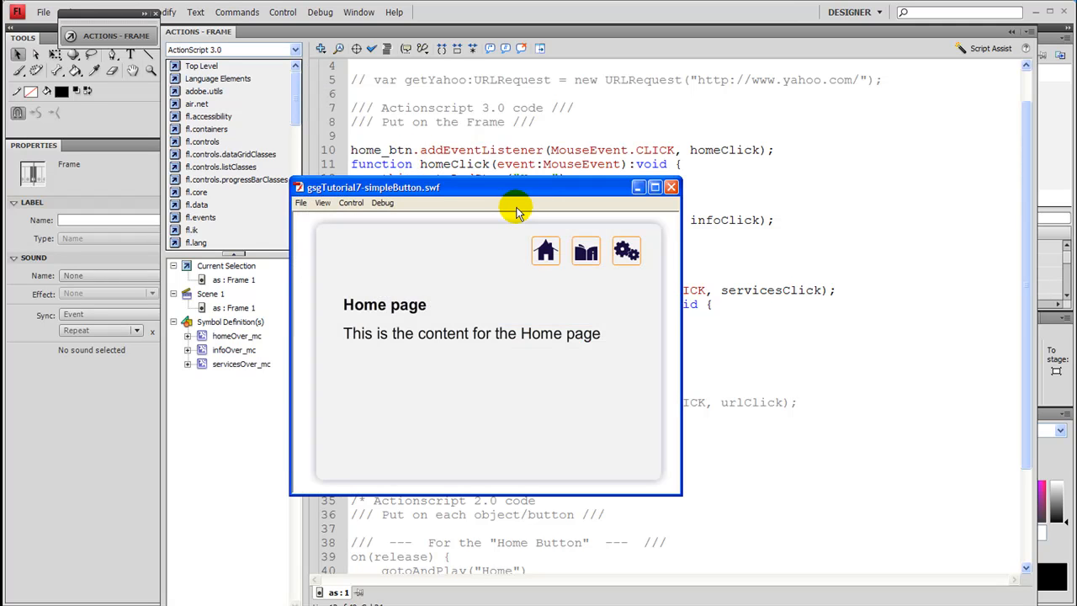
left_click(626, 249)
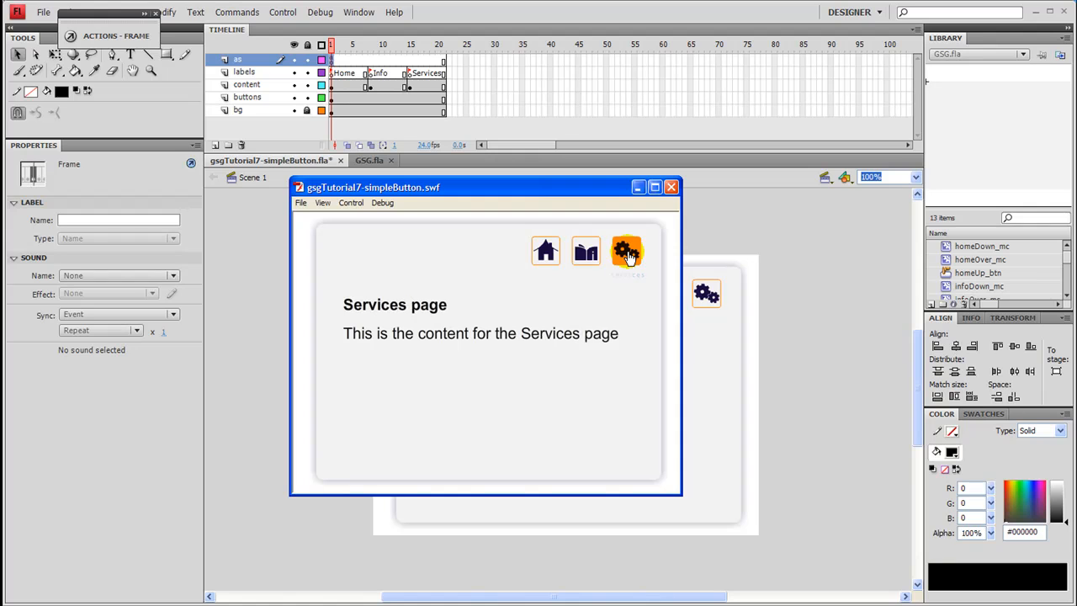
mouse_move(545, 253)
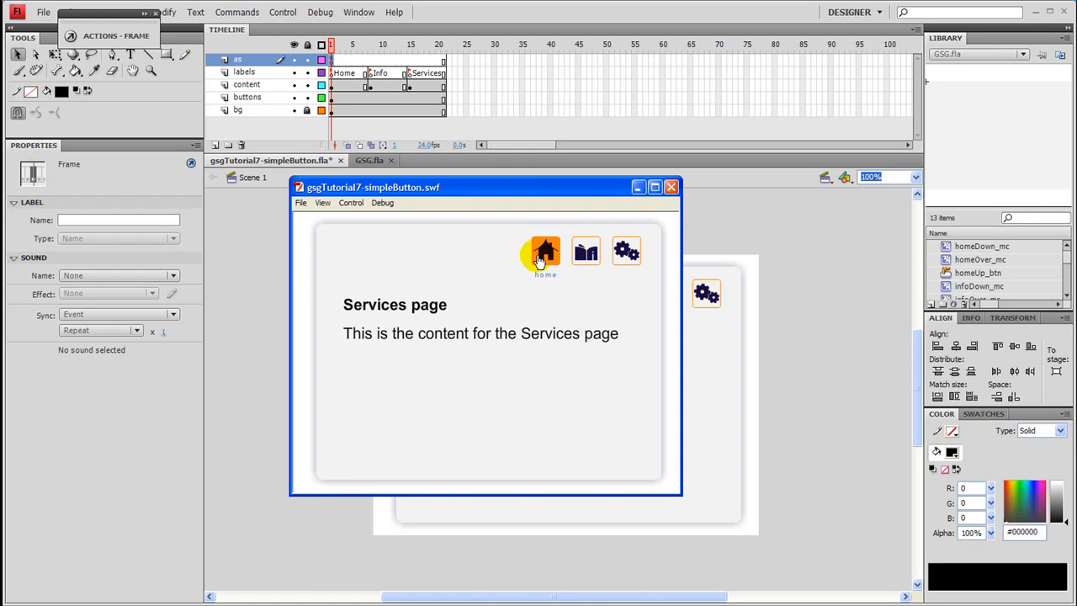
left_click(545, 251)
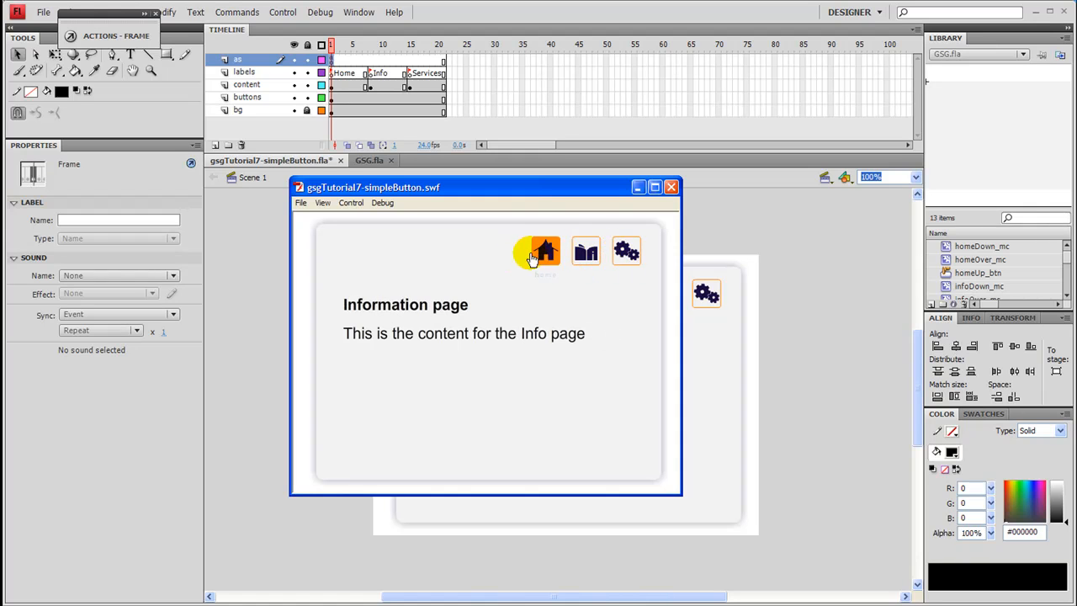
left_click(545, 250)
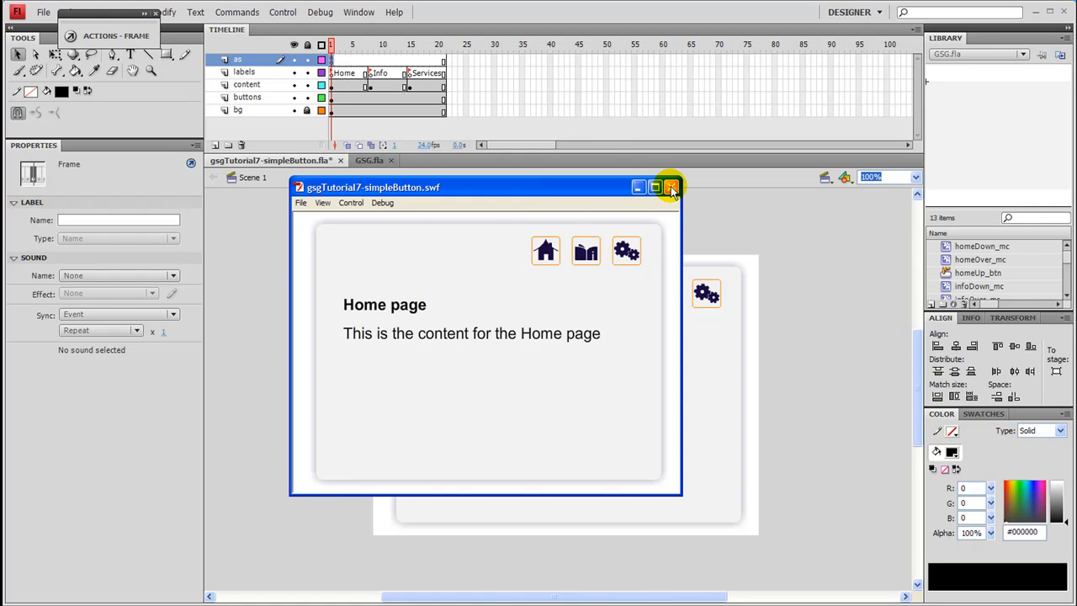
left_click(669, 187)
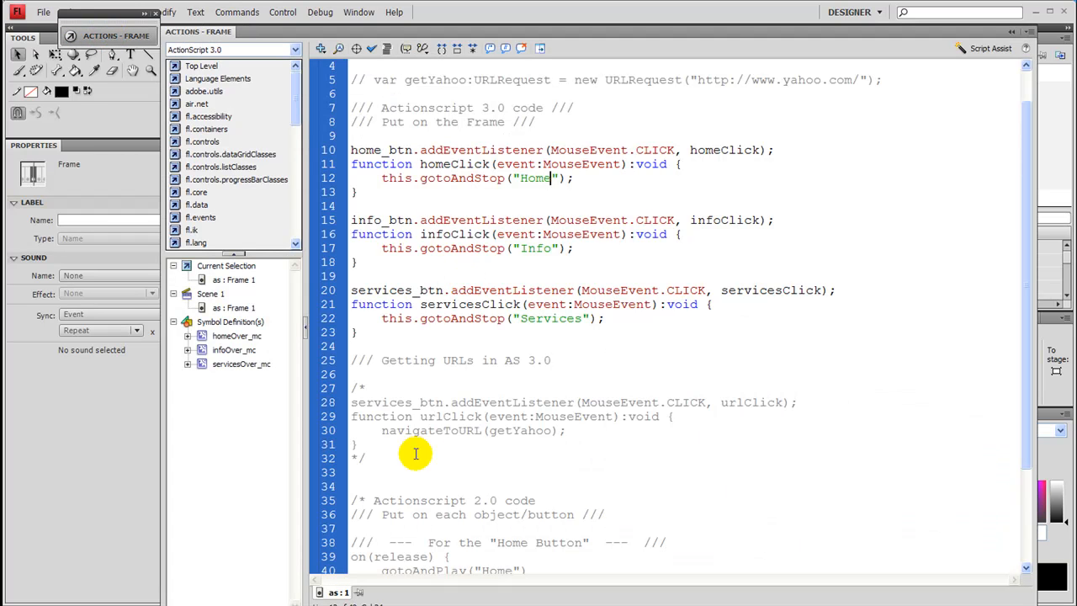
Step: Replace the services_btn gotoAndStop block with the copied urlClick block calling navigateToURL
scroll("down", 3)
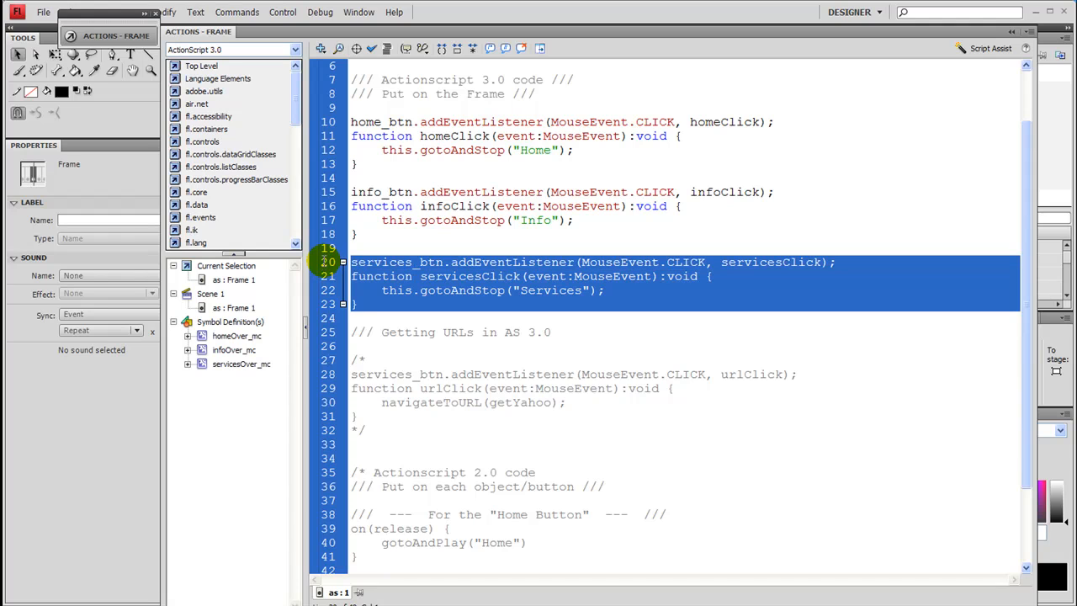
mouse_move(457, 438)
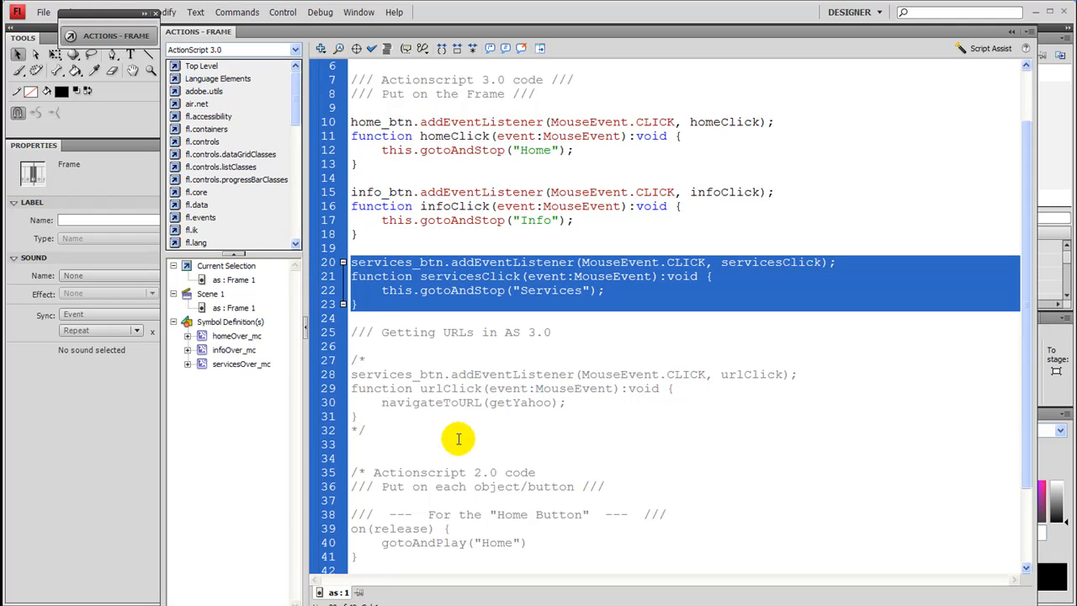
key("Delete")
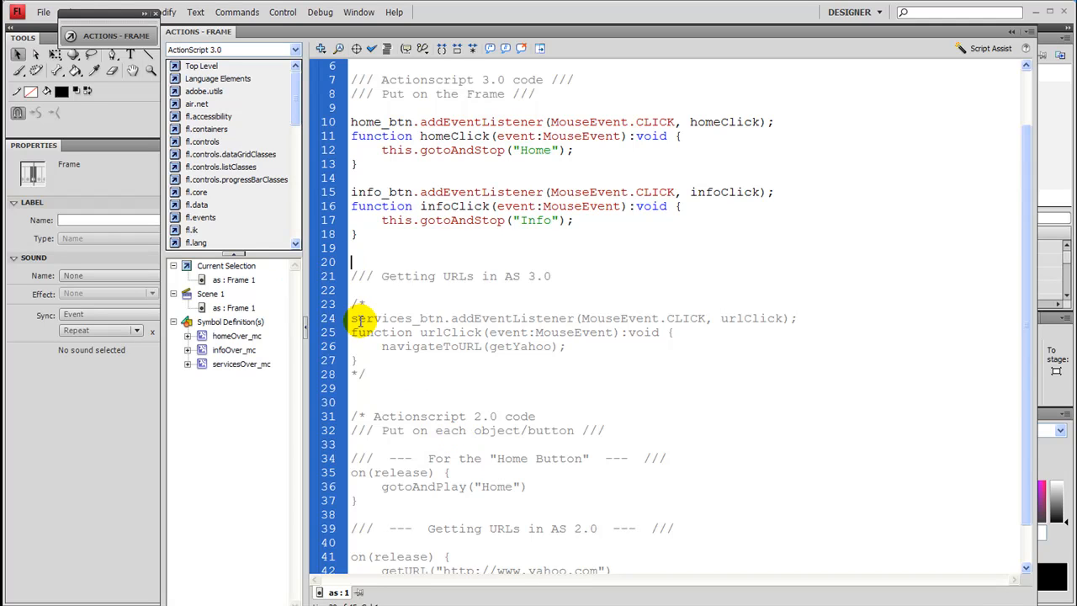
left_click_drag(352, 318, 570, 346)
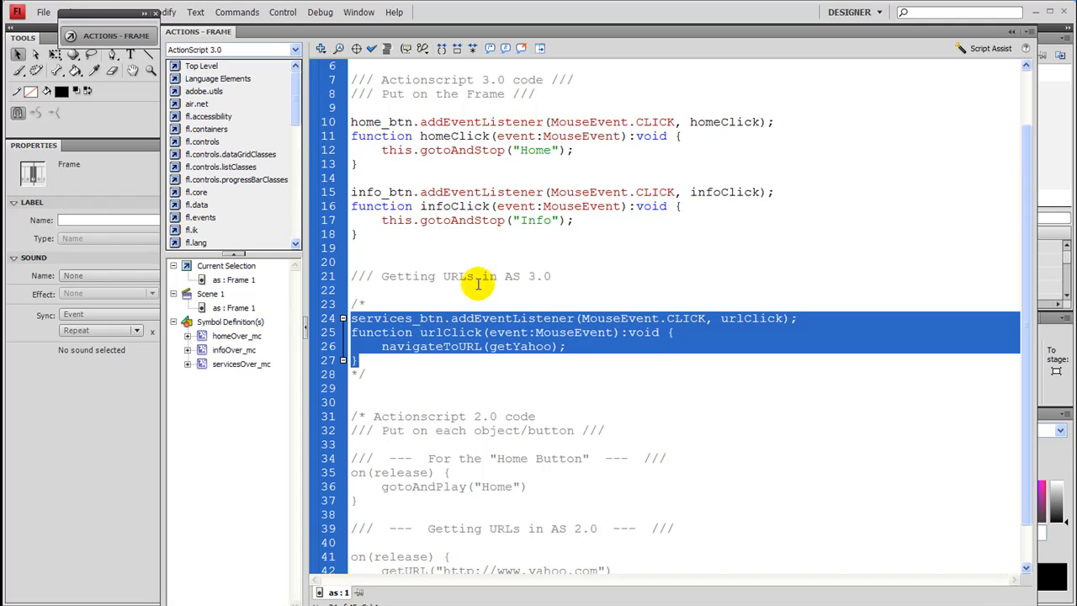
left_click(441, 246)
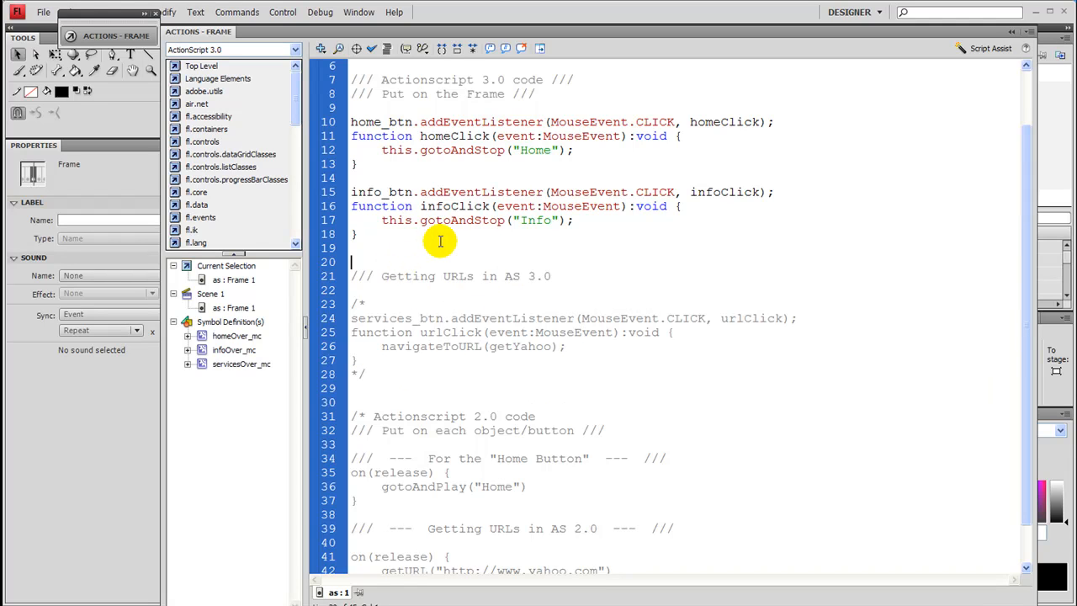
scroll("down", 3)
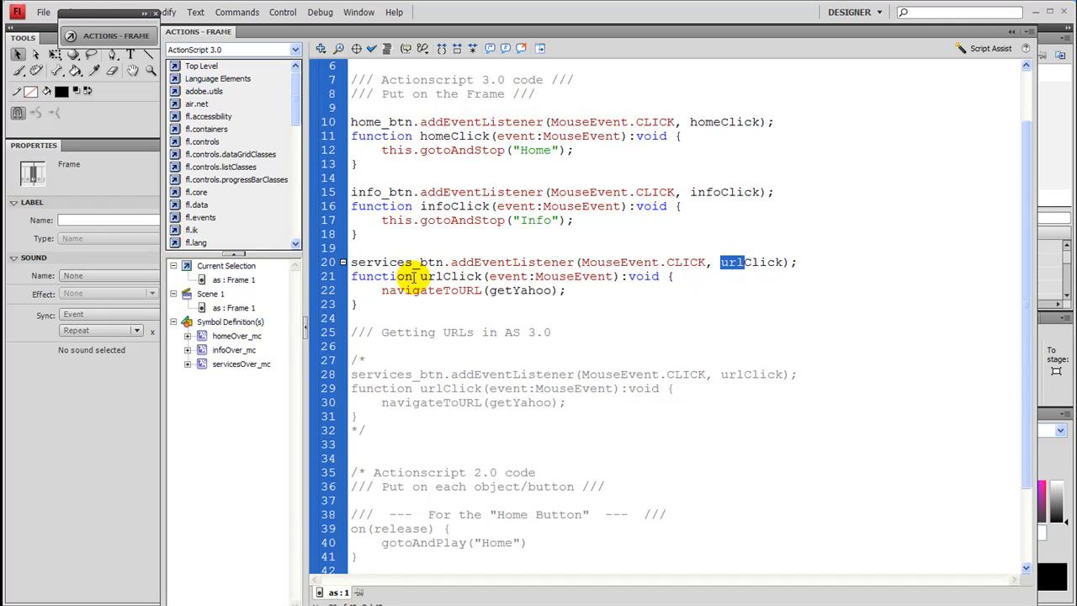
Step: Point out the getYahoo argument passed to navigateToURL inside urlClick
left_click(491, 289)
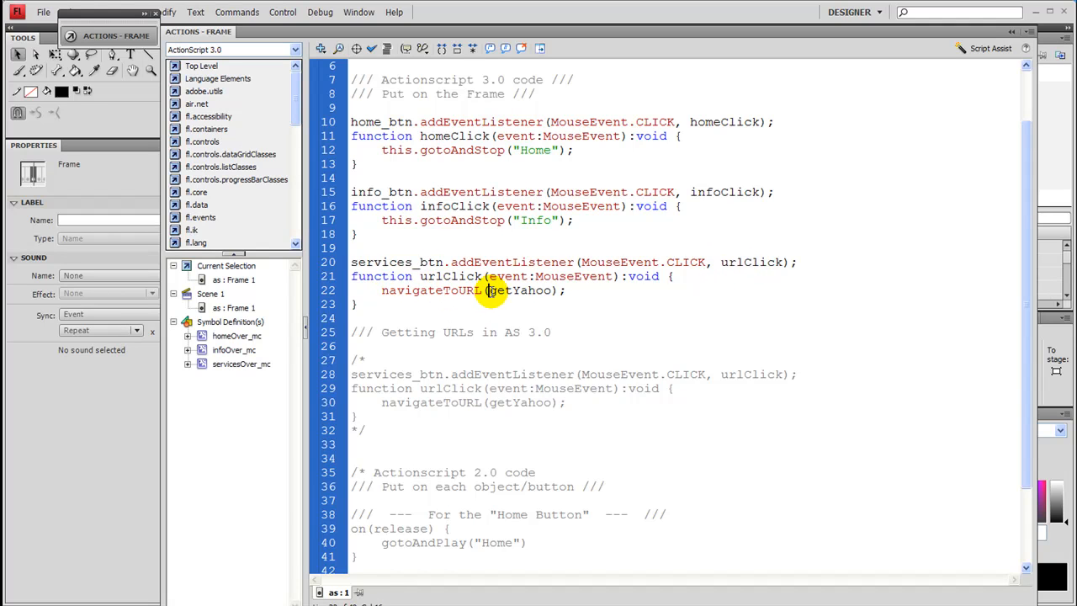
double_click(434, 289)
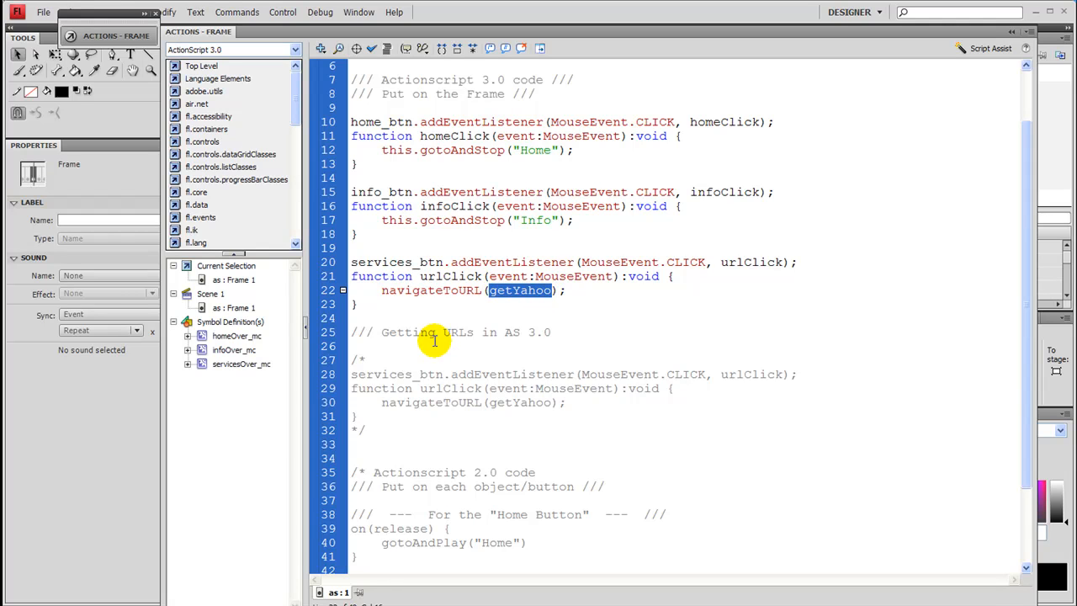
mouse_move(434, 363)
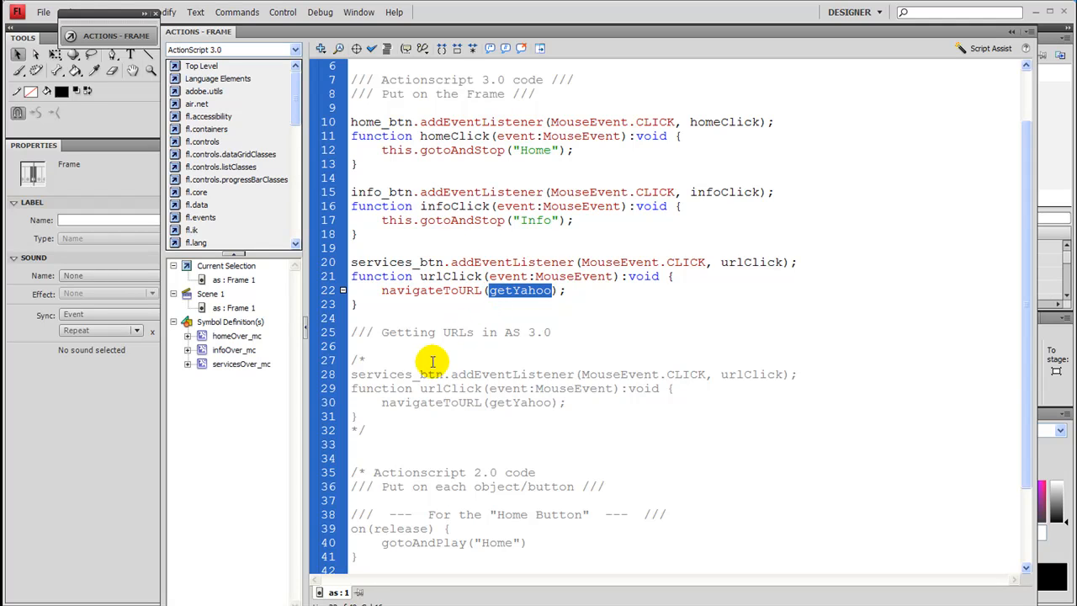
mouse_move(374, 303)
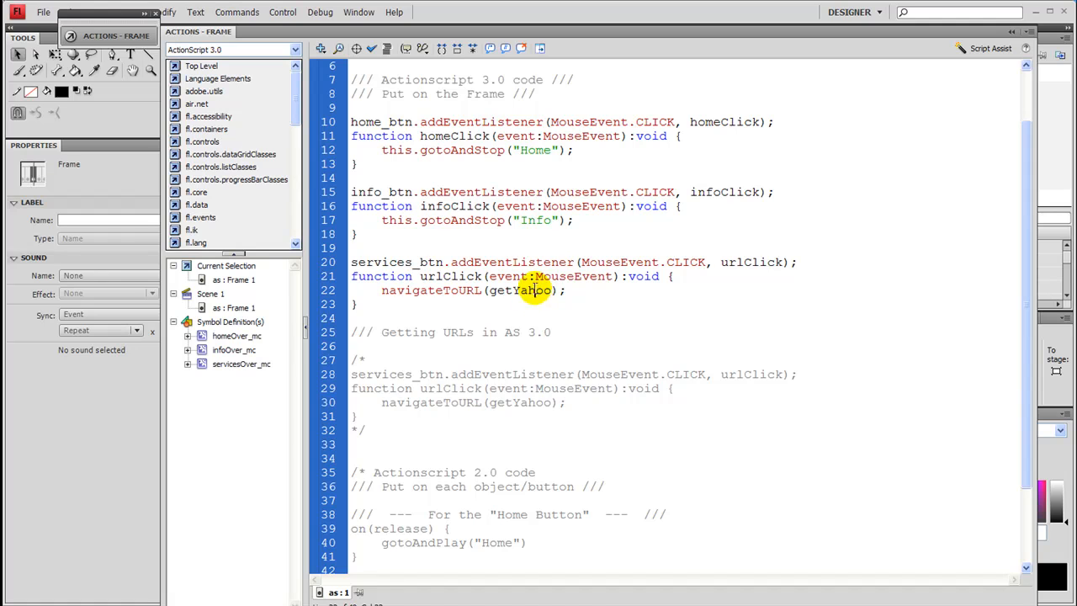
double_click(520, 290)
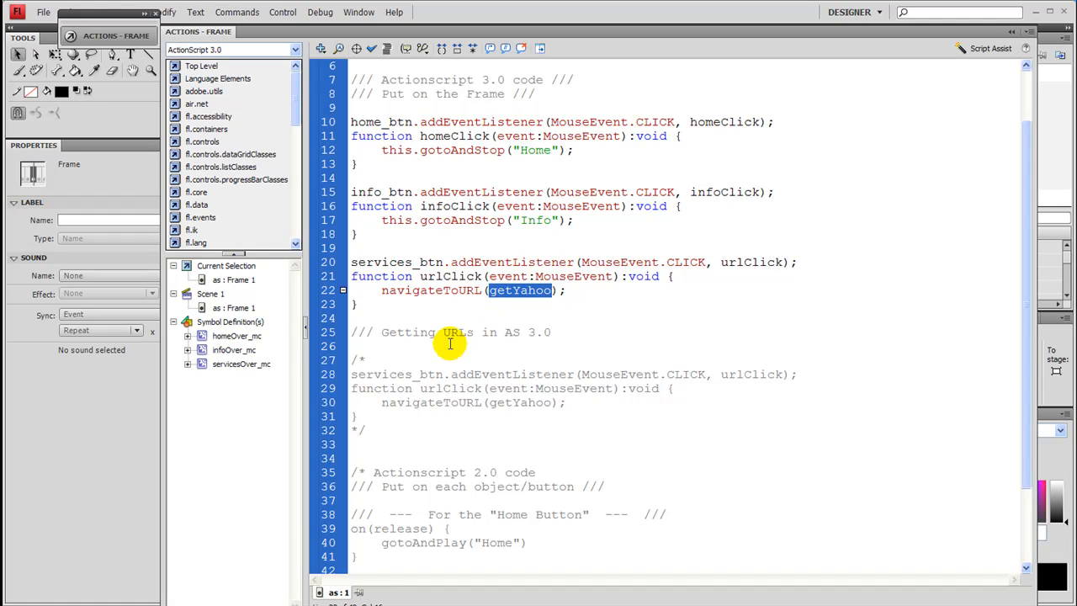
scroll("up", 3)
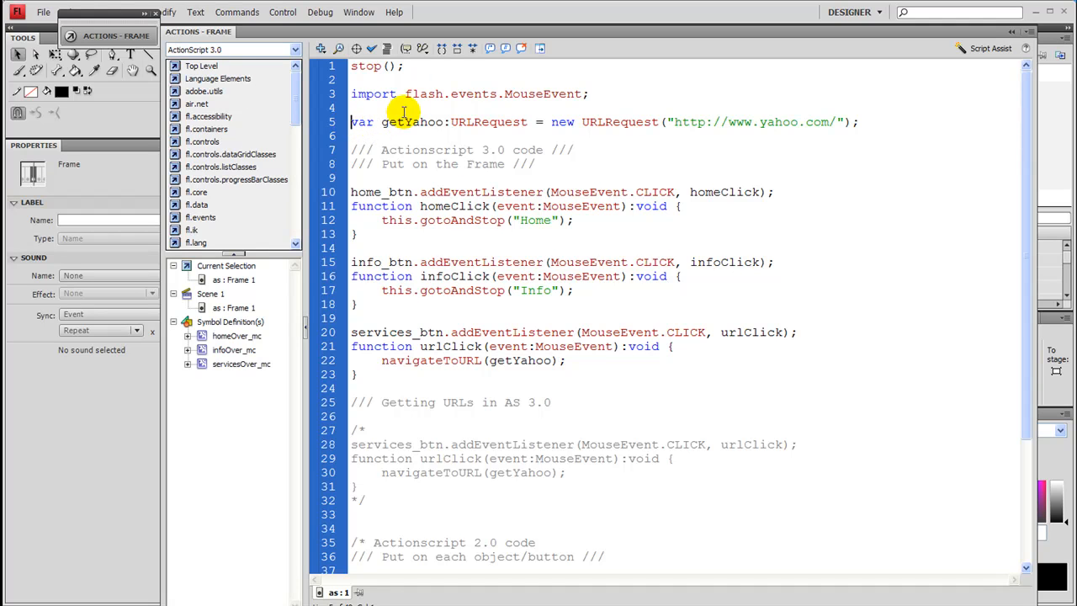
double_click(413, 121)
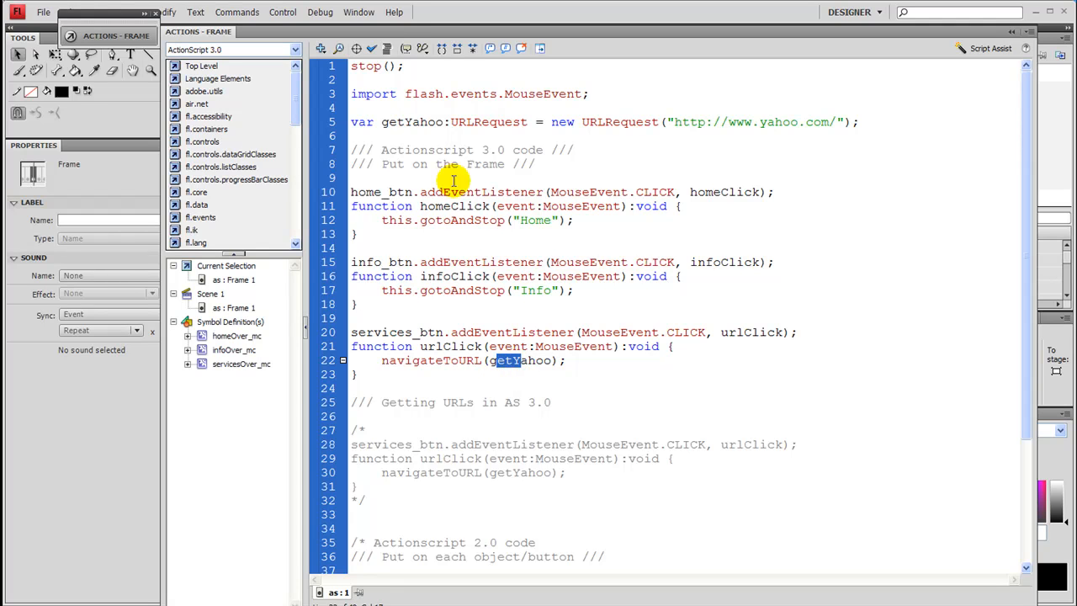
double_click(424, 122)
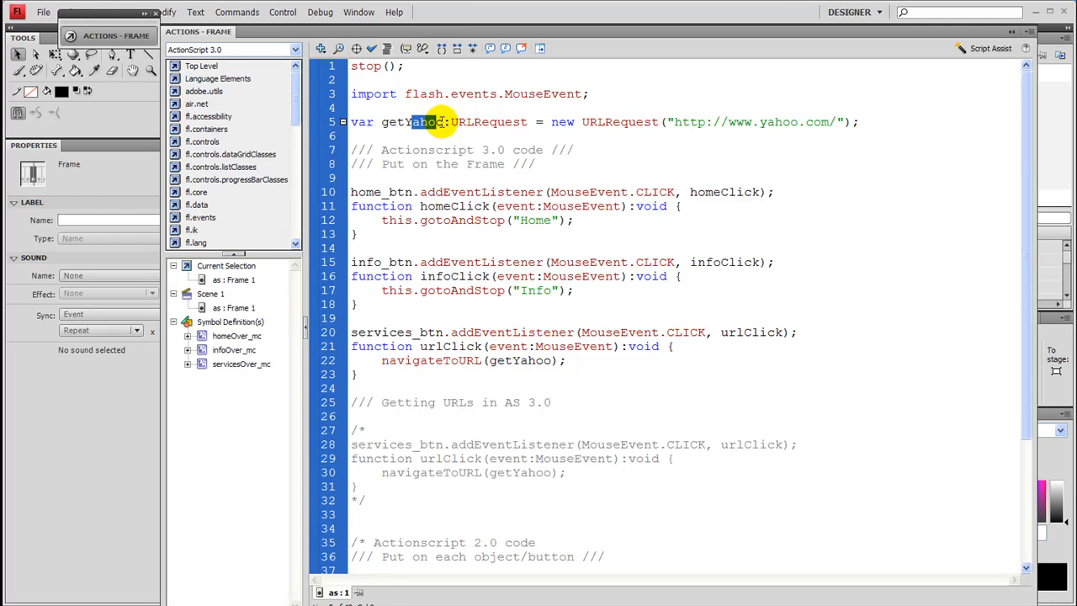
double_click(488, 122)
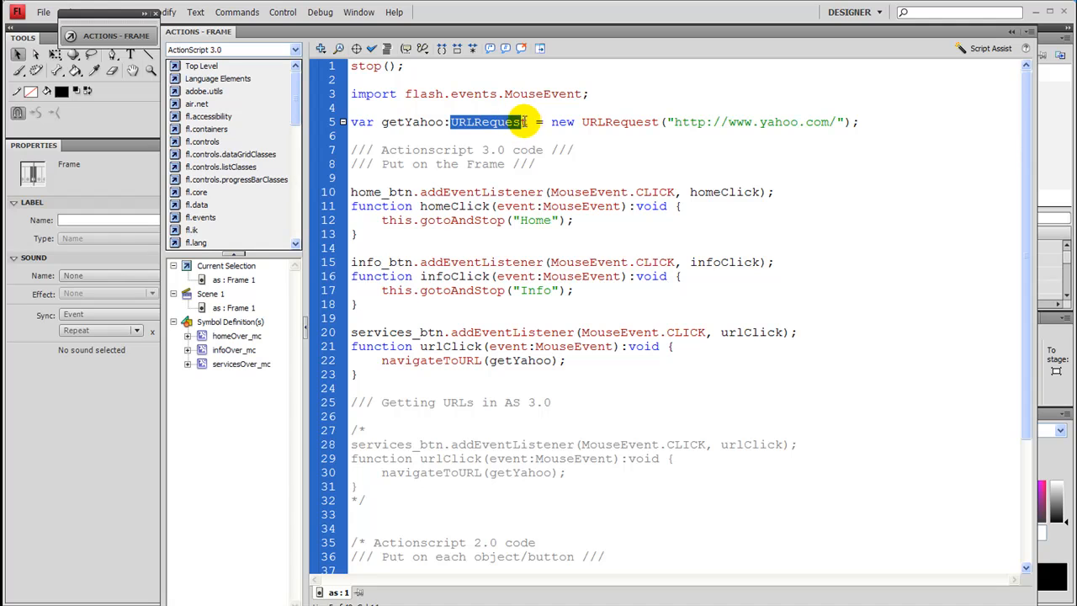
mouse_move(525, 121)
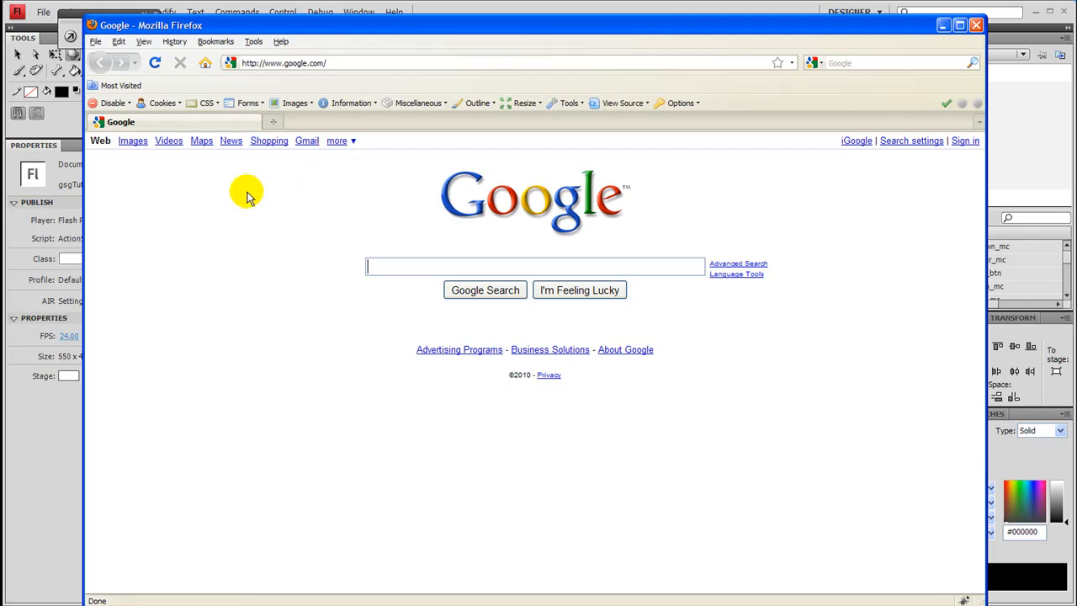
mouse_move(511, 266)
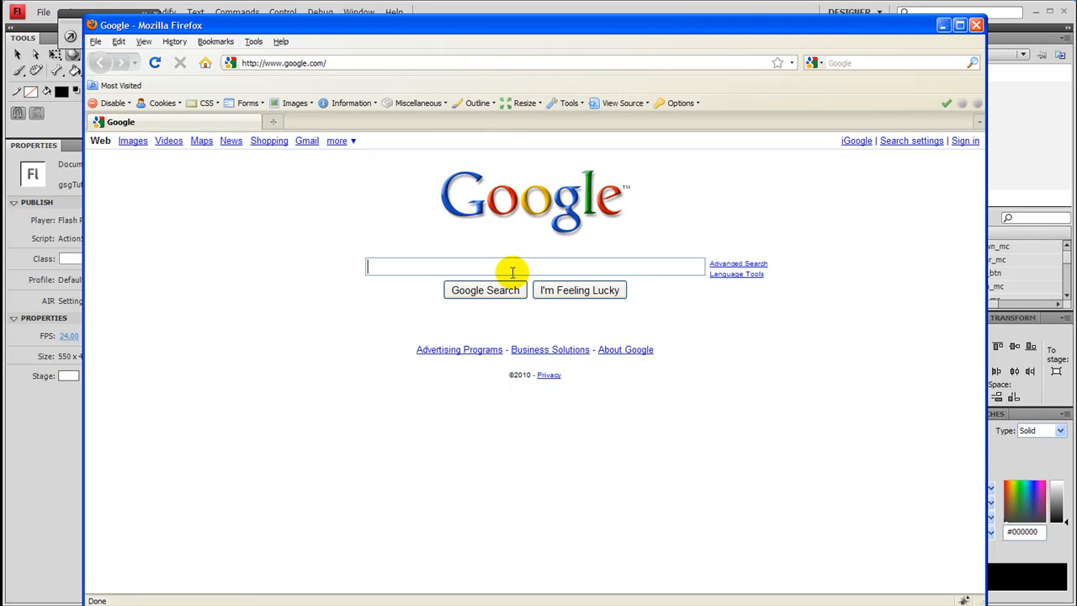
mouse_move(452, 186)
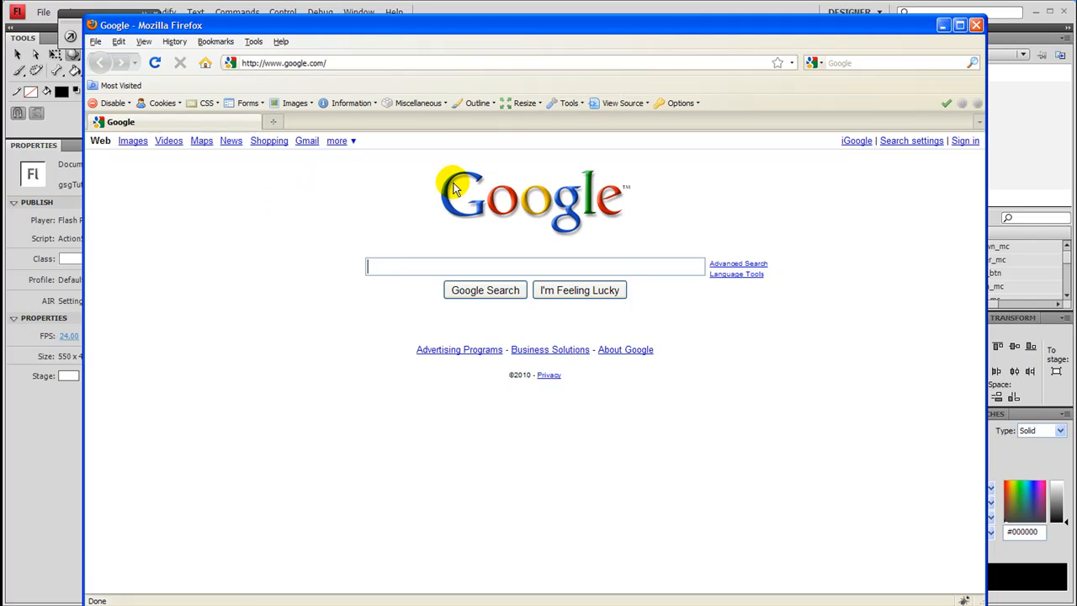
mouse_move(326, 159)
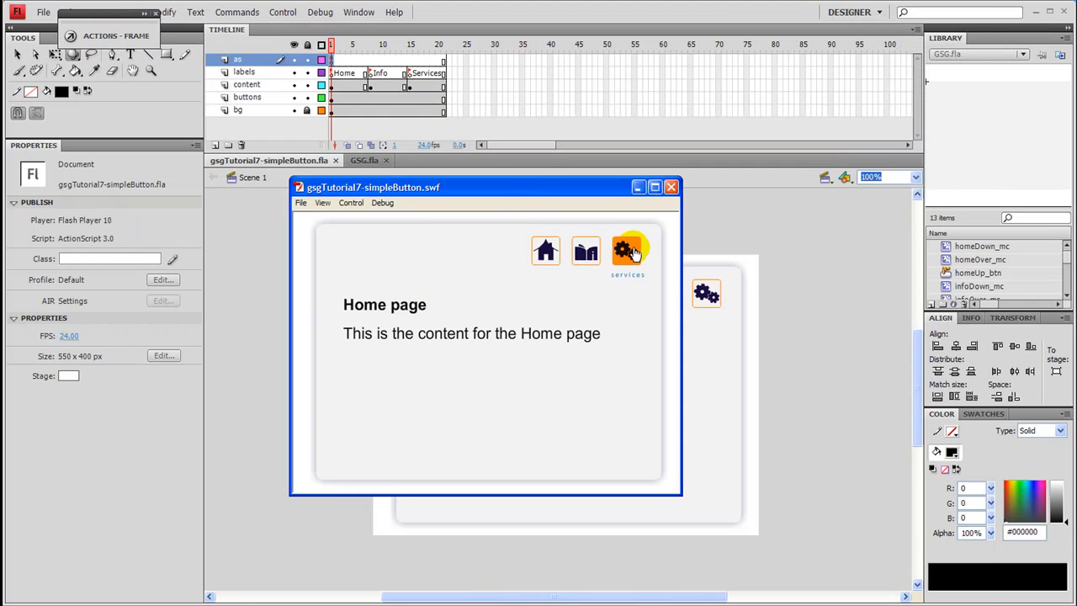
mouse_move(626, 249)
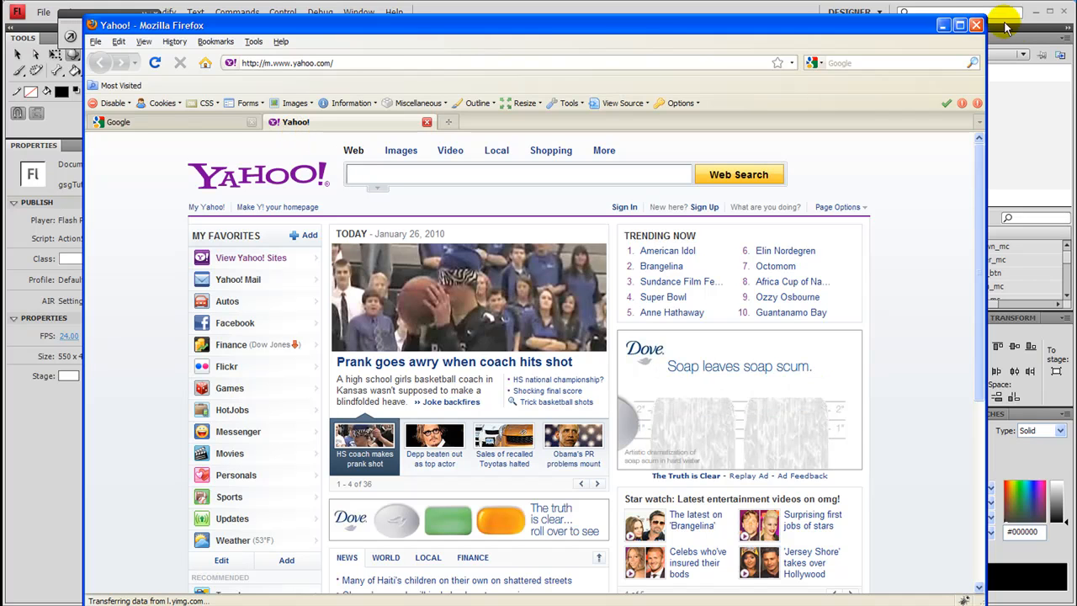
Step: Close Firefox with its Yahoo and Google tabs, then close the test movie window
left_click(976, 25)
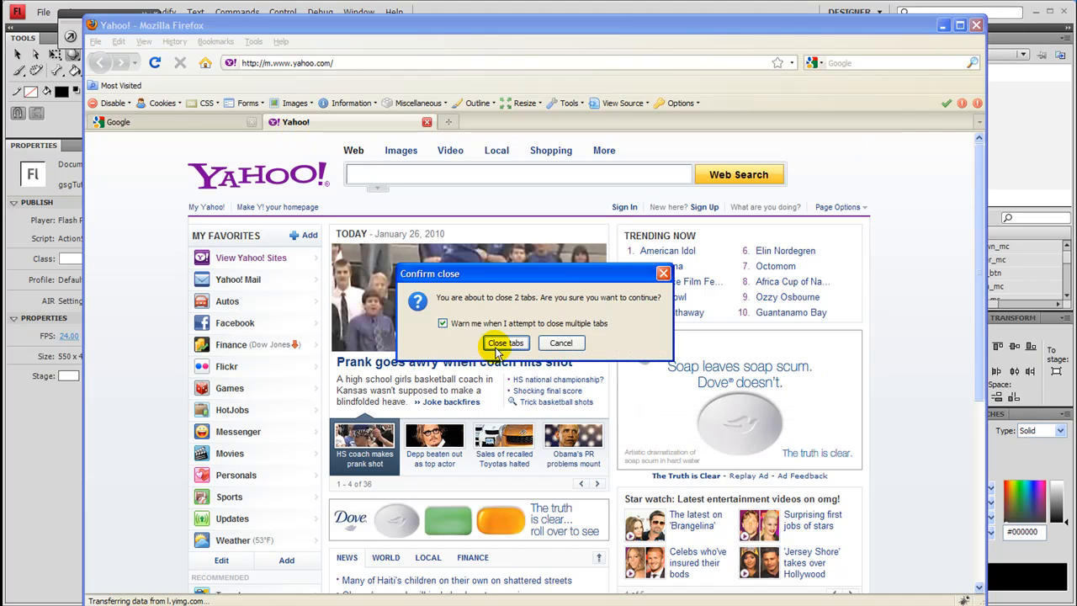
left_click(505, 343)
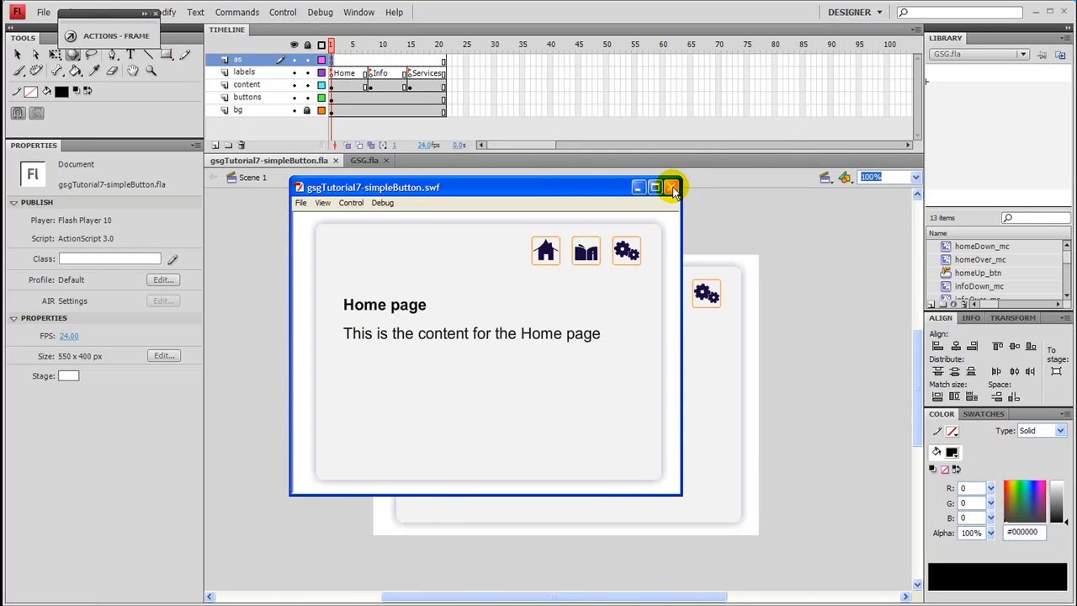
left_click(673, 187)
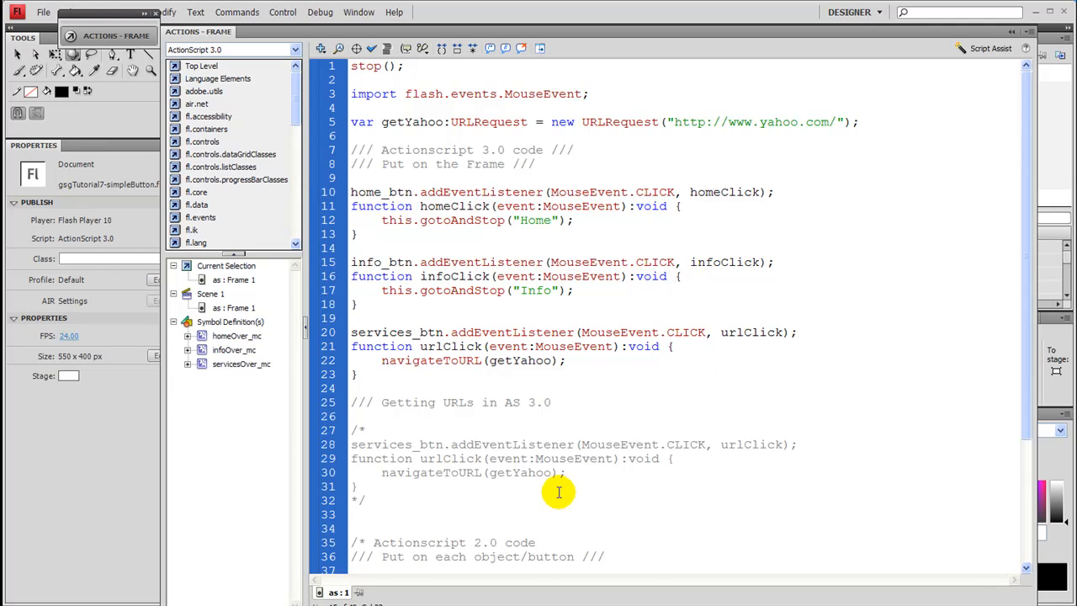
Step: Select the '/* Actionscript 2.0 code' comment header lines above the on(release) examples
scroll("down", 3)
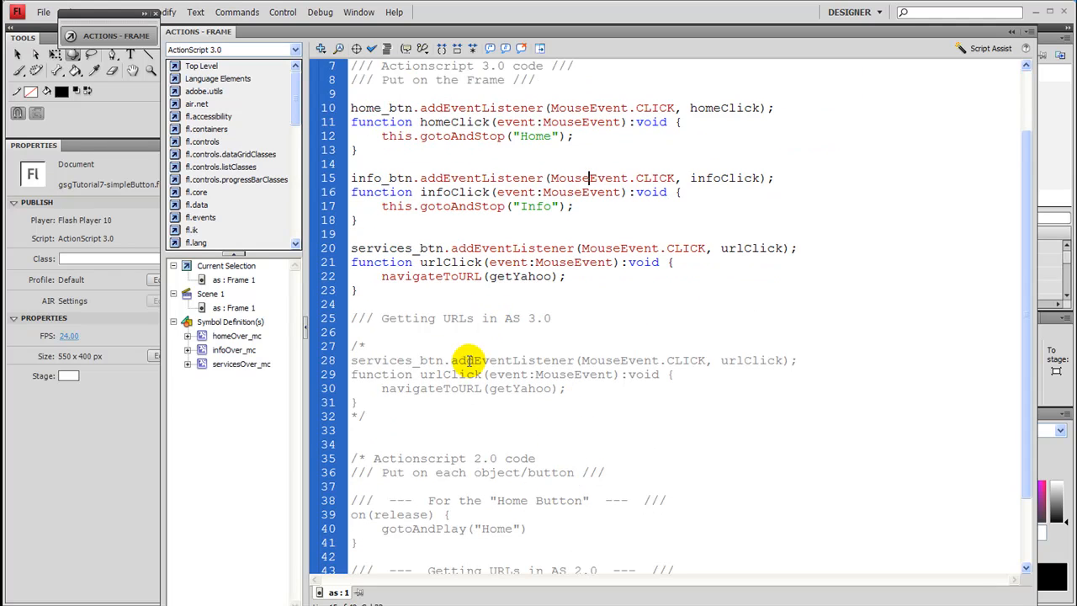
scroll("down", 3)
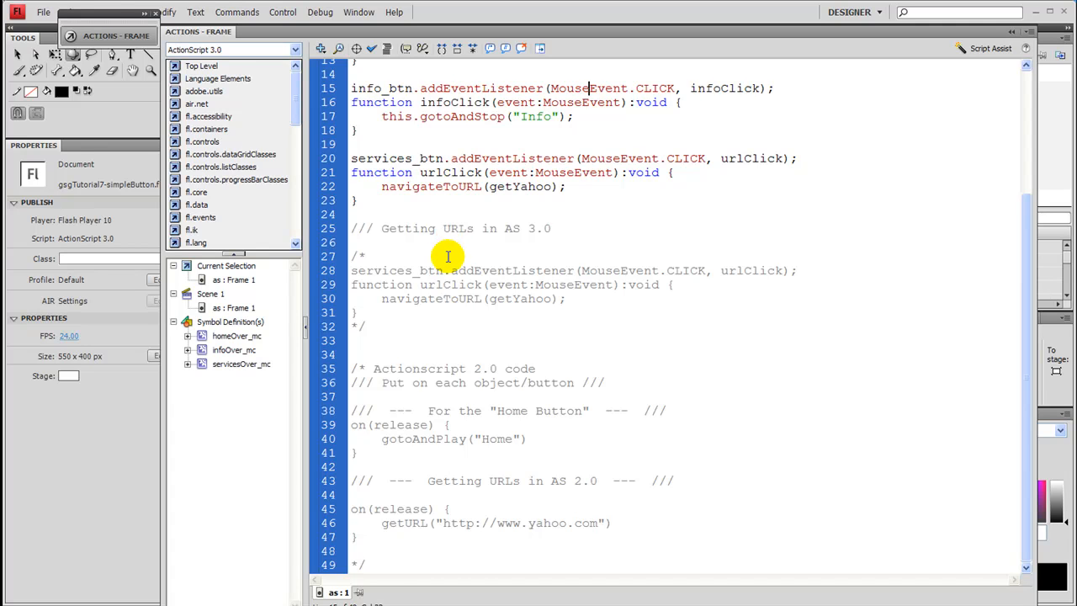
scroll("up", 3)
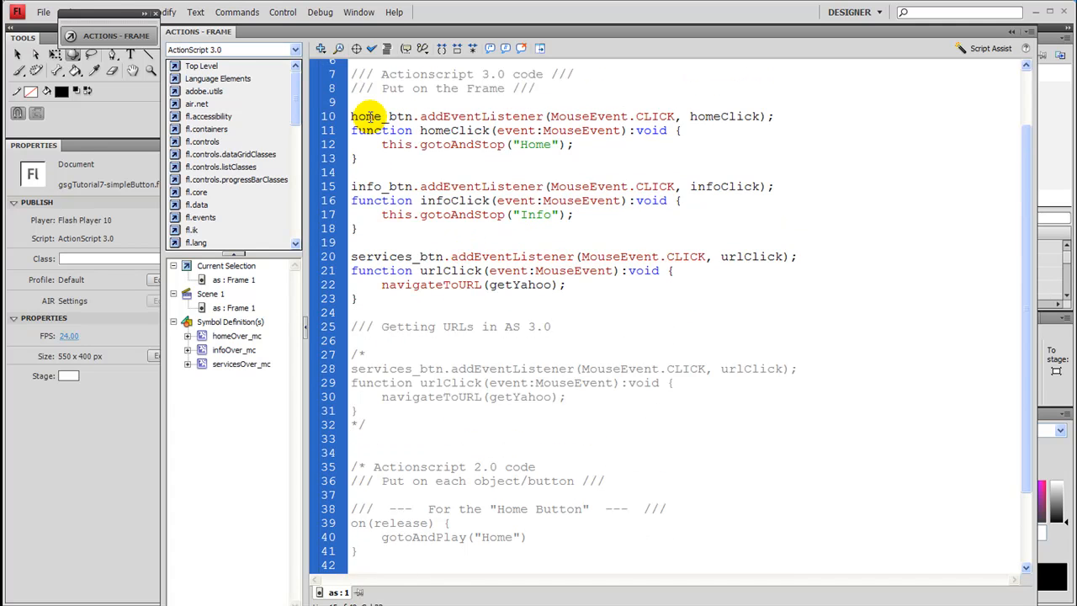
scroll("down", 3)
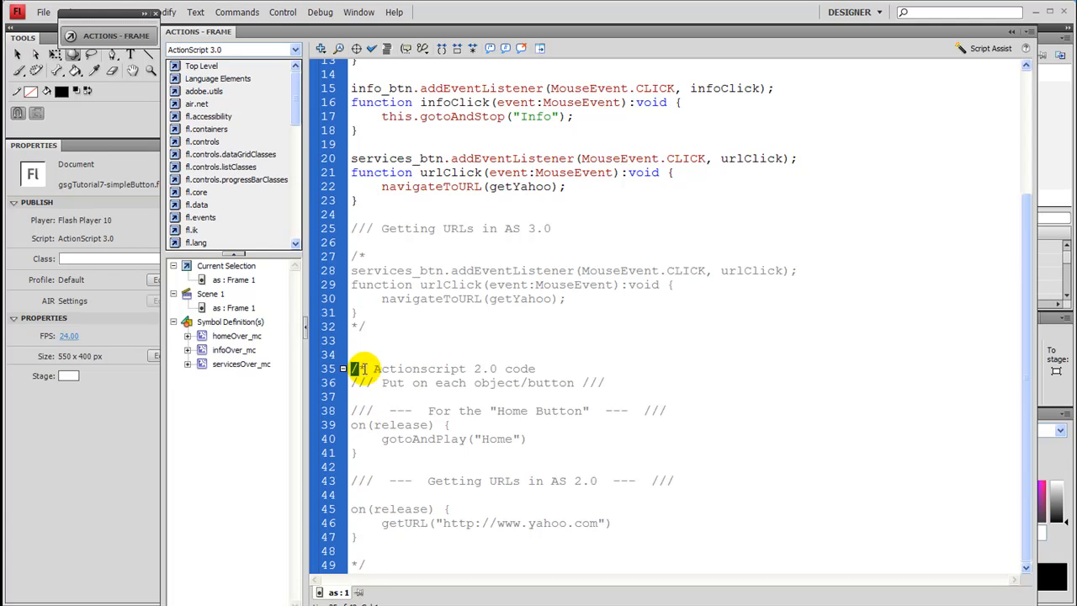
left_click_drag(352, 368, 636, 382)
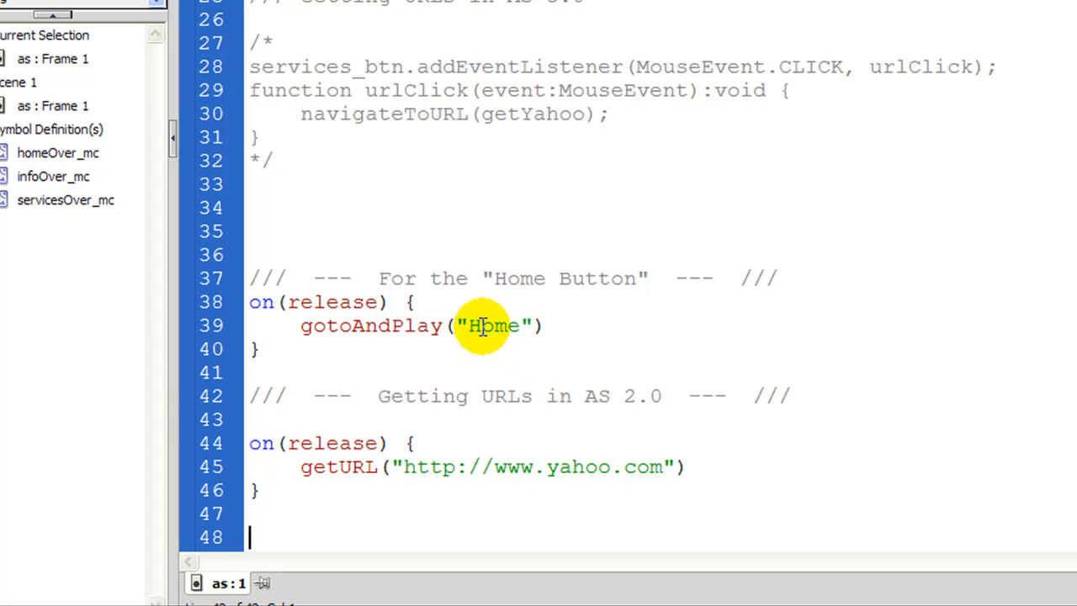
mouse_move(491, 263)
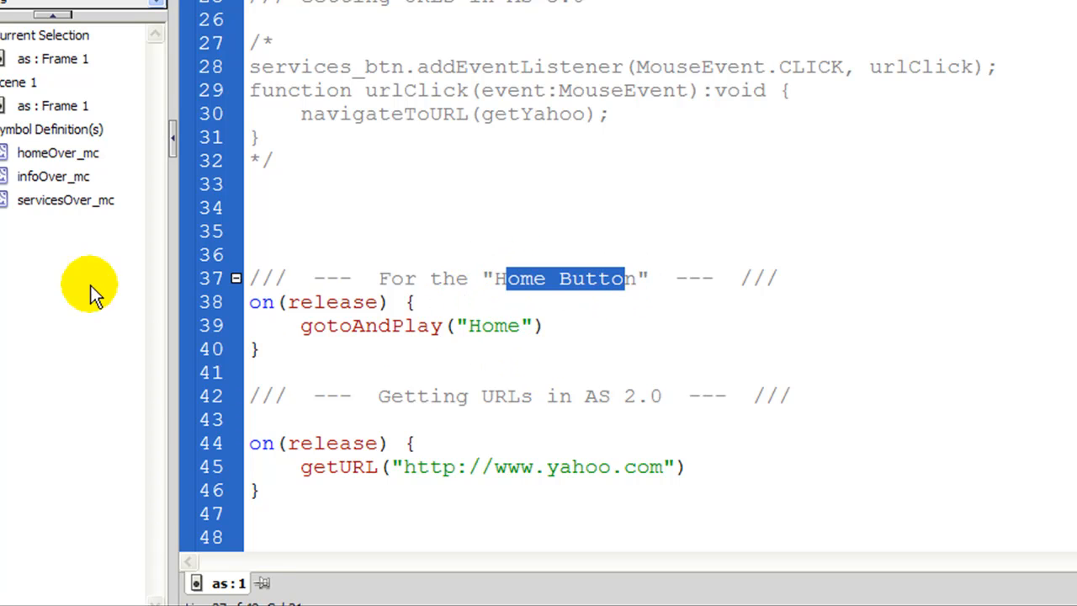
mouse_move(256, 310)
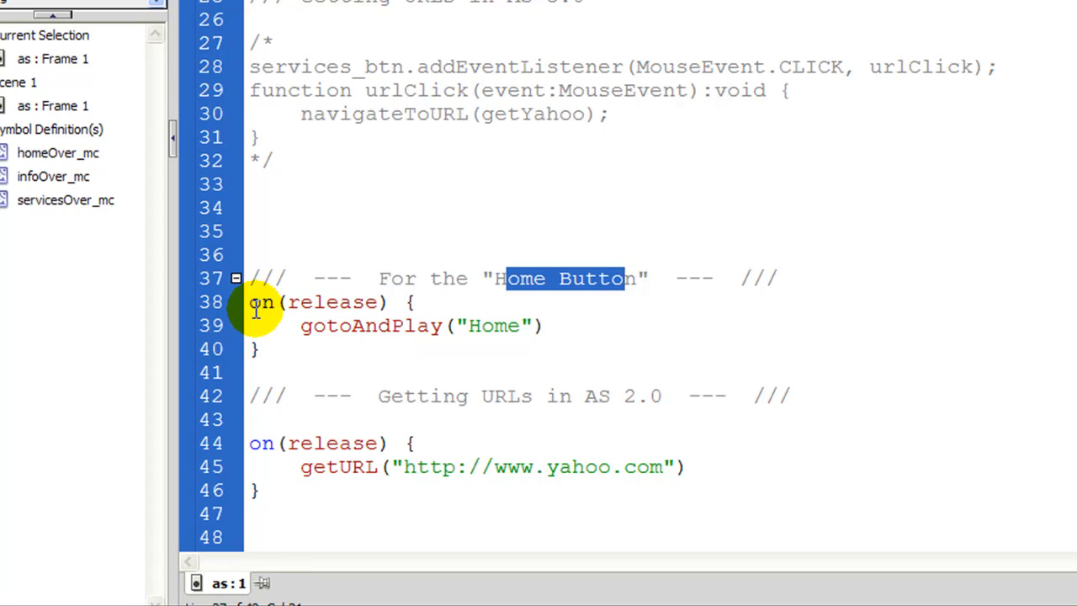
mouse_move(272, 311)
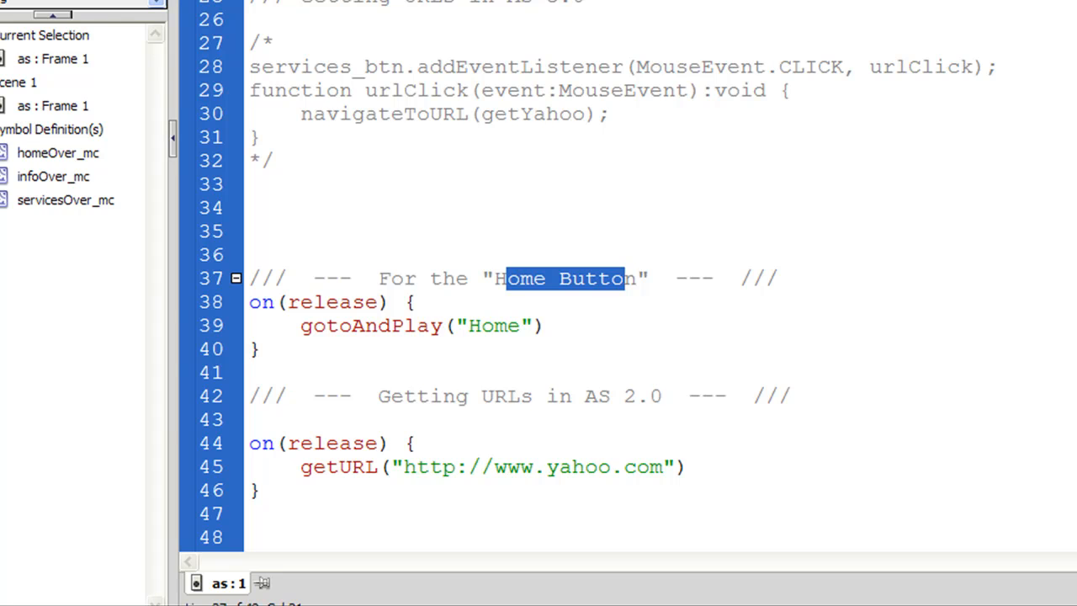
mouse_move(259, 303)
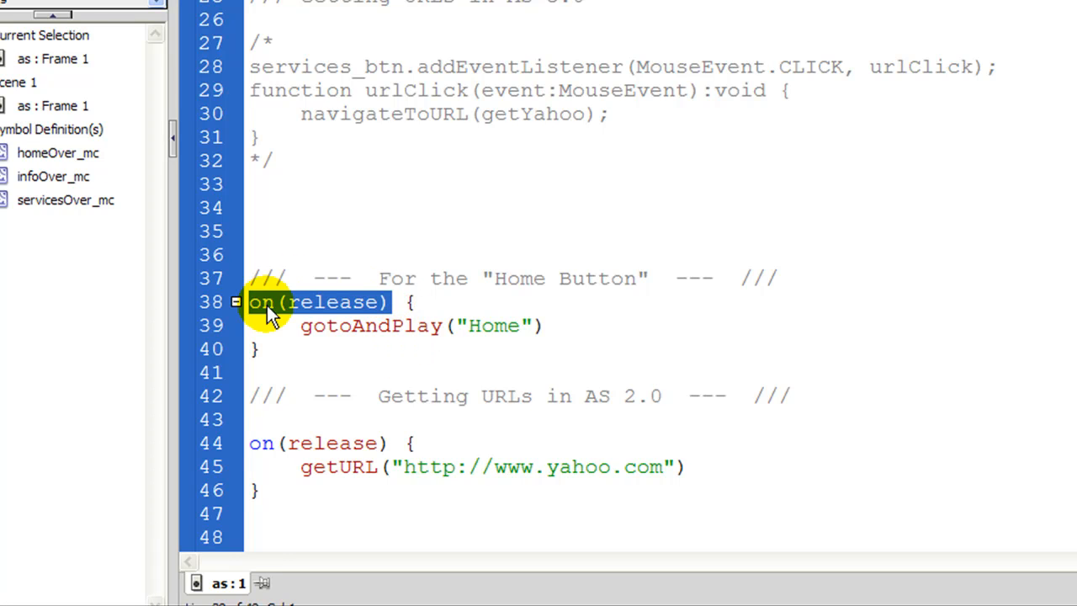
mouse_move(434, 306)
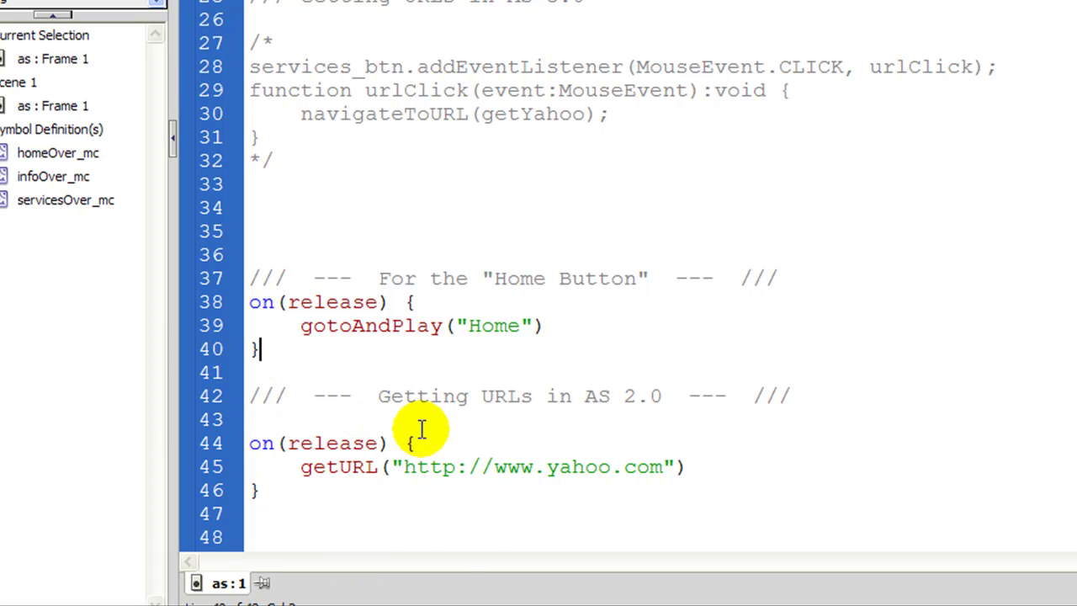
mouse_move(569, 435)
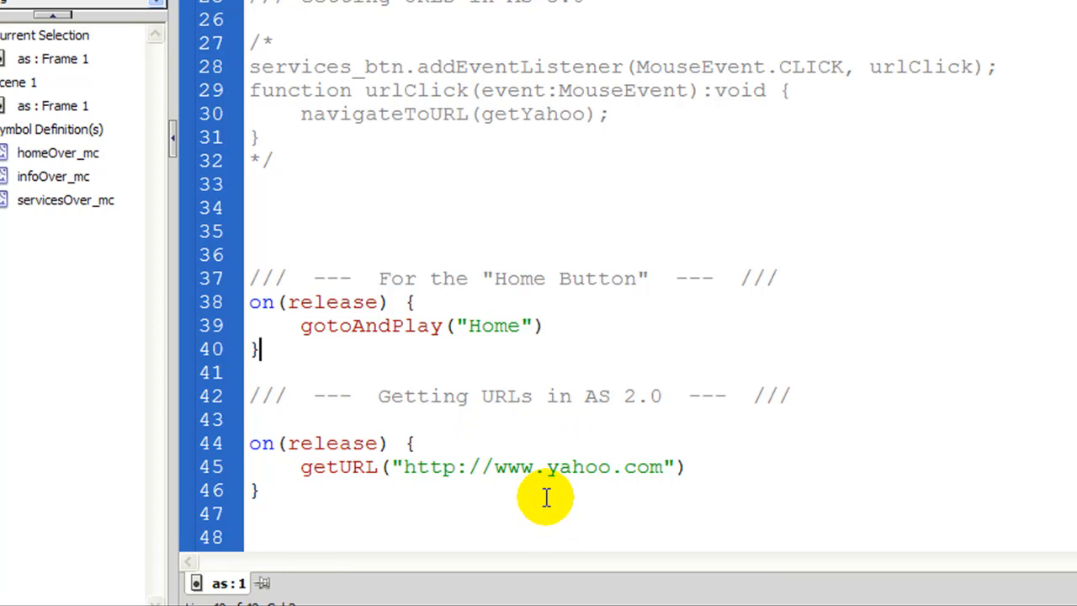
mouse_move(271, 444)
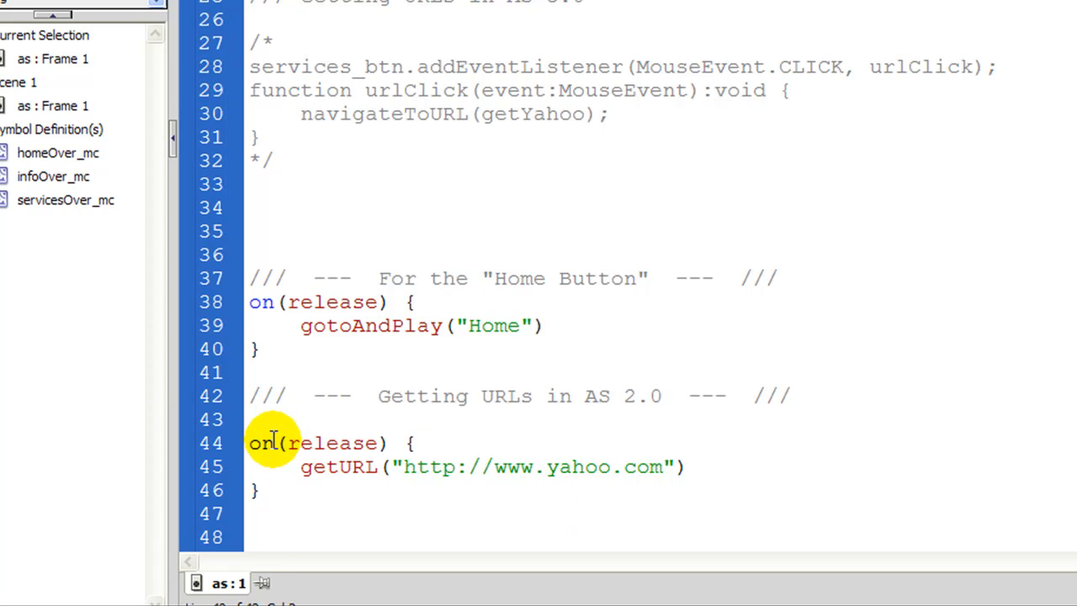
Step: Highlight the on keyword of the getURL on(release) handler to explain it
double_click(347, 468)
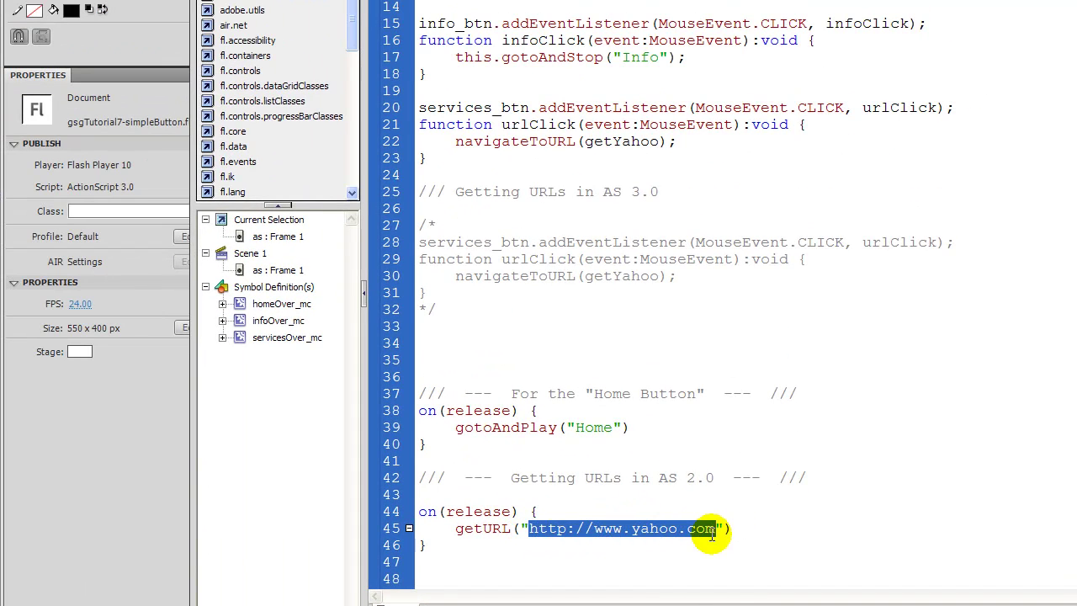
left_click(730, 579)
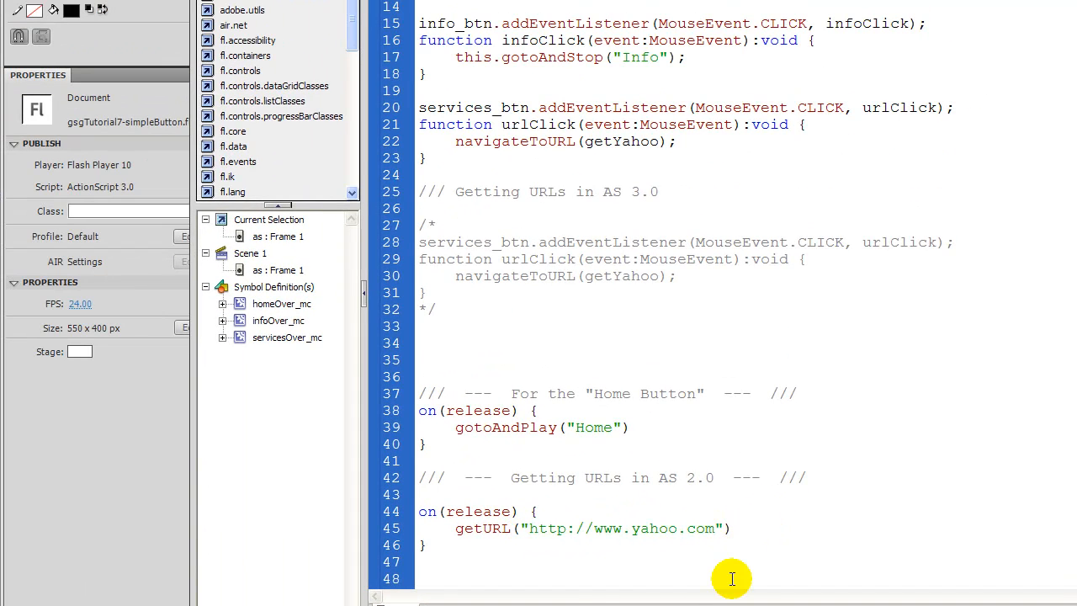
left_click(535, 511)
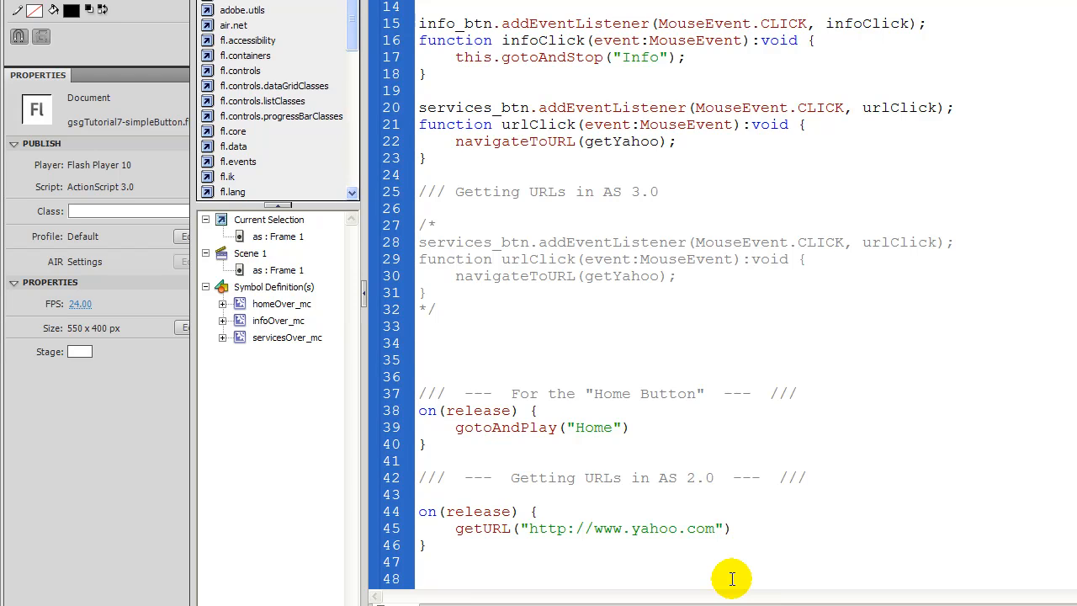
left_click(535, 511)
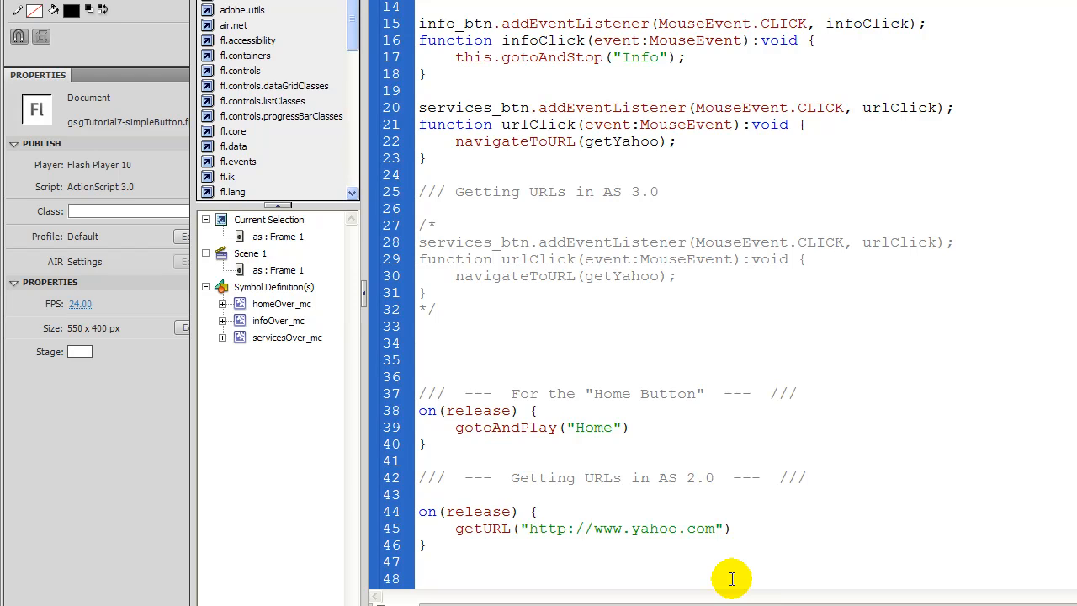
left_click(535, 511)
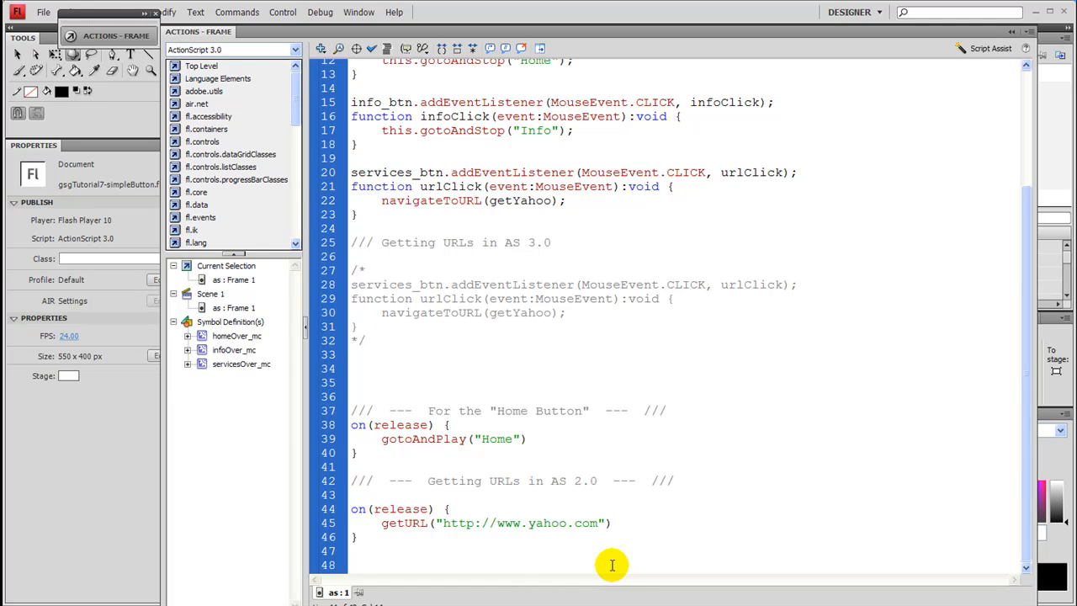
left_click(450, 508)
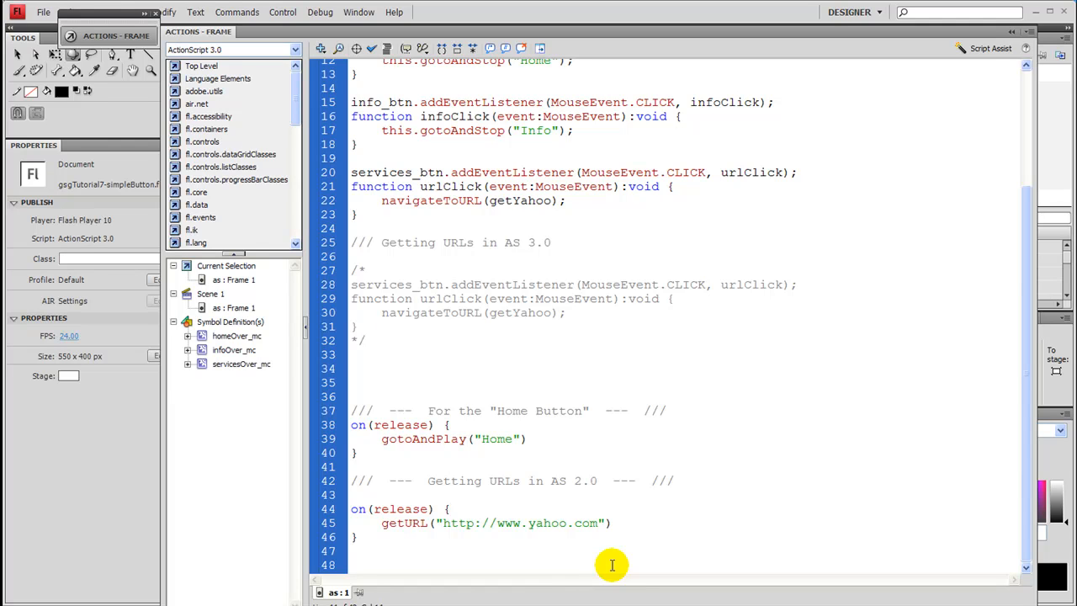
left_click(451, 508)
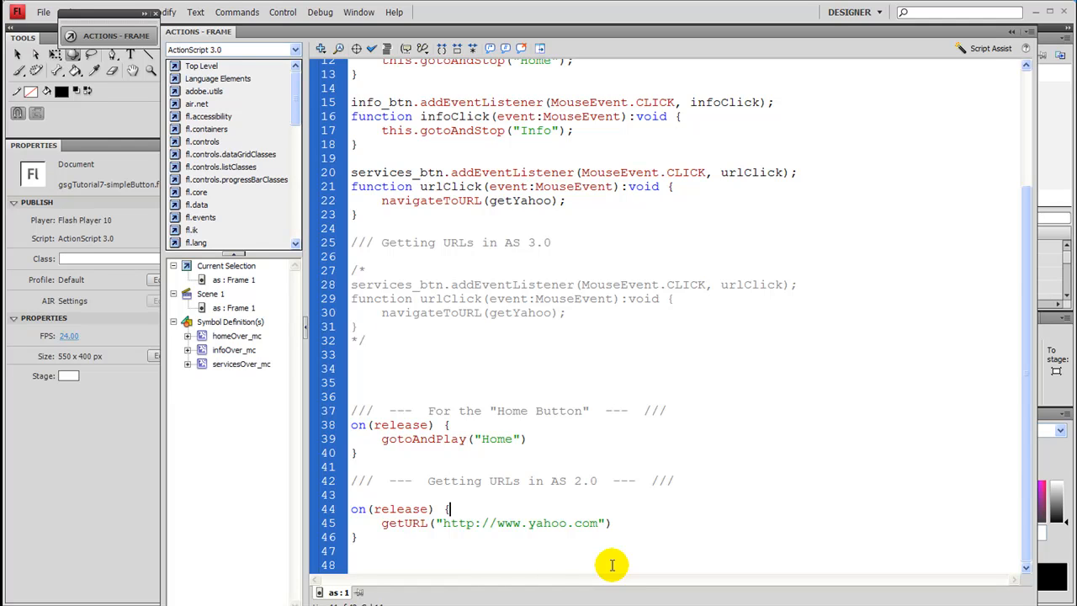
scroll("up", 3)
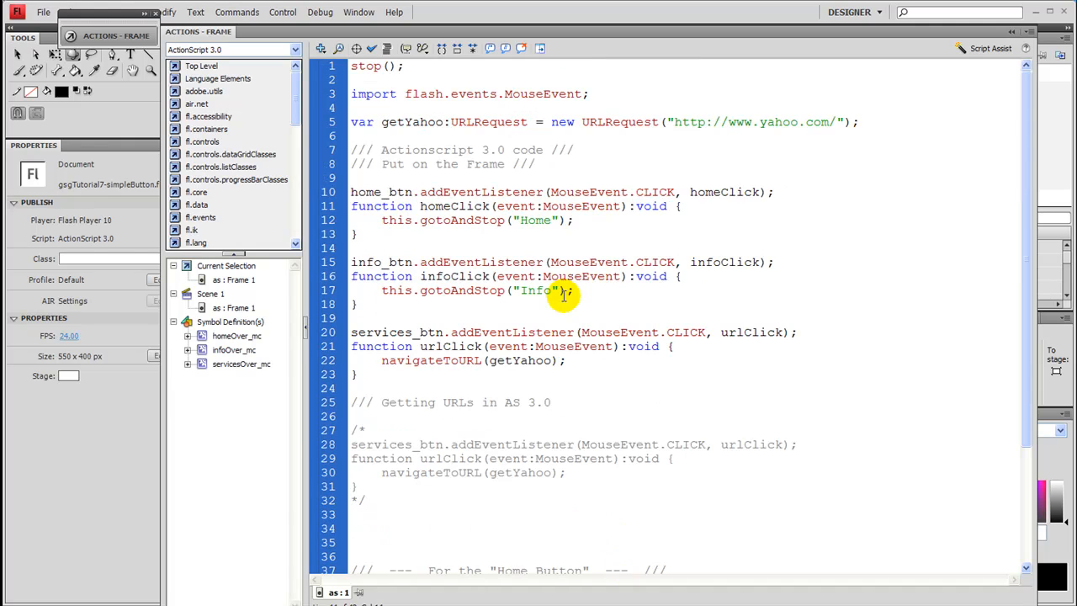
mouse_move(485, 535)
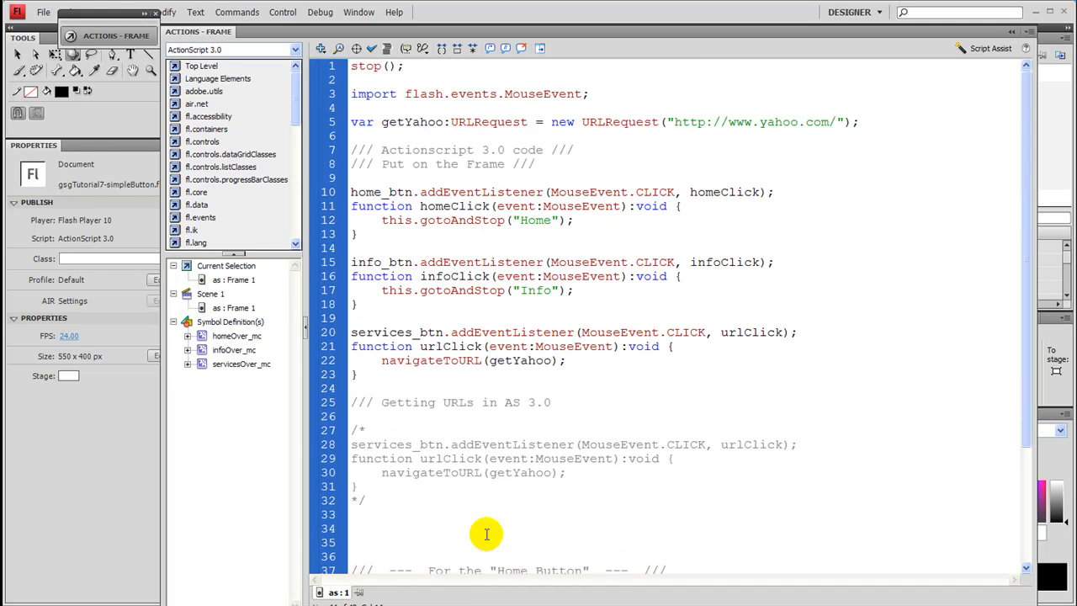
mouse_move(466, 545)
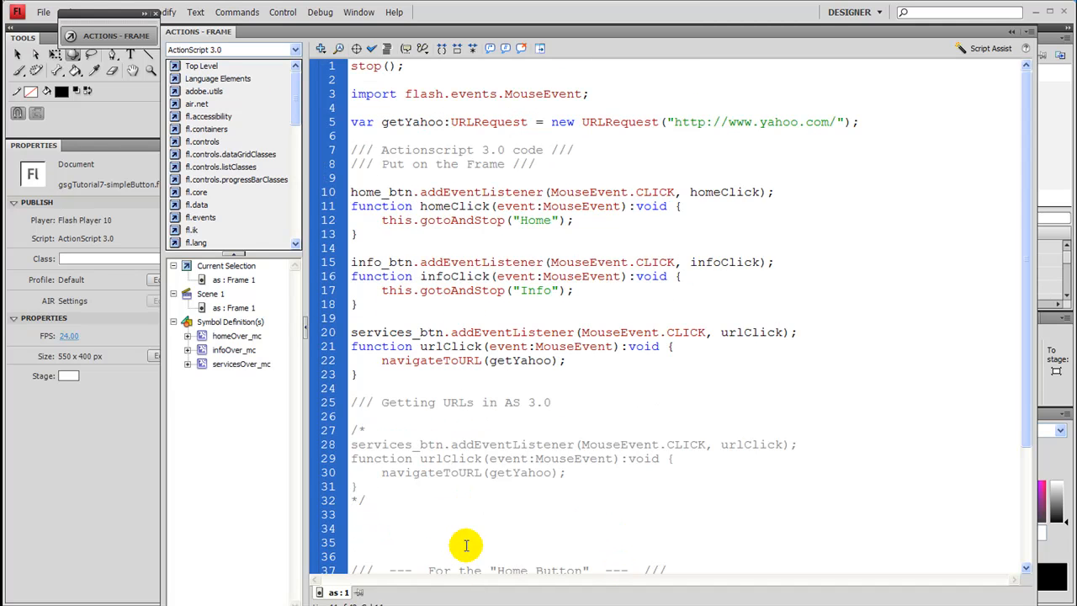